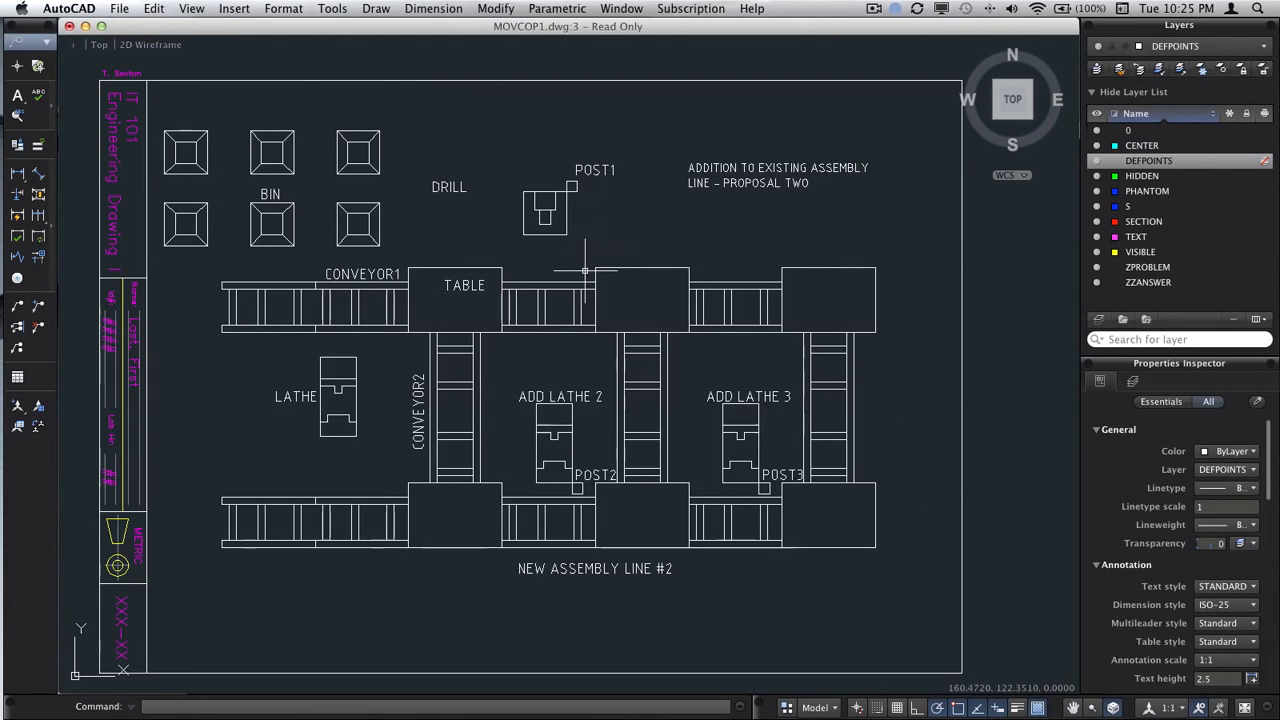
{"action": "mouse_move", "coordinate": [875, 220]}
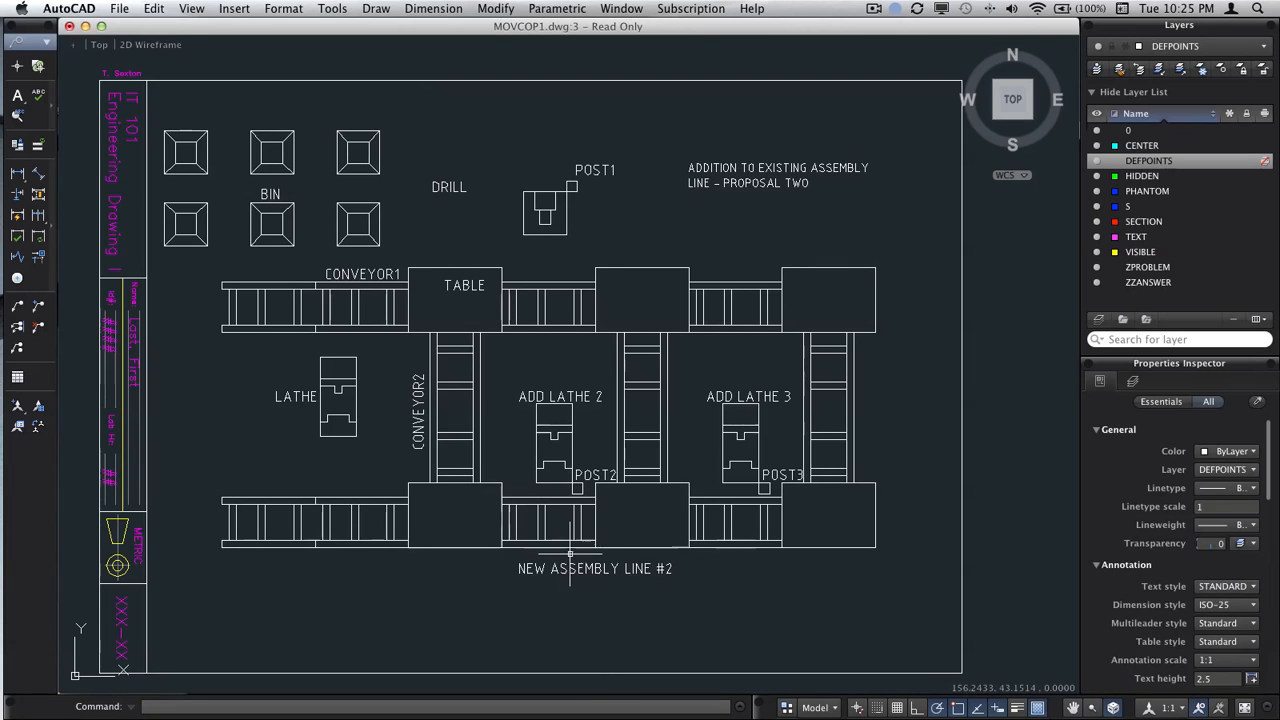
Open MOVCOP1.dwg read-only and dismiss the educational product warning
{"action": "left_click", "coordinate": [121, 8]}
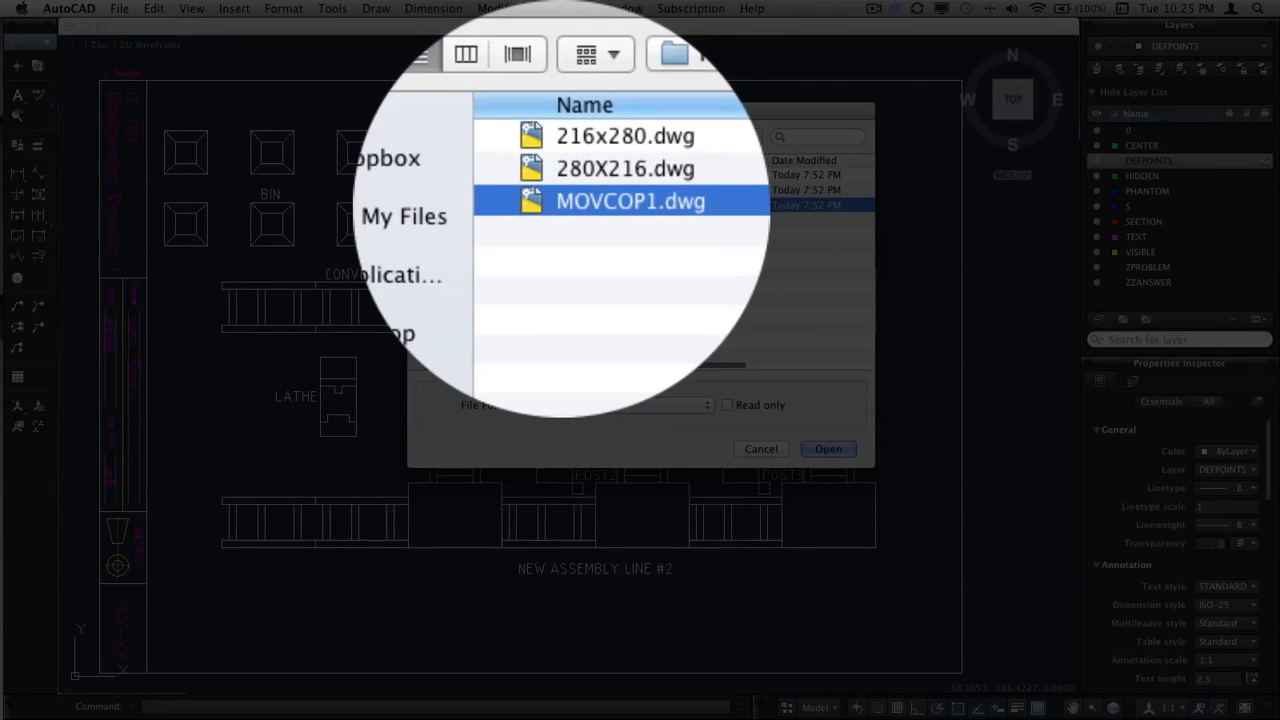
{"action": "left_click", "coordinate": [828, 449]}
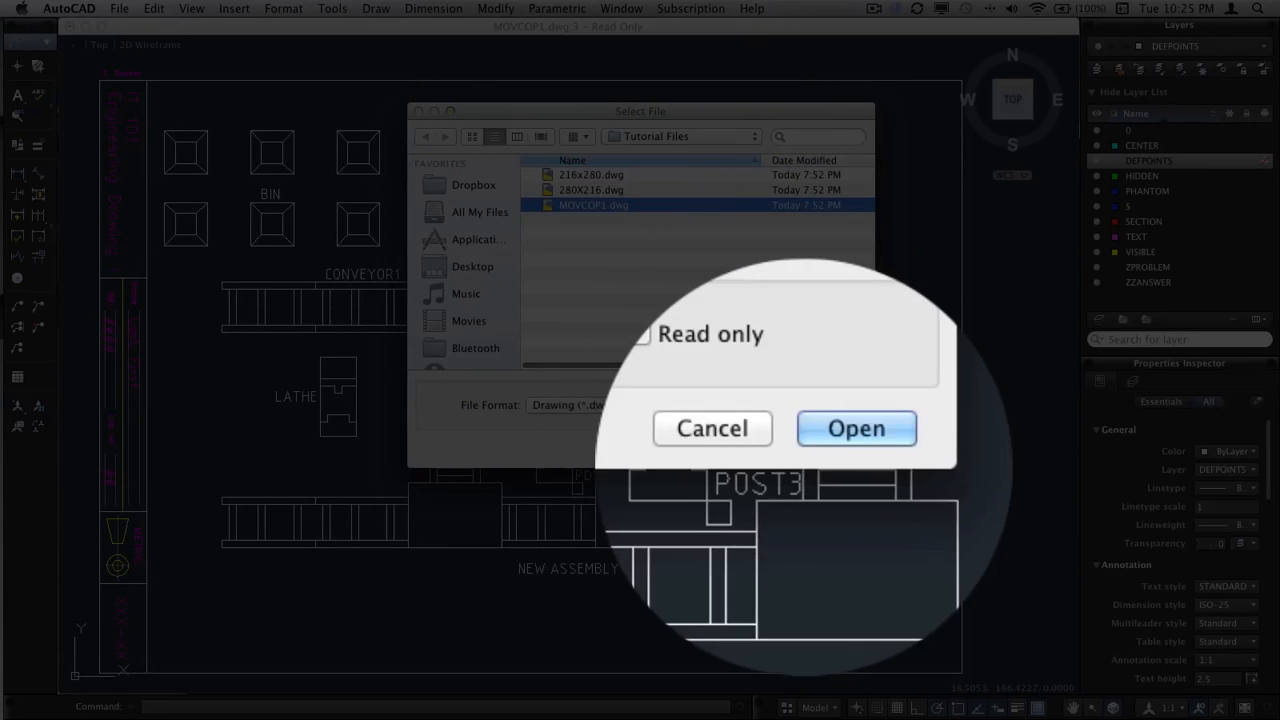
{"action": "left_click", "coordinate": [856, 428]}
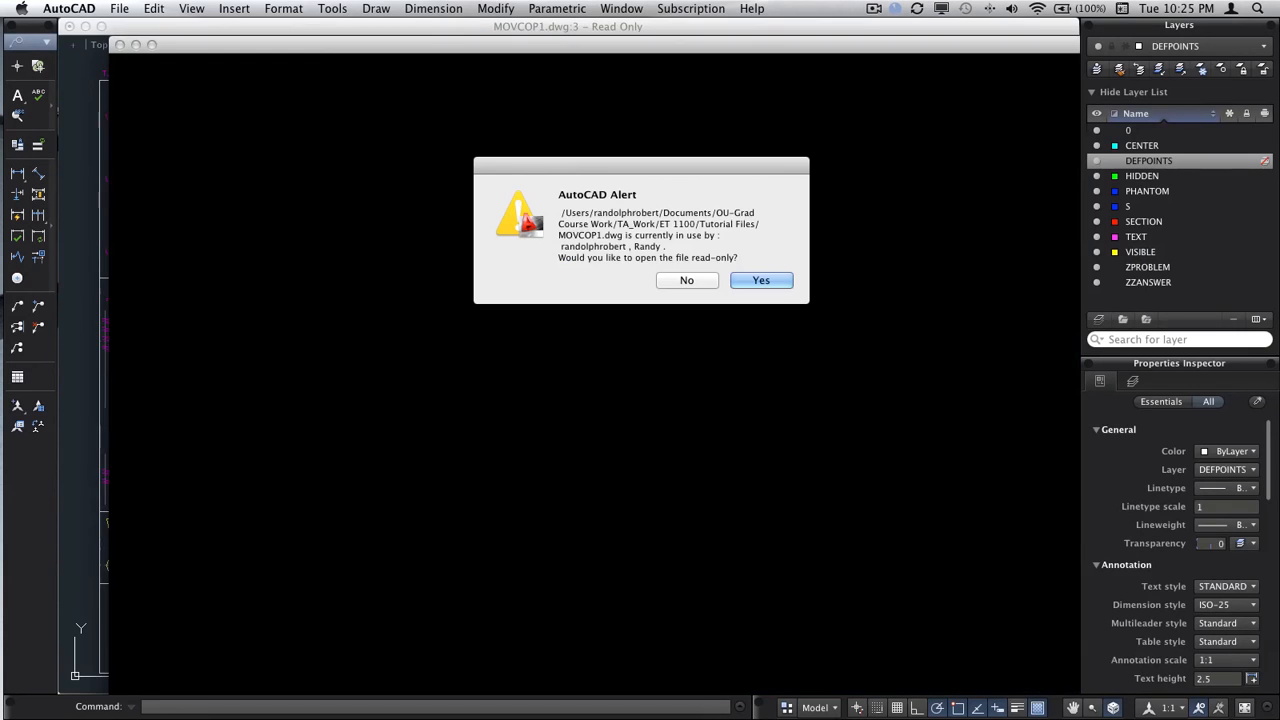
{"action": "left_click", "coordinate": [761, 280]}
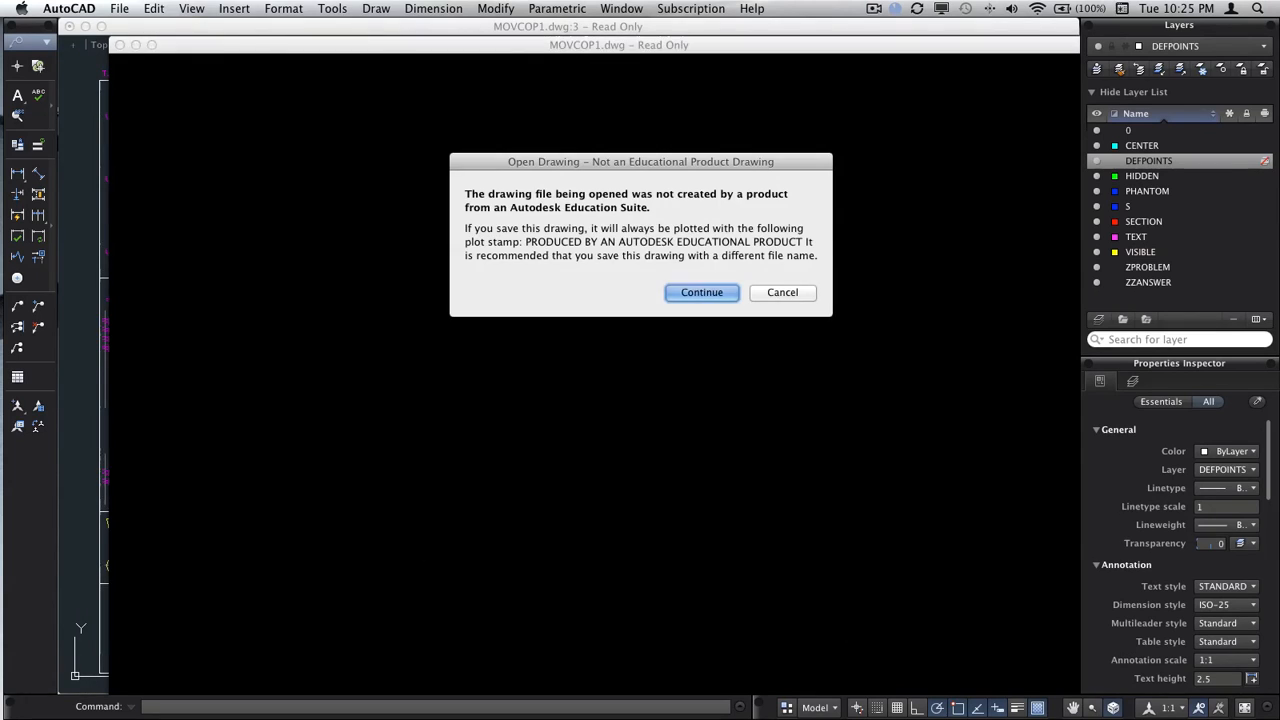
{"action": "left_click", "coordinate": [701, 292]}
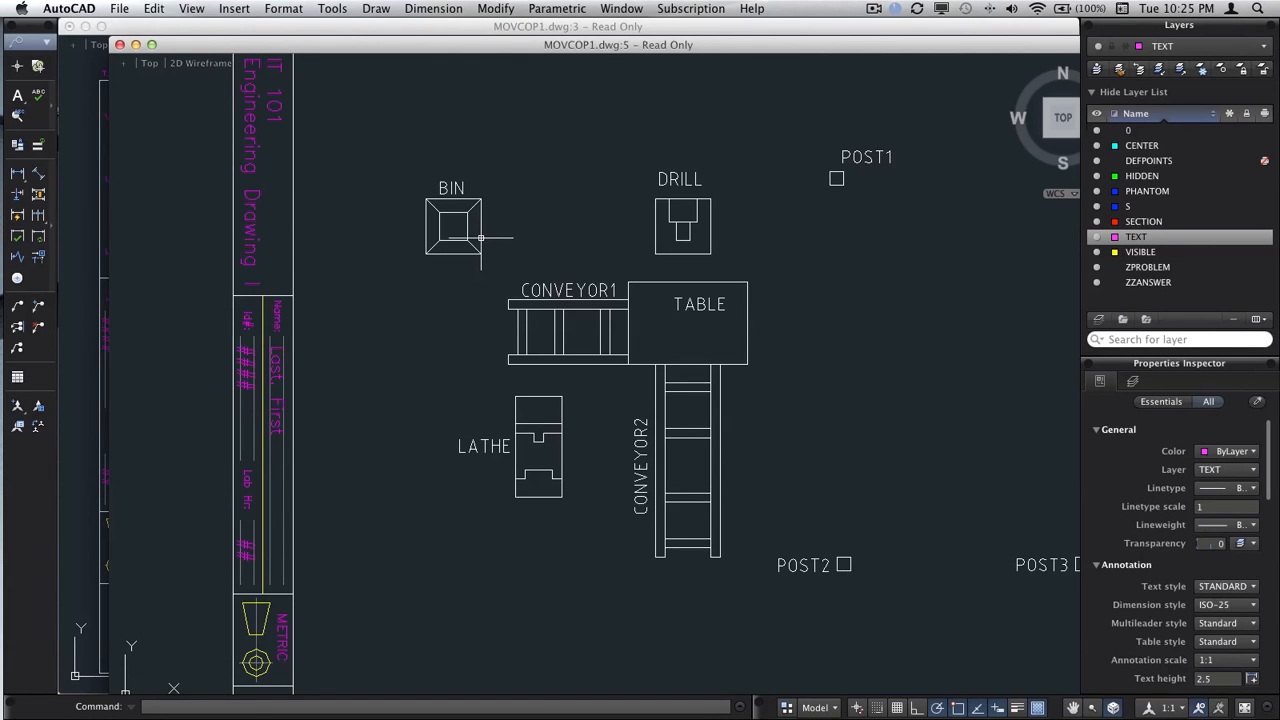
{"action": "mouse_move", "coordinate": [538, 245]}
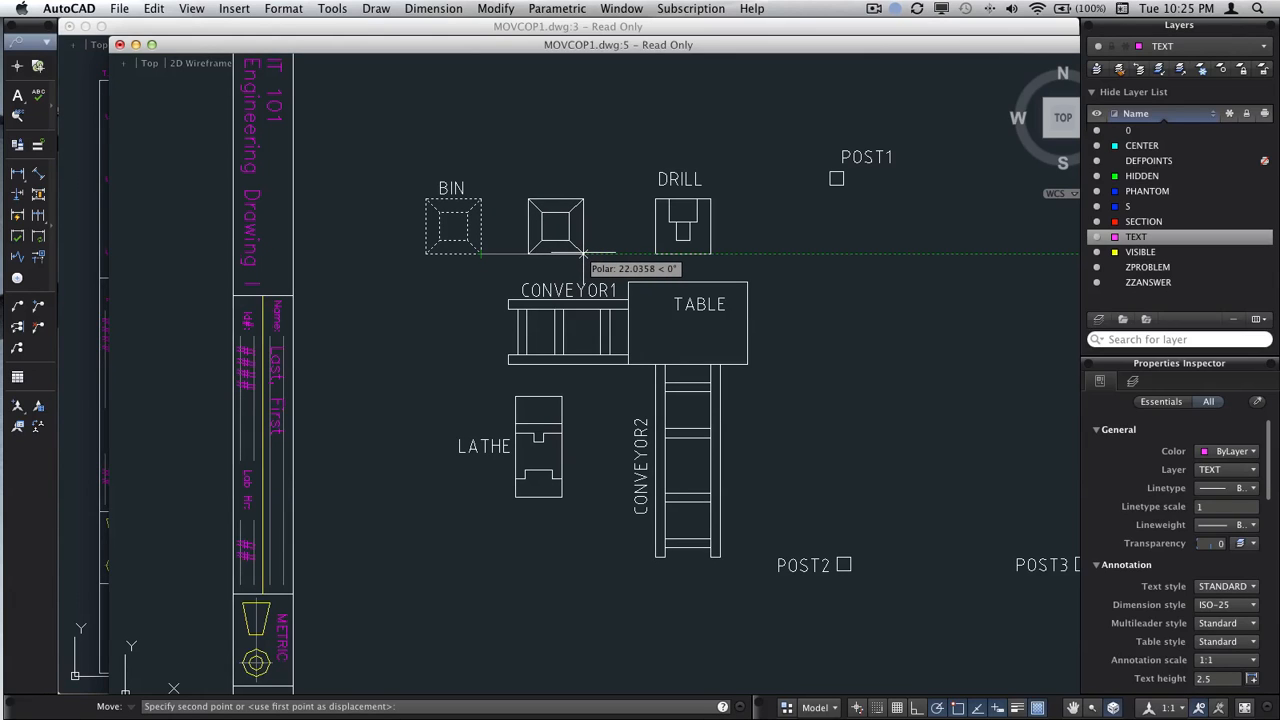
Move the bin 24 units right, along polar tracking at 0°
{"action": "type", "text": "24"}
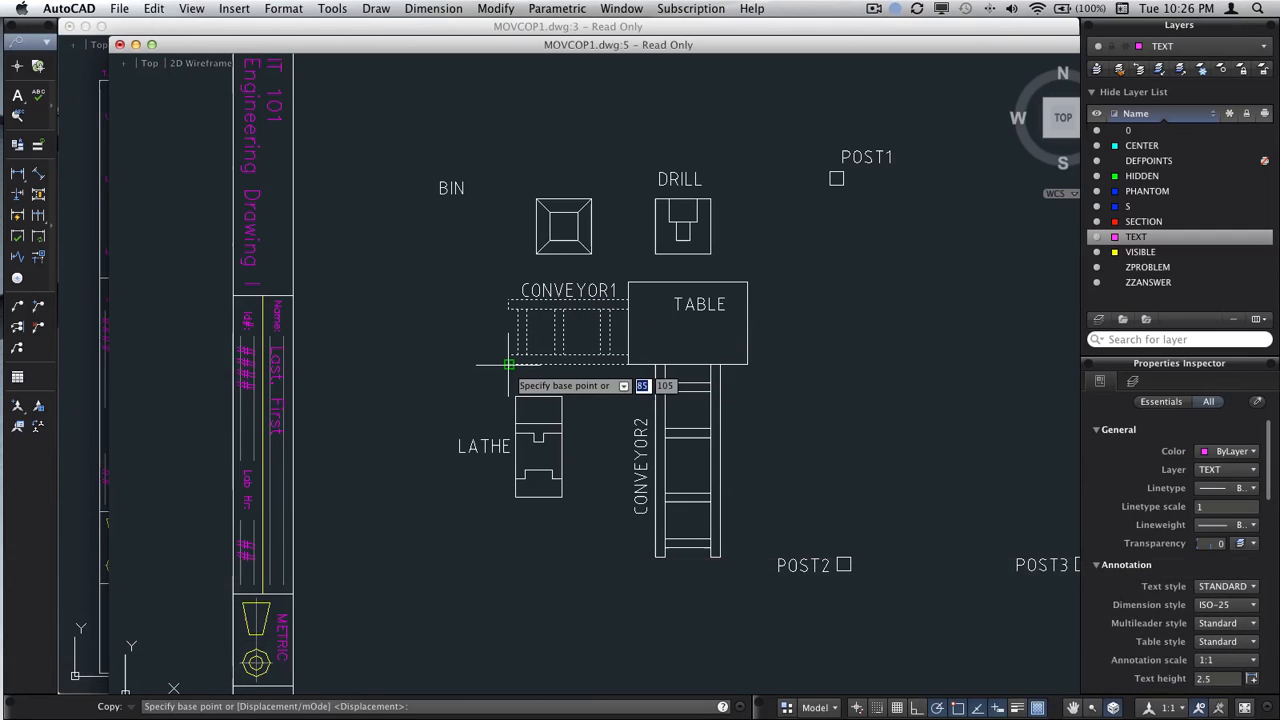
Copy the conveyor section from its corner to join CONVEYOR1's left end
{"action": "left_click", "coordinate": [506, 365]}
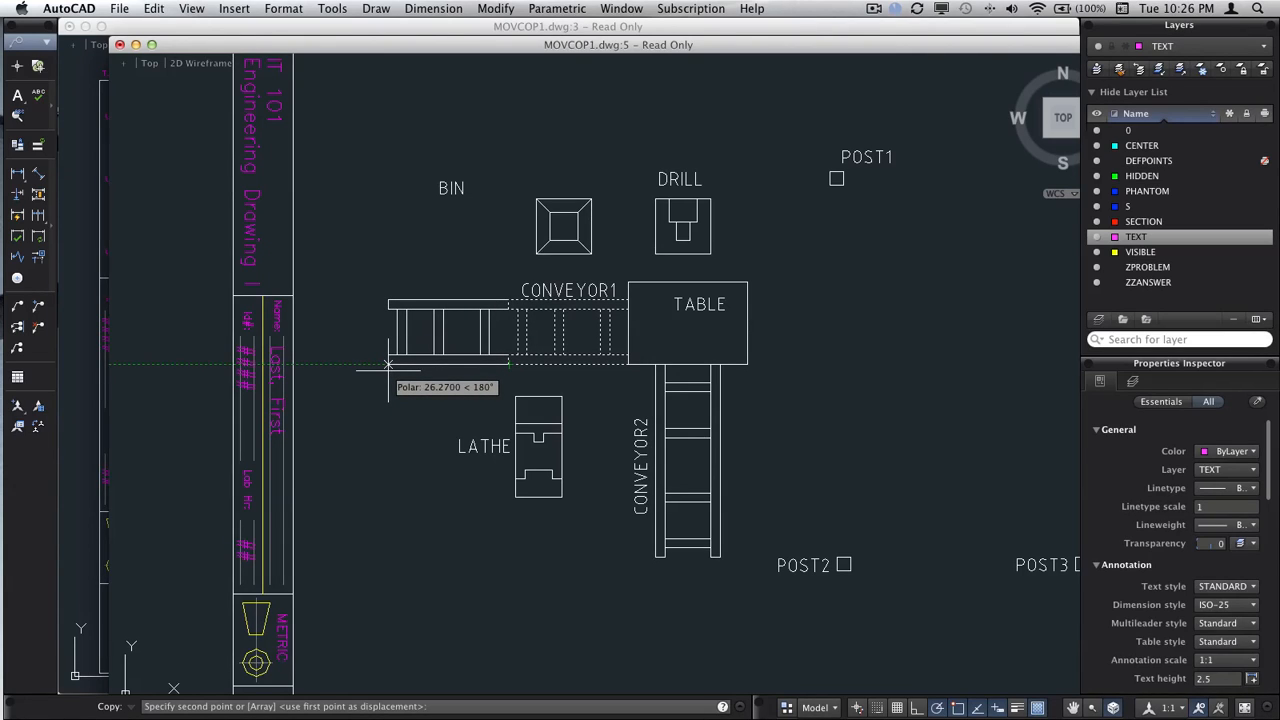
{"action": "type", "text": "2"}
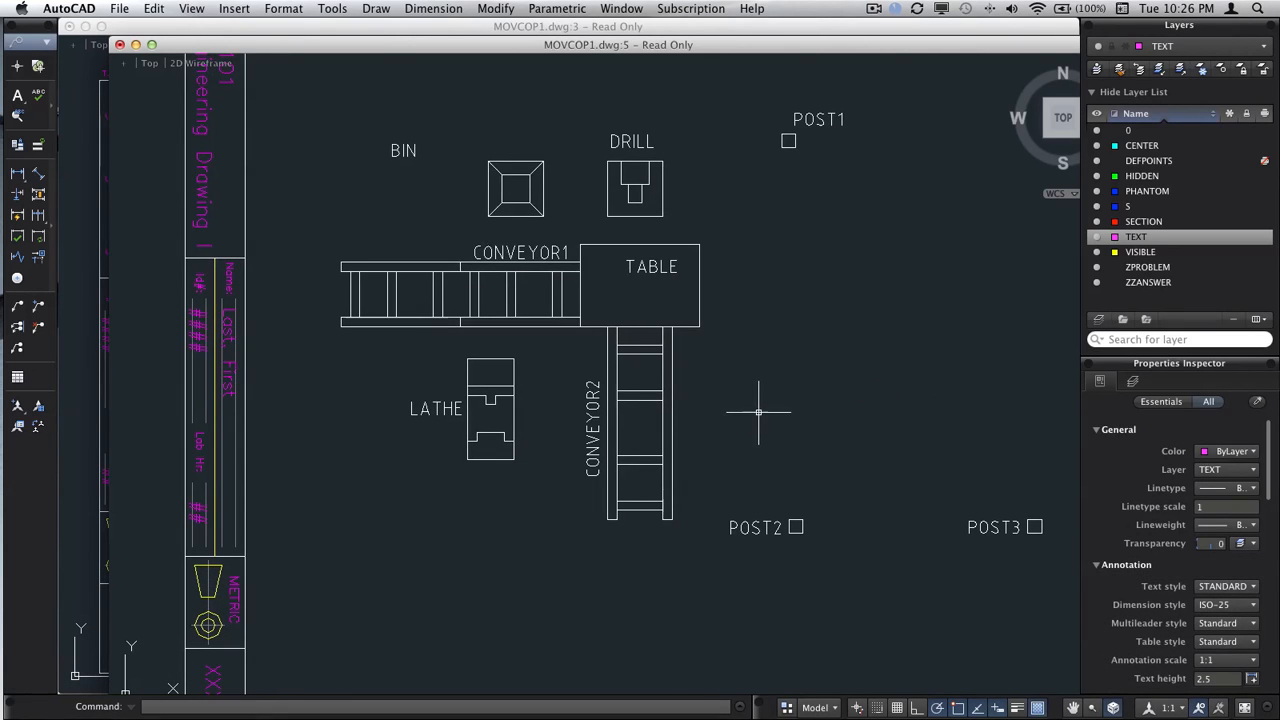
{"action": "mouse_move", "coordinate": [781, 403]}
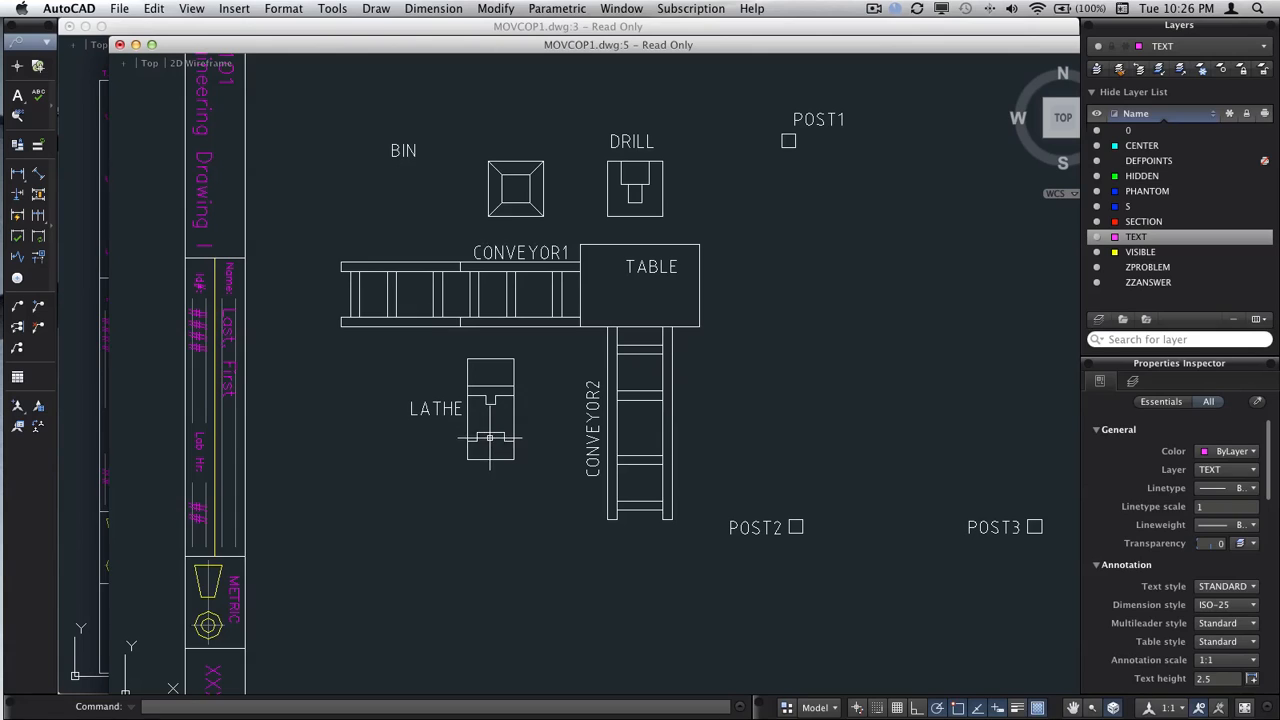
{"action": "mouse_move", "coordinate": [518, 424]}
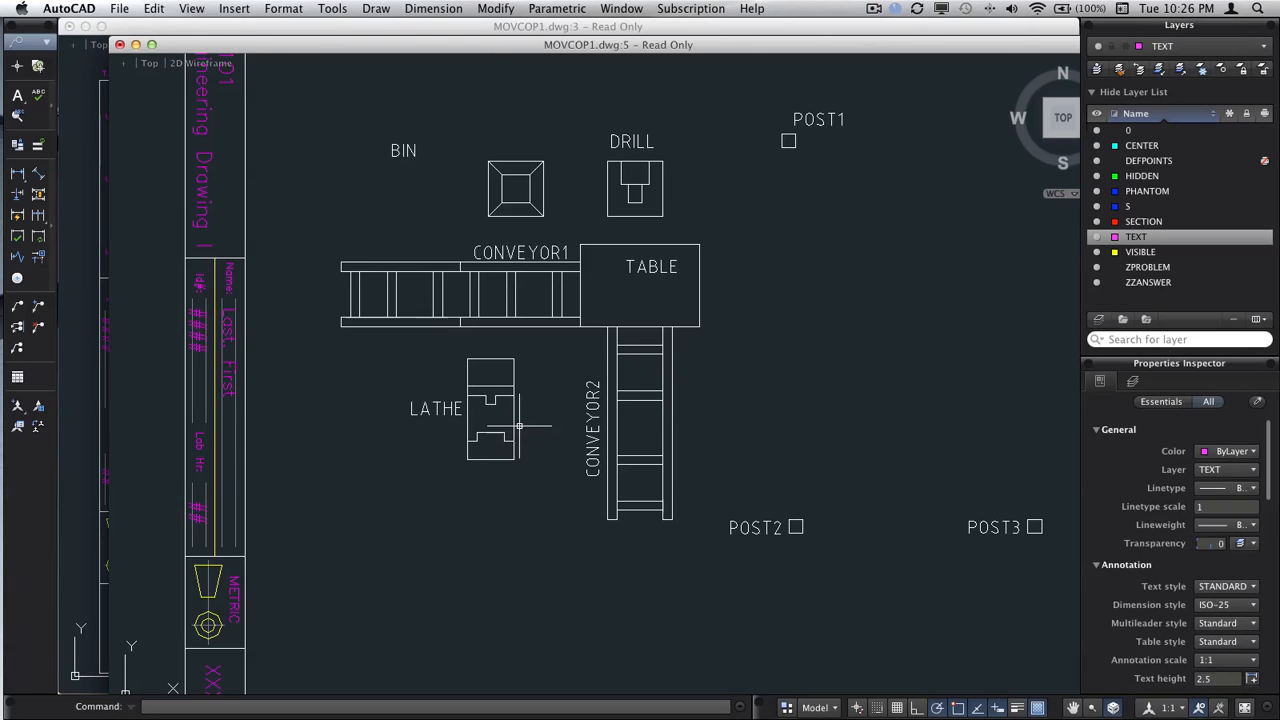
{"action": "mouse_move", "coordinate": [530, 412]}
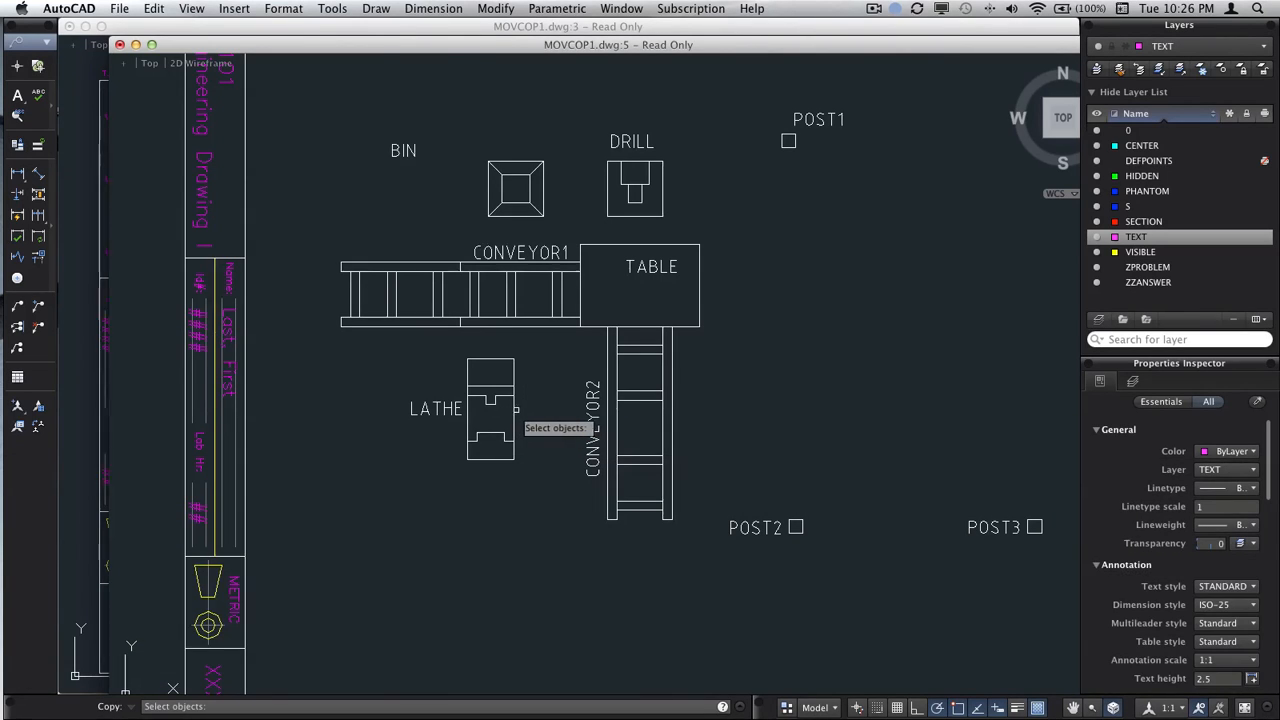
Select the lathe as the object to copy above POST2 and POST3
{"action": "left_click", "coordinate": [490, 425]}
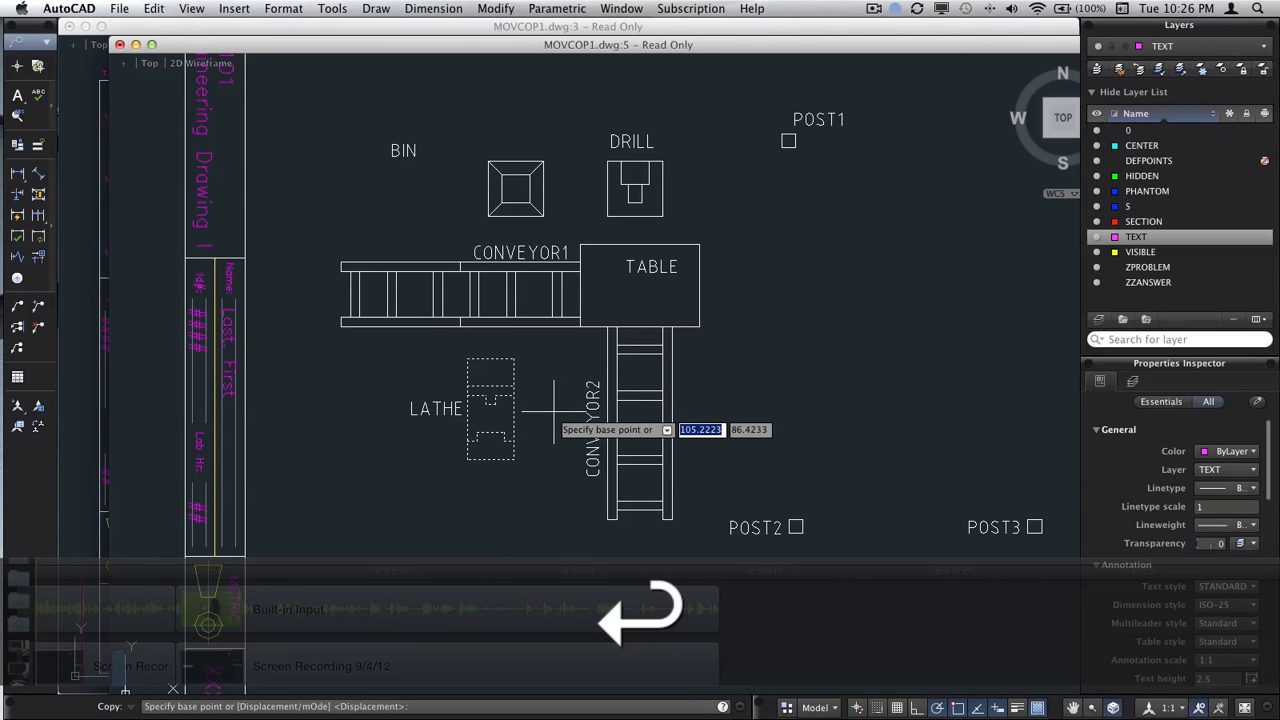
{"action": "mouse_move", "coordinate": [790, 513]}
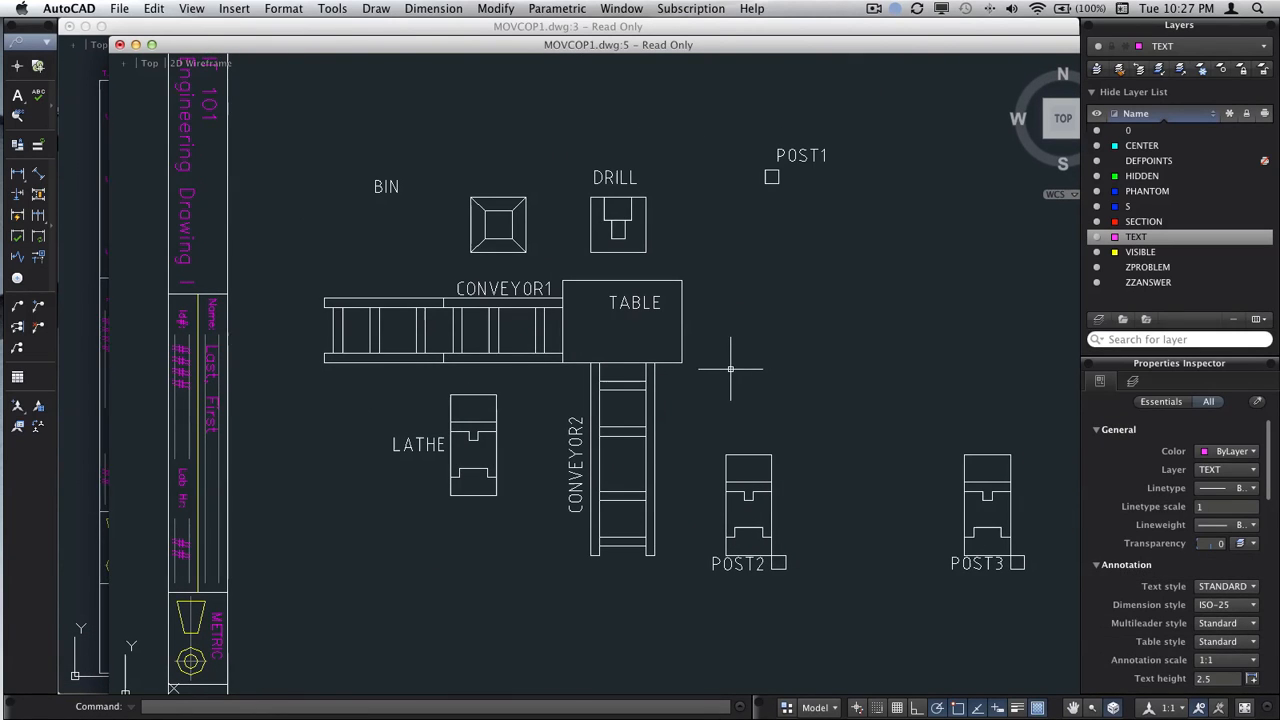
{"action": "mouse_move", "coordinate": [627, 263]}
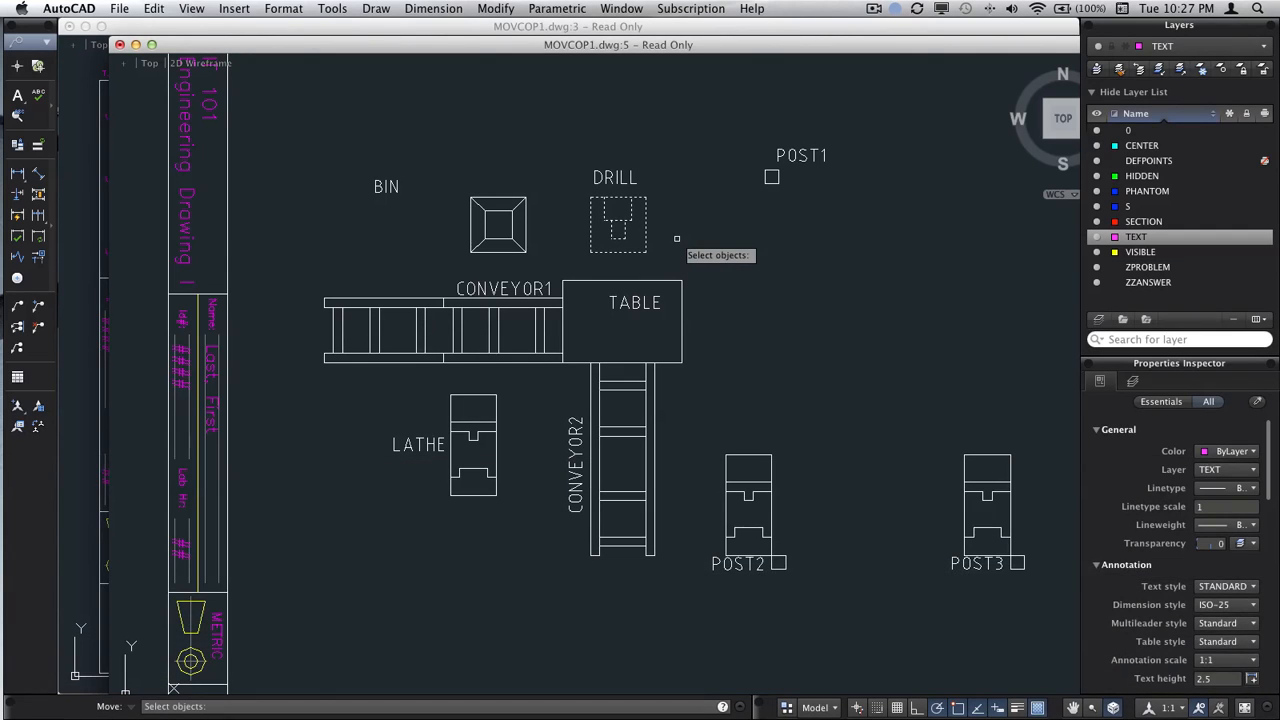
Select the drill and set its corner as the move base point
{"action": "left_click", "coordinate": [647, 195]}
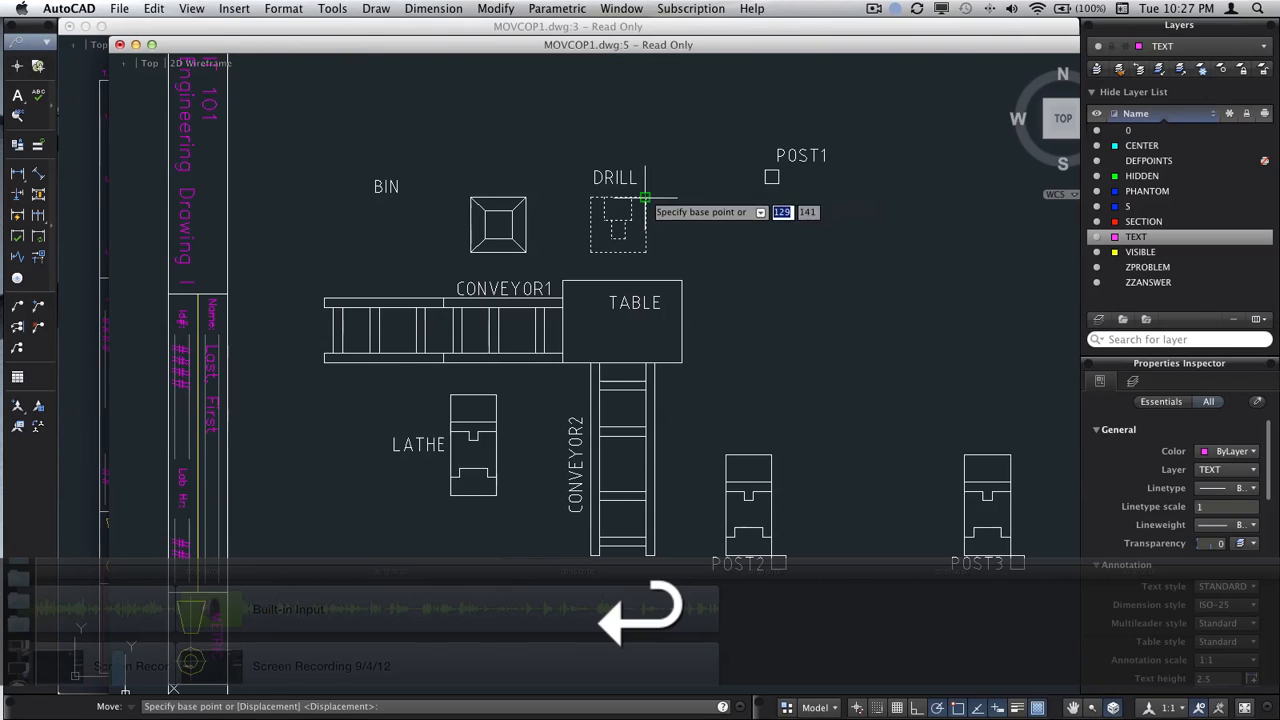
{"action": "left_click", "coordinate": [765, 210]}
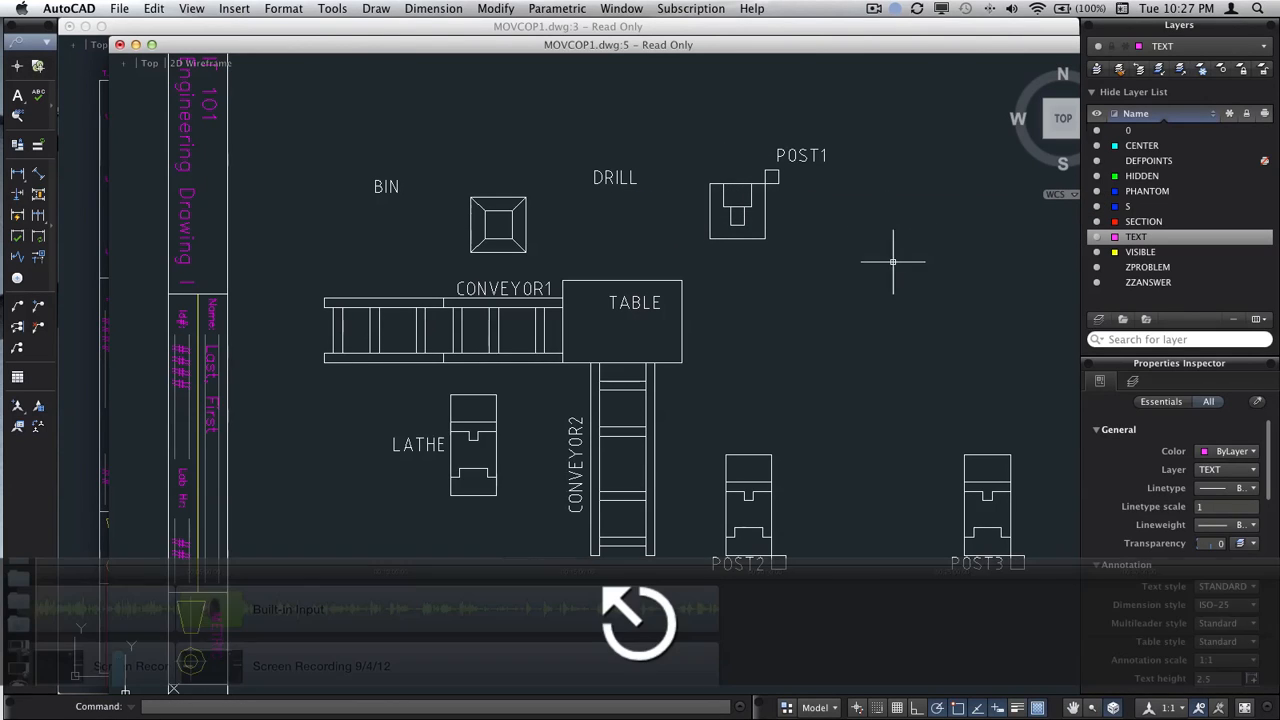
{"action": "scroll", "scroll_direction": "down", "scroll_amount": 3}
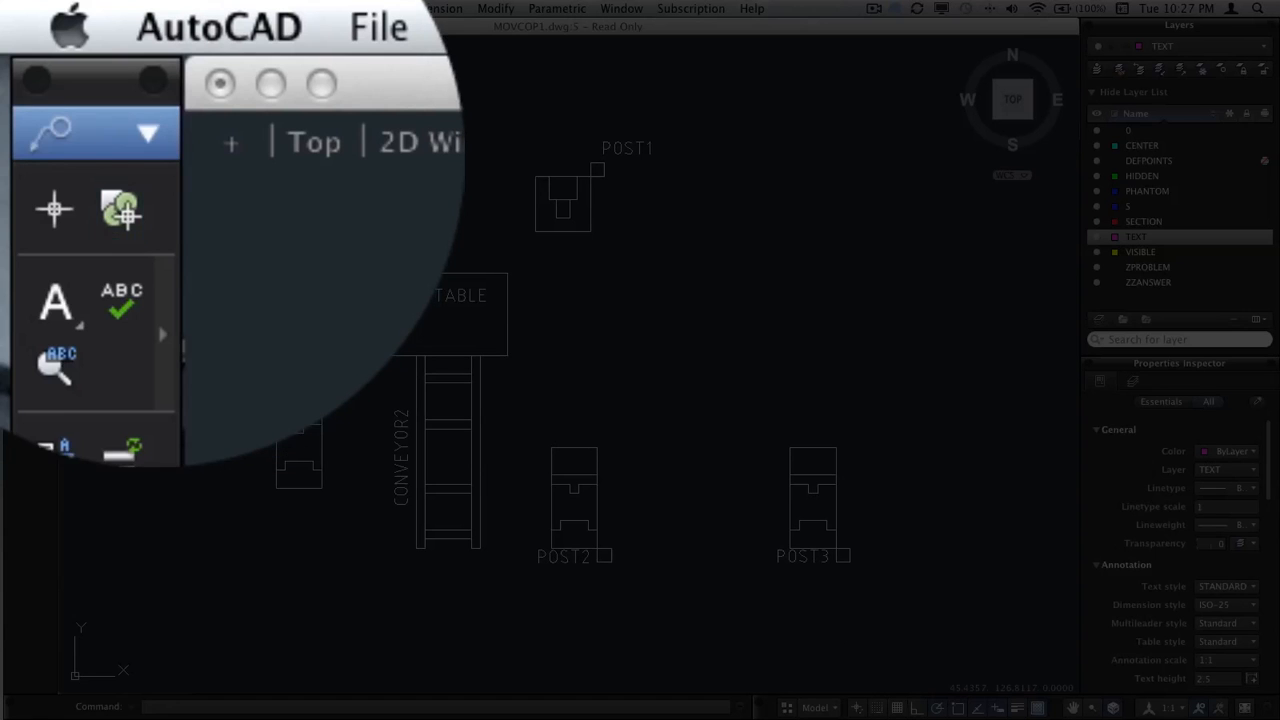
Bring up the Modify tools containing the Rectangular Array tool
{"action": "left_click", "coordinate": [146, 133]}
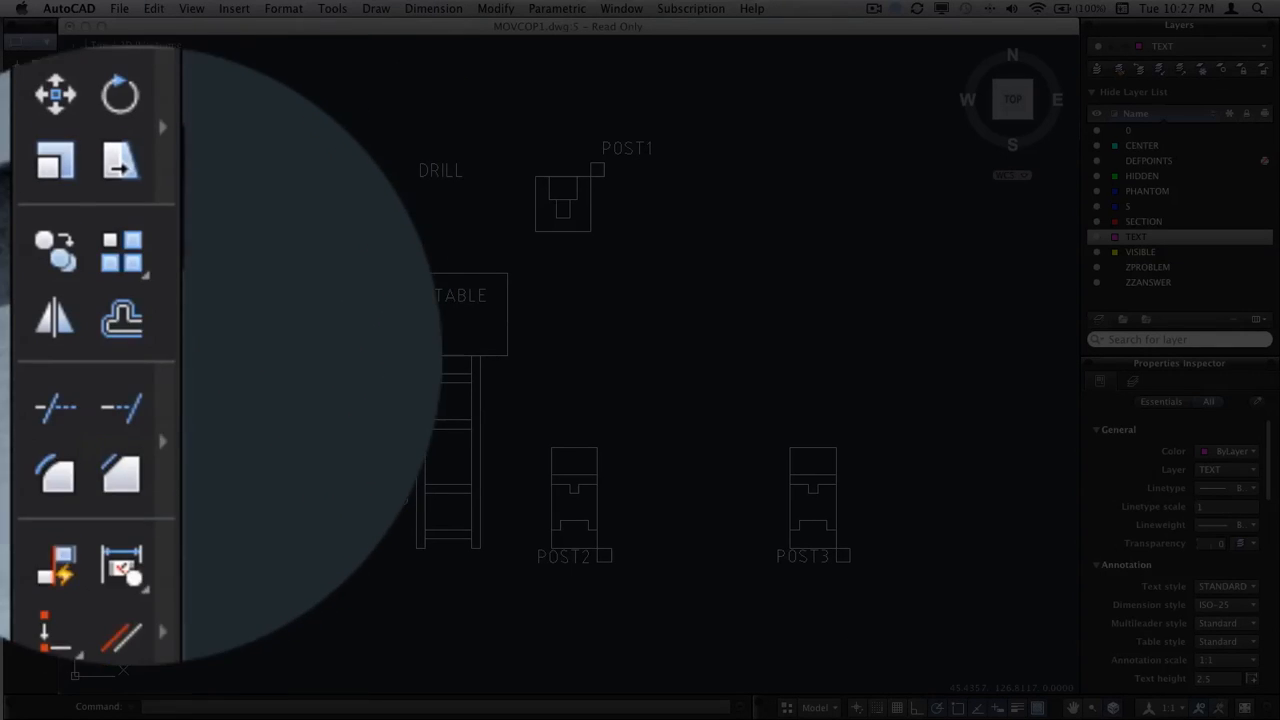
{"action": "mouse_move", "coordinate": [120, 303]}
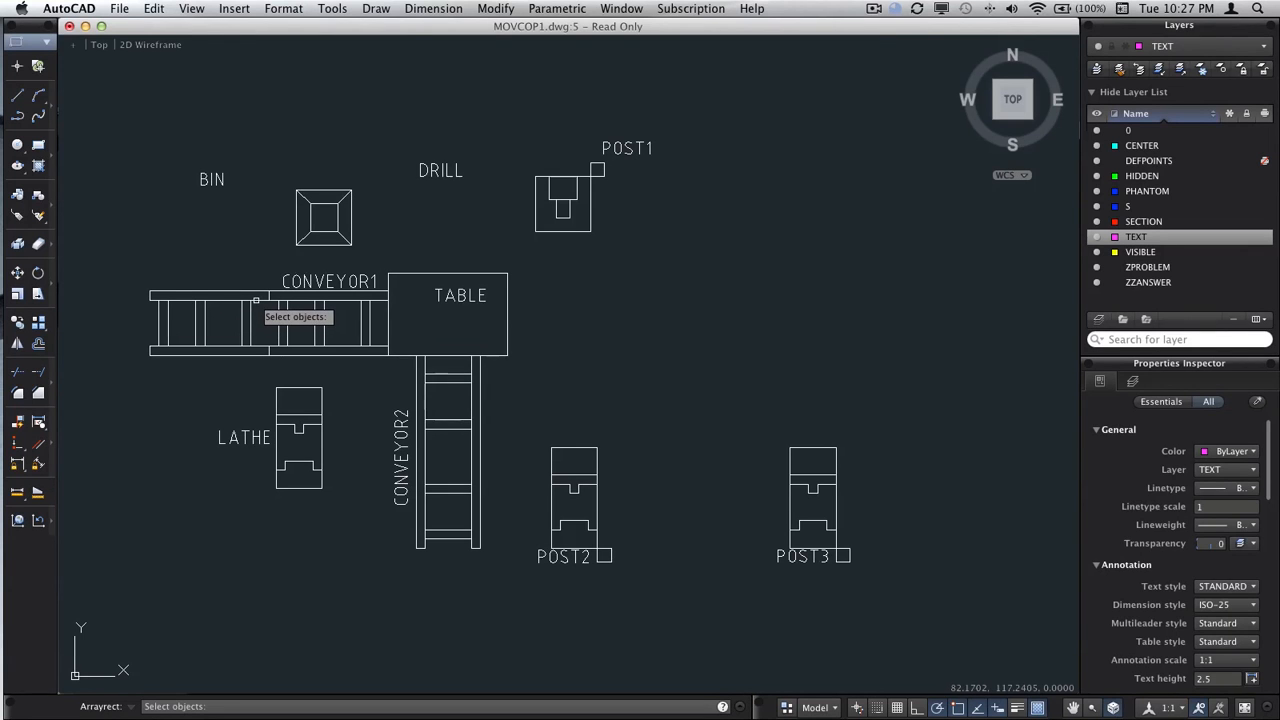
Array CONVEYOR1, TABLE and CONVEYOR2 into 1 row of 3 columns spaced 52
{"action": "left_click", "coordinate": [200, 322]}
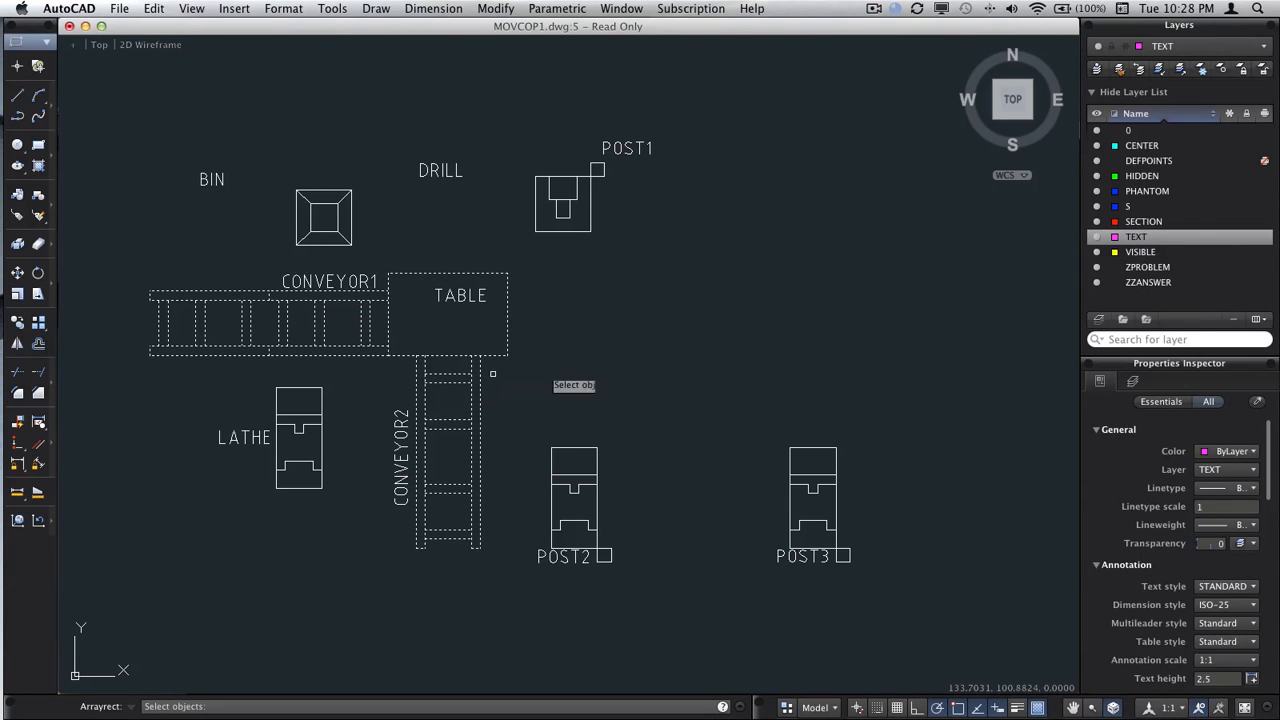
{"action": "mouse_move", "coordinate": [621, 344]}
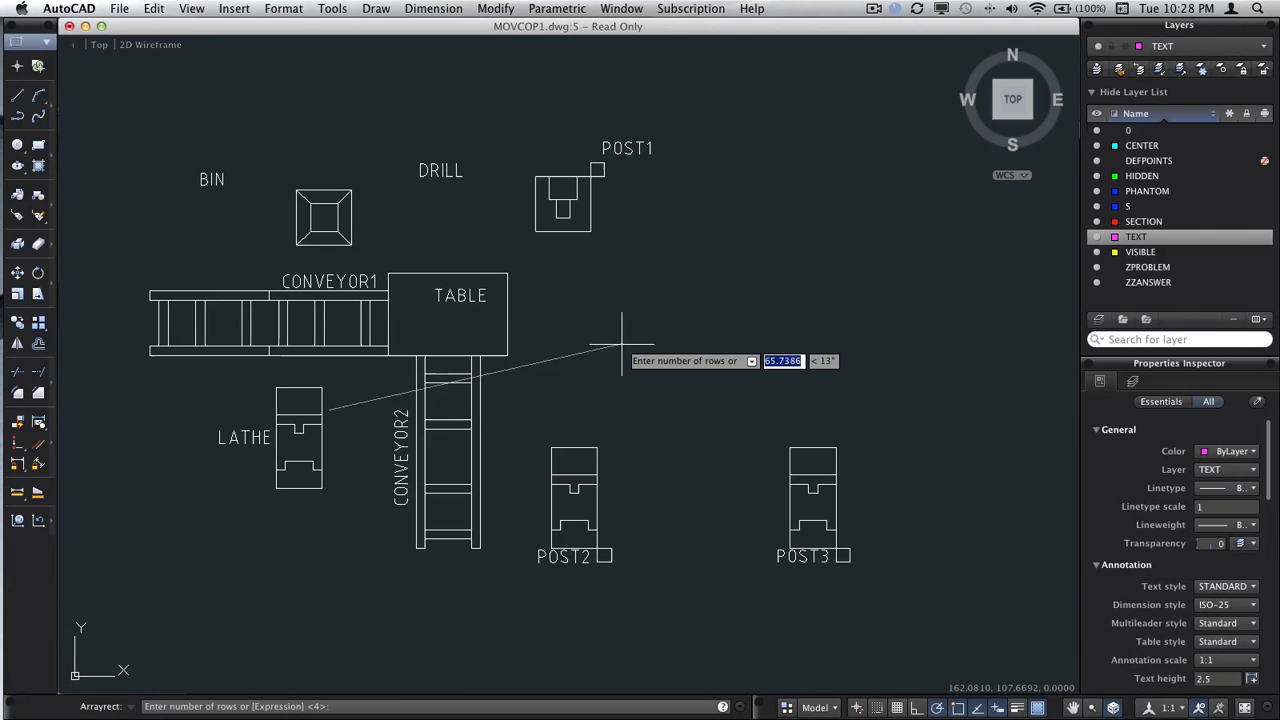
{"action": "type", "text": "1"}
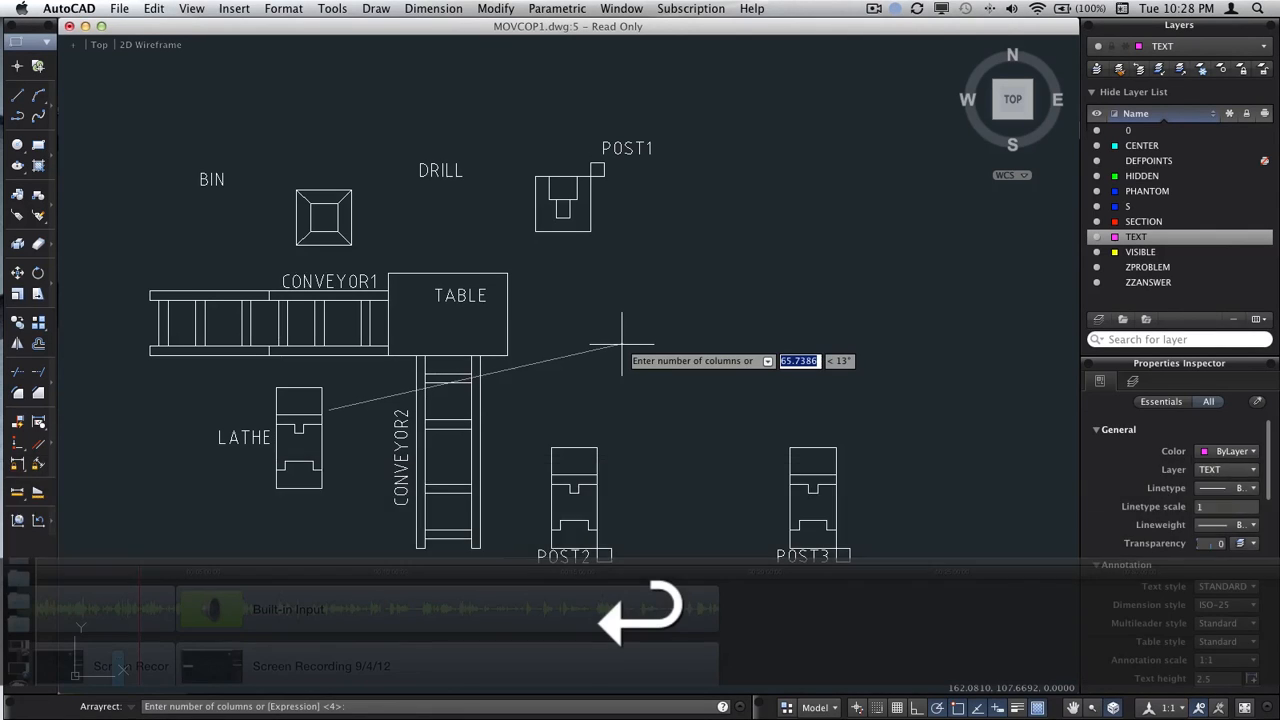
{"action": "type", "text": "3"}
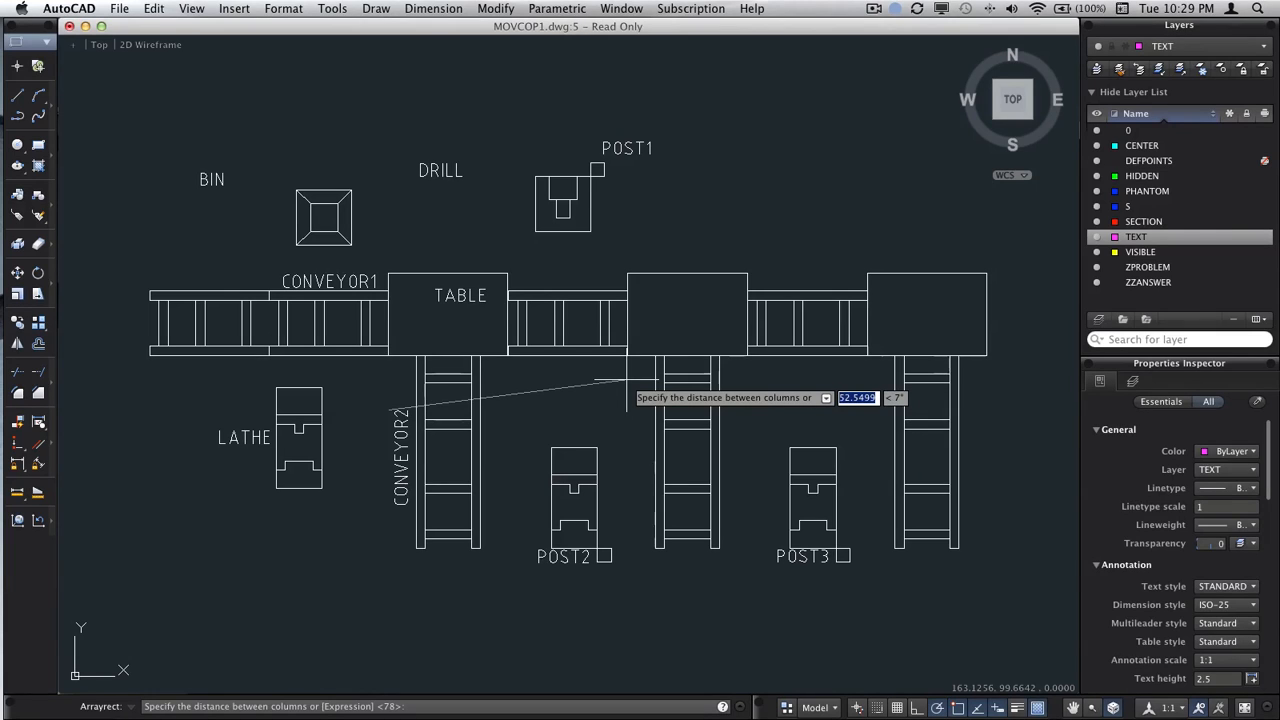
{"action": "key", "text": "cmd+1"}
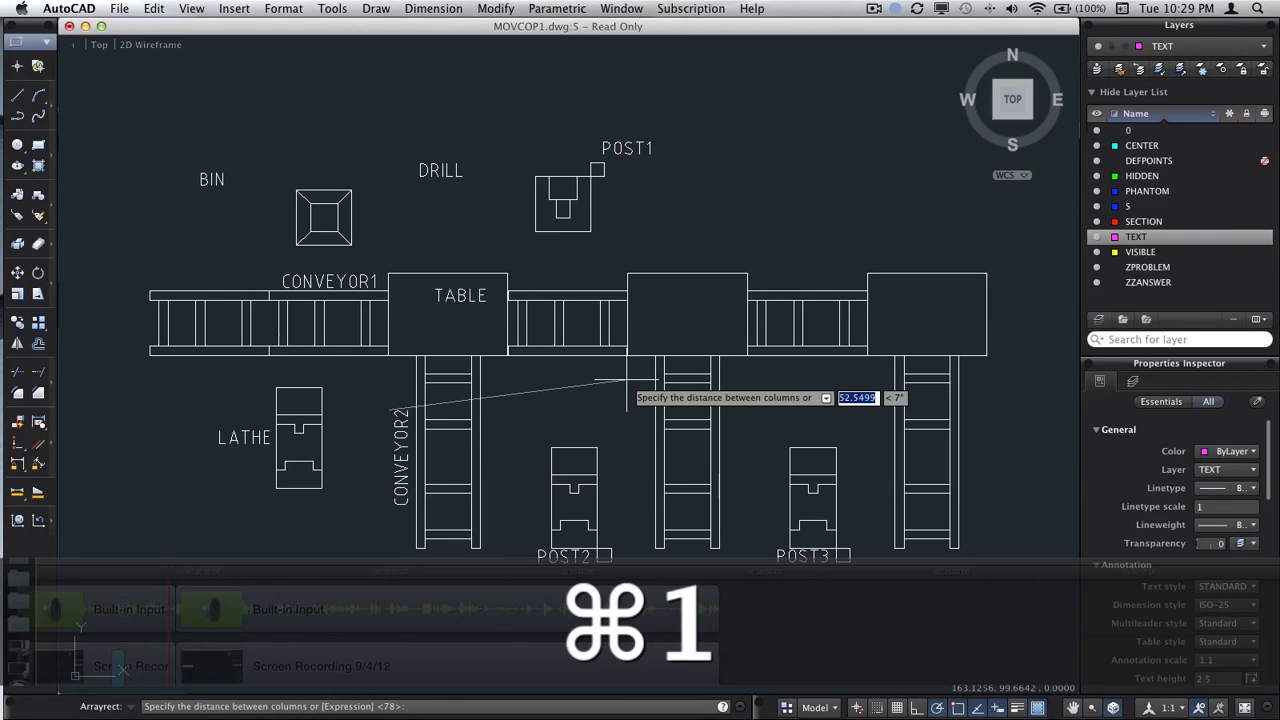
{"action": "type", "text": "5"}
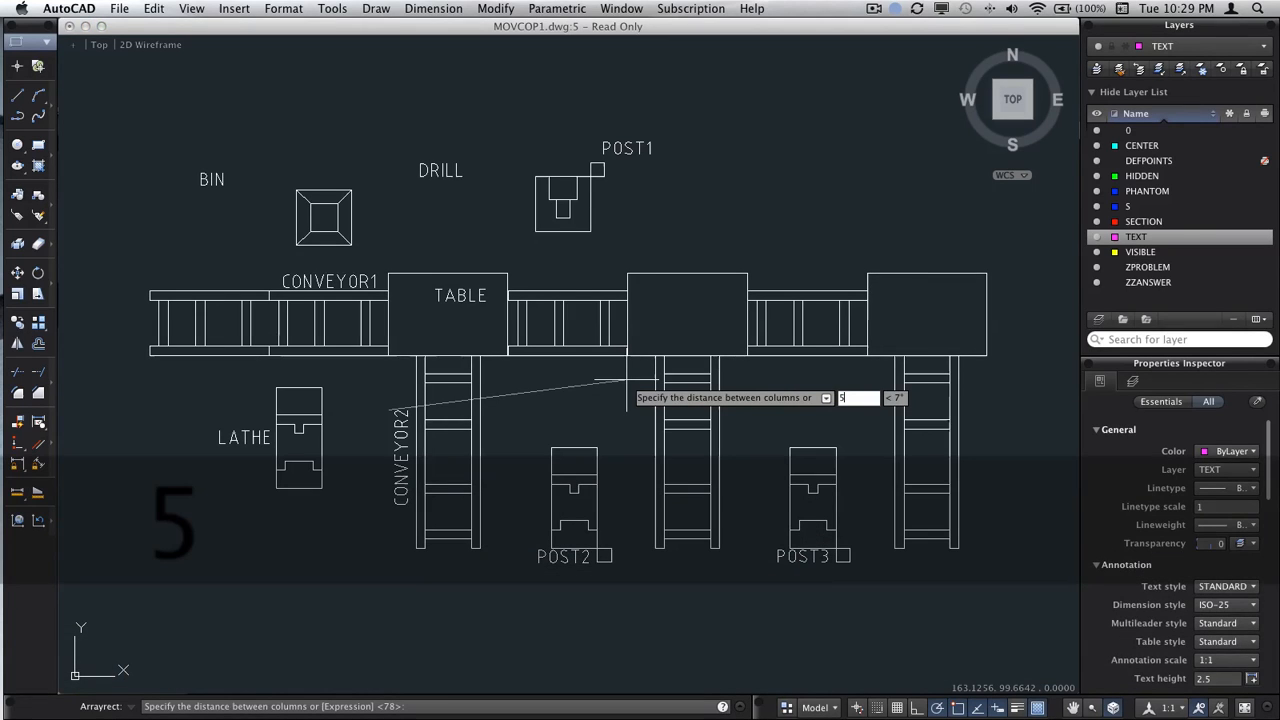
{"action": "type", "text": "2"}
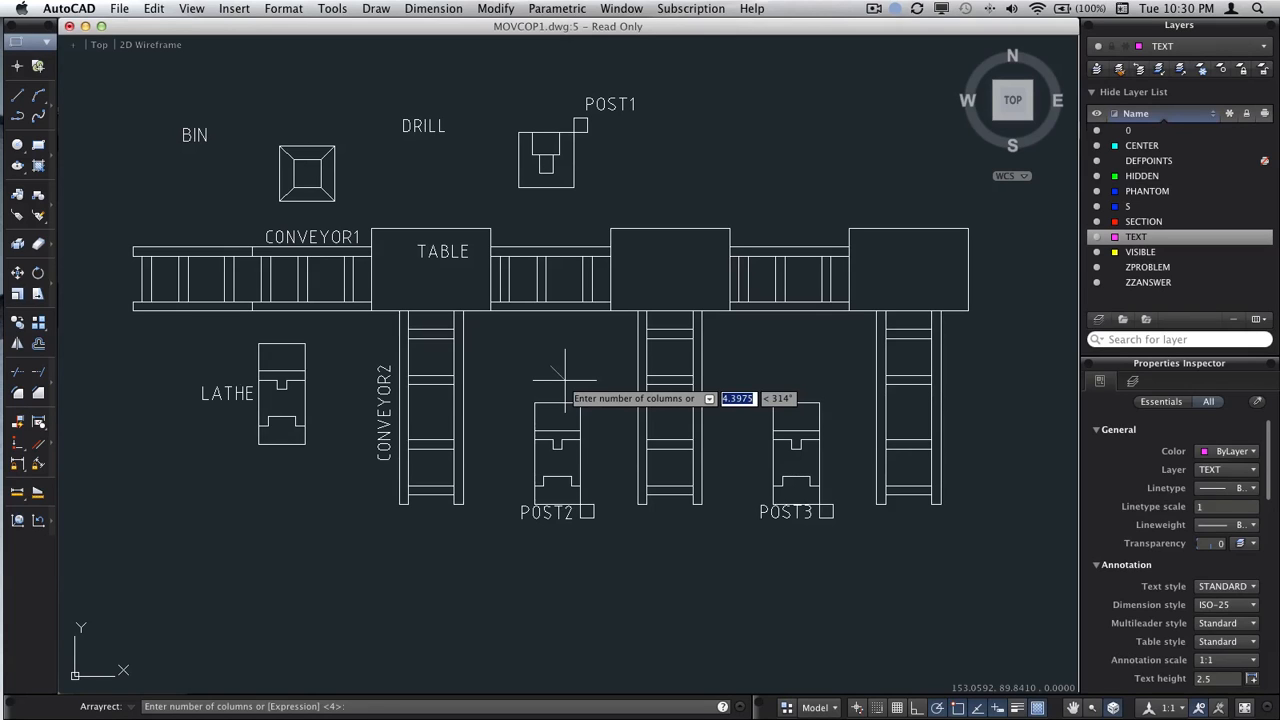
Undo two steps and set the array row spacing to -60
{"action": "key", "text": "cmd+z"}
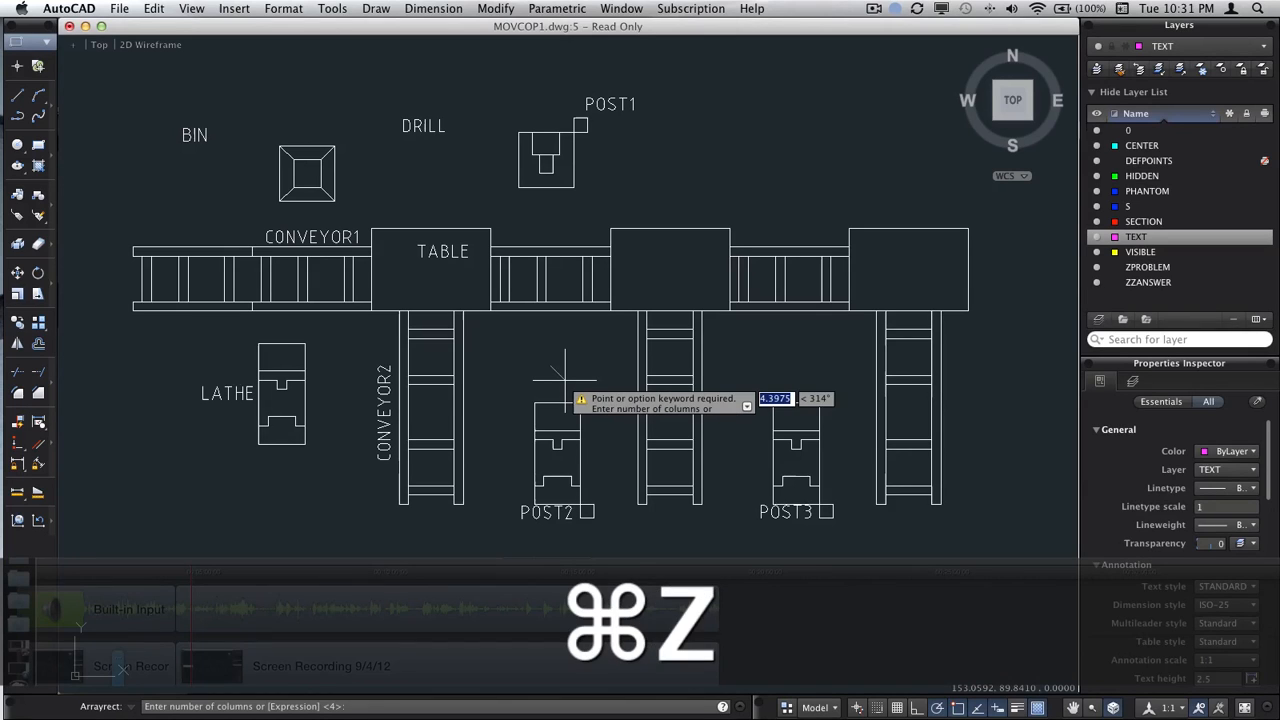
{"action": "key", "text": "cmd+z"}
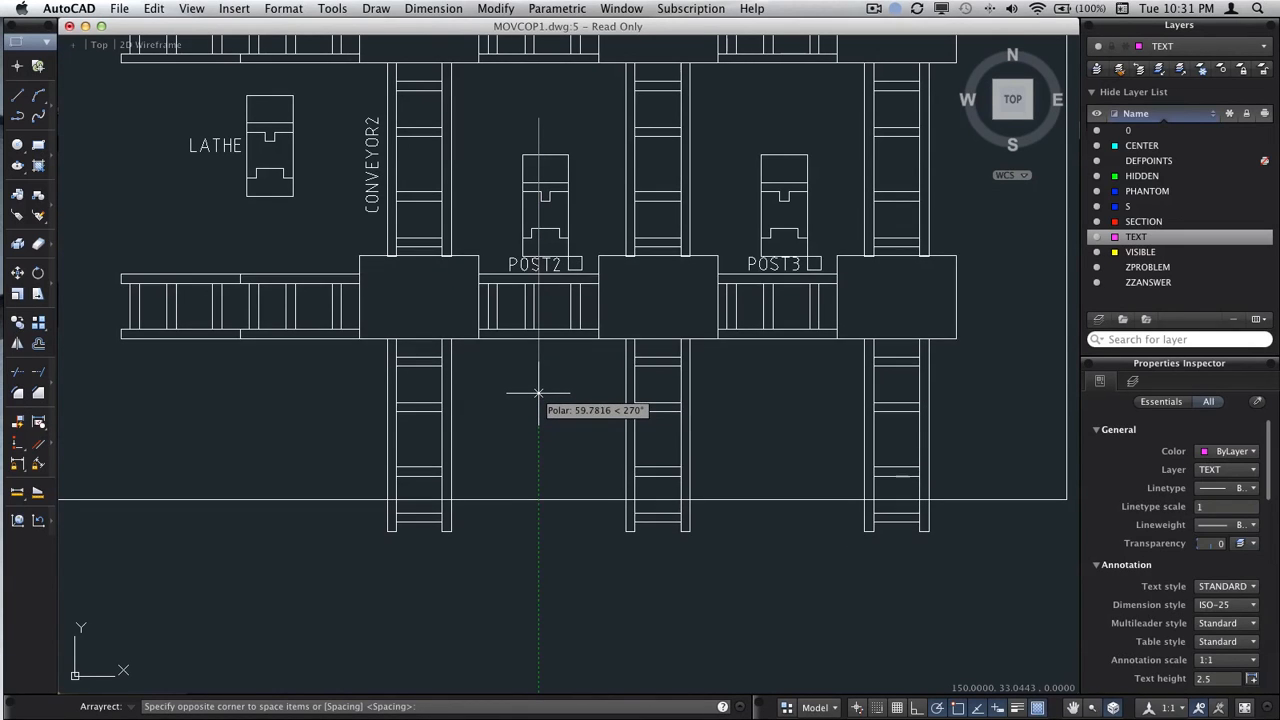
{"action": "mouse_move", "coordinate": [536, 393]}
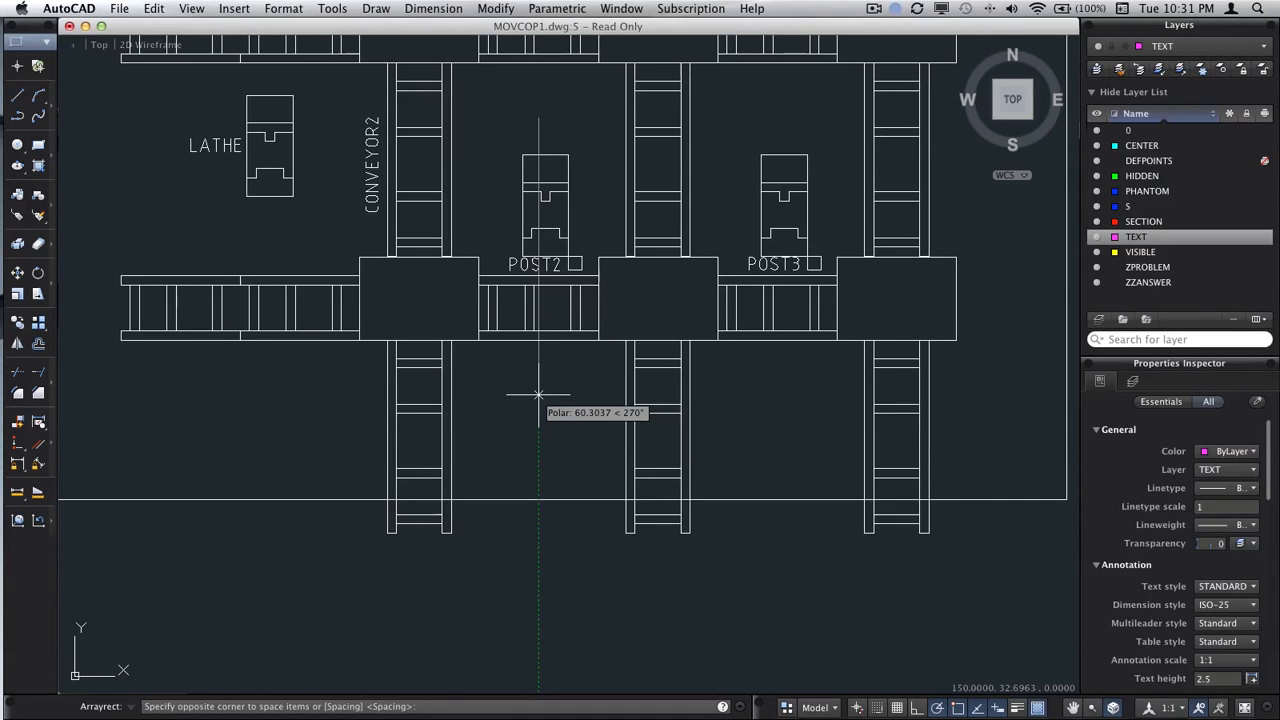
{"action": "type", "text": "-60"}
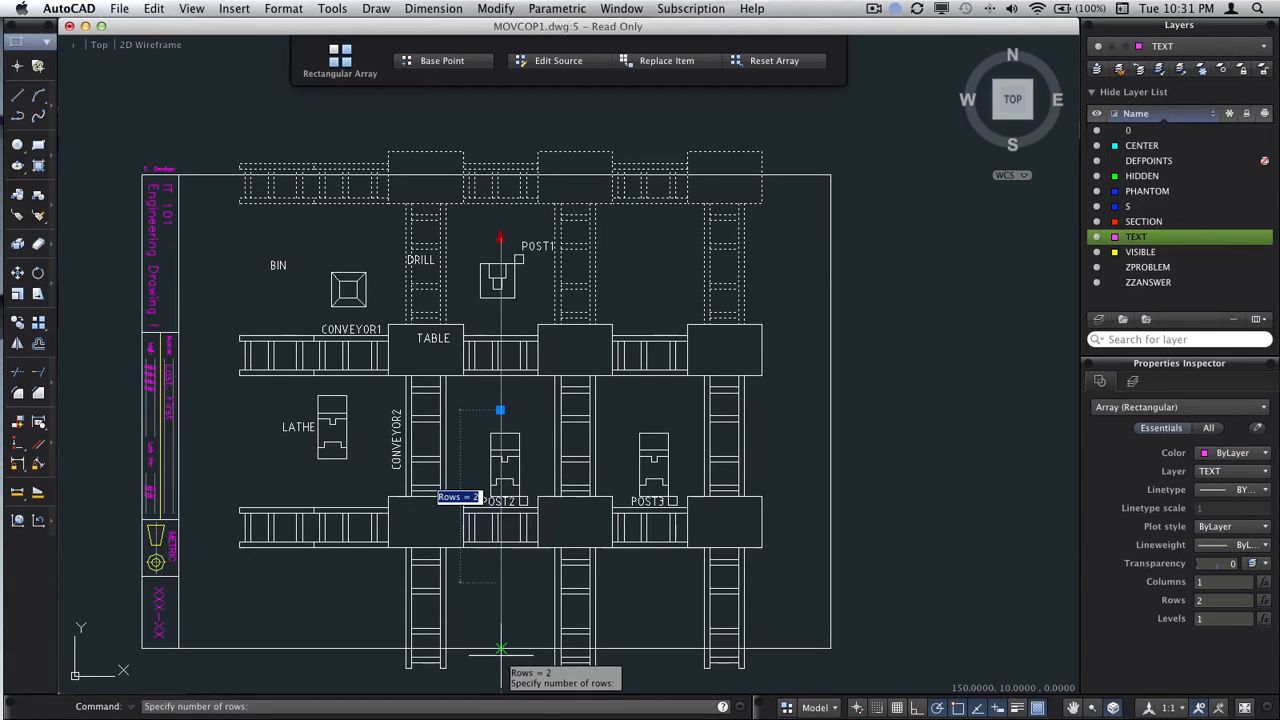
{"action": "mouse_move", "coordinate": [500, 638]}
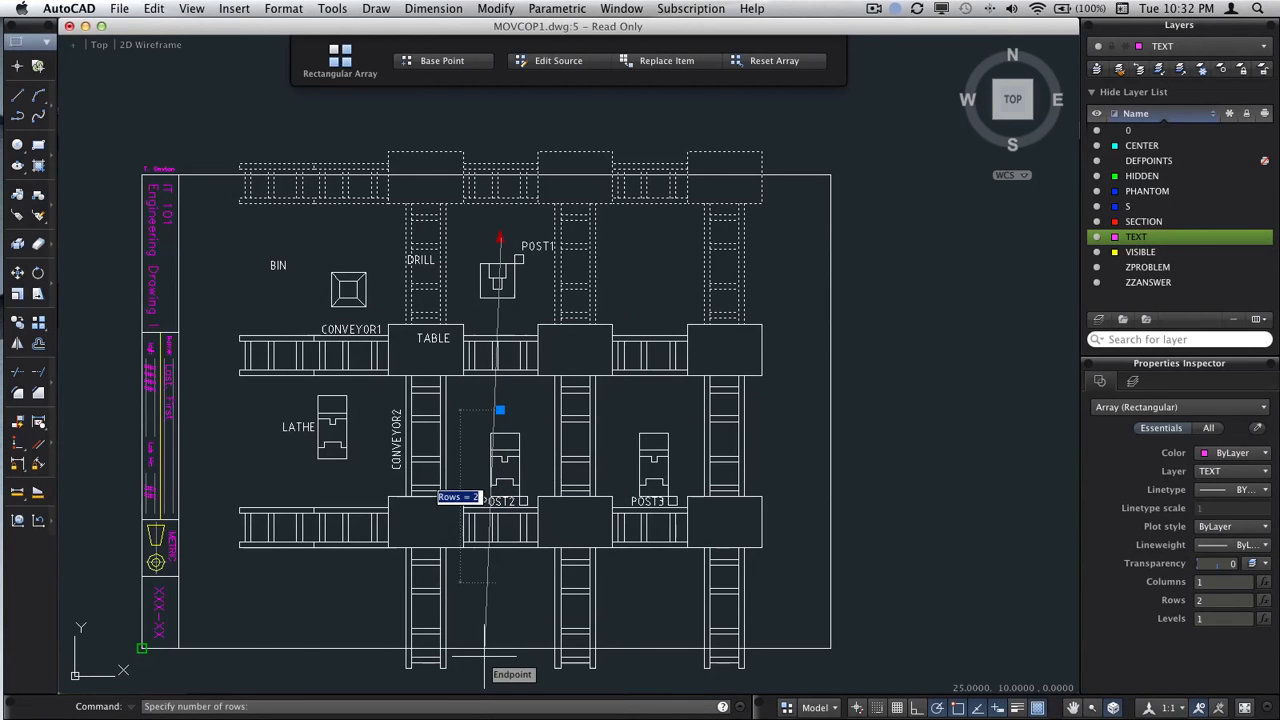
{"action": "mouse_move", "coordinate": [477, 680]}
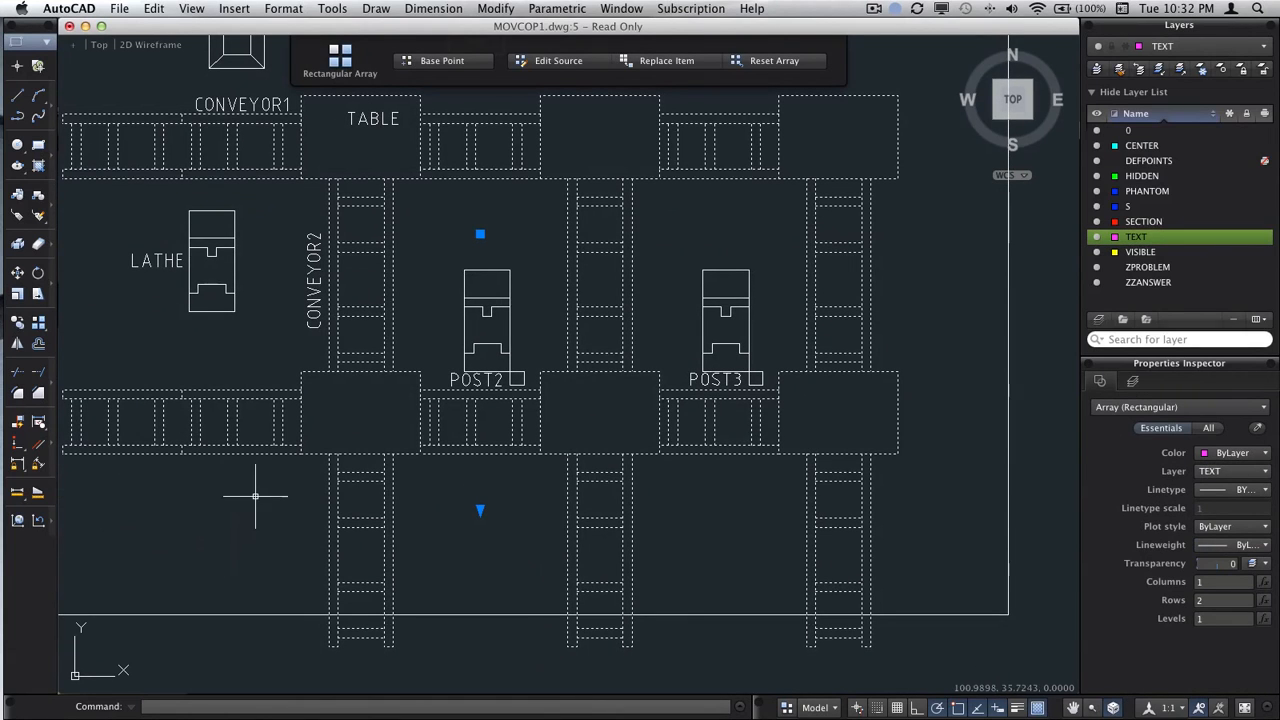
{"action": "mouse_move", "coordinate": [14, 245]}
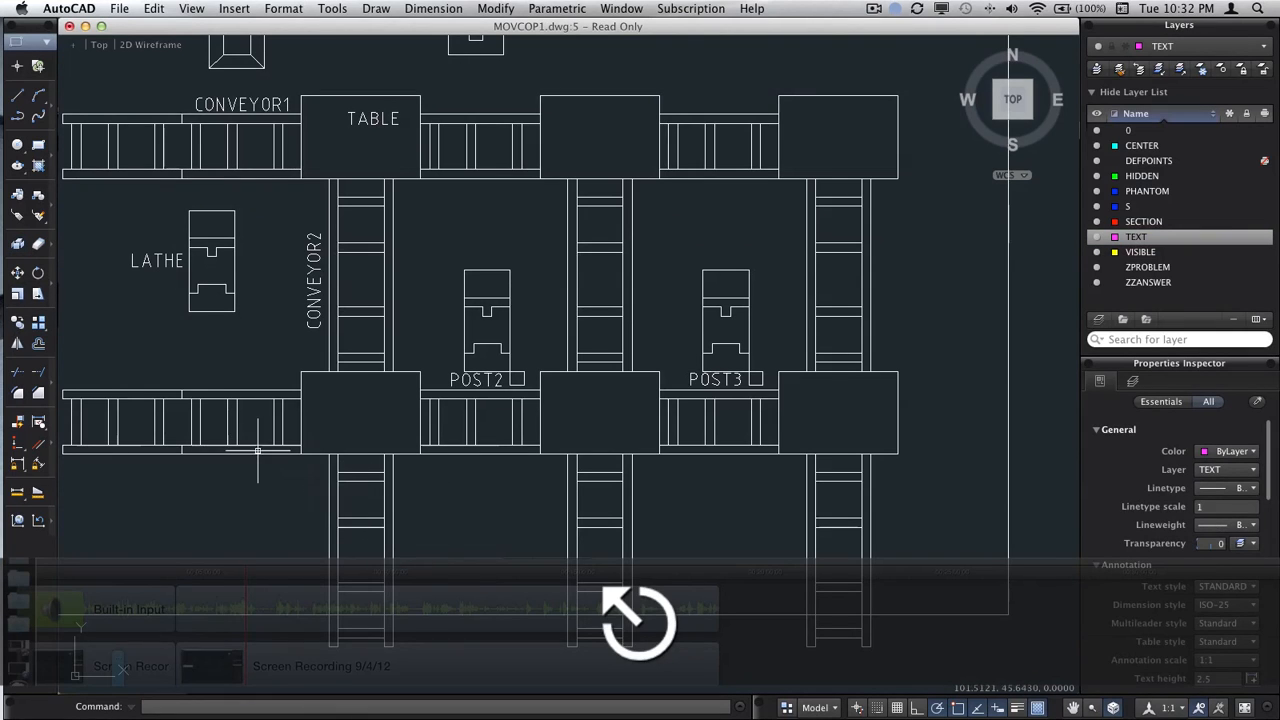
Trim the conveyor lines extending below the lower row with a crossing selection
{"action": "type", "text": "TRI"}
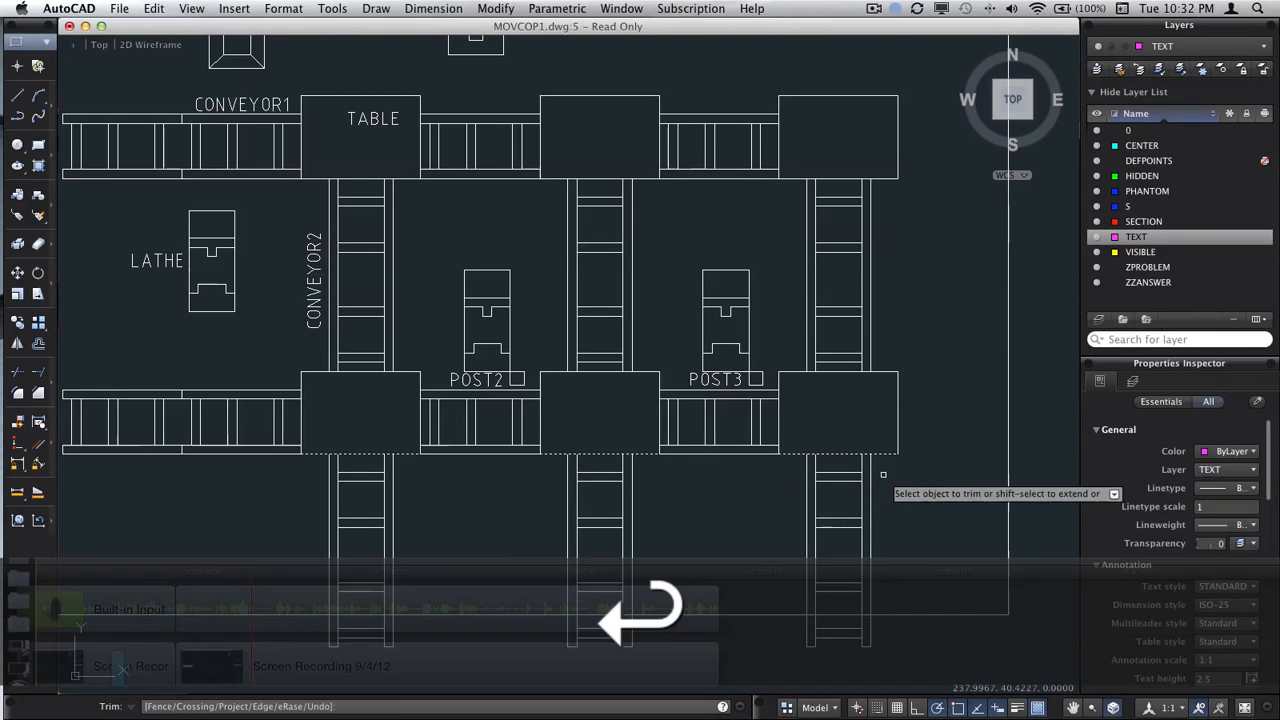
{"action": "left_click_drag", "start_coordinate": [895, 475], "coordinate": [540, 615]}
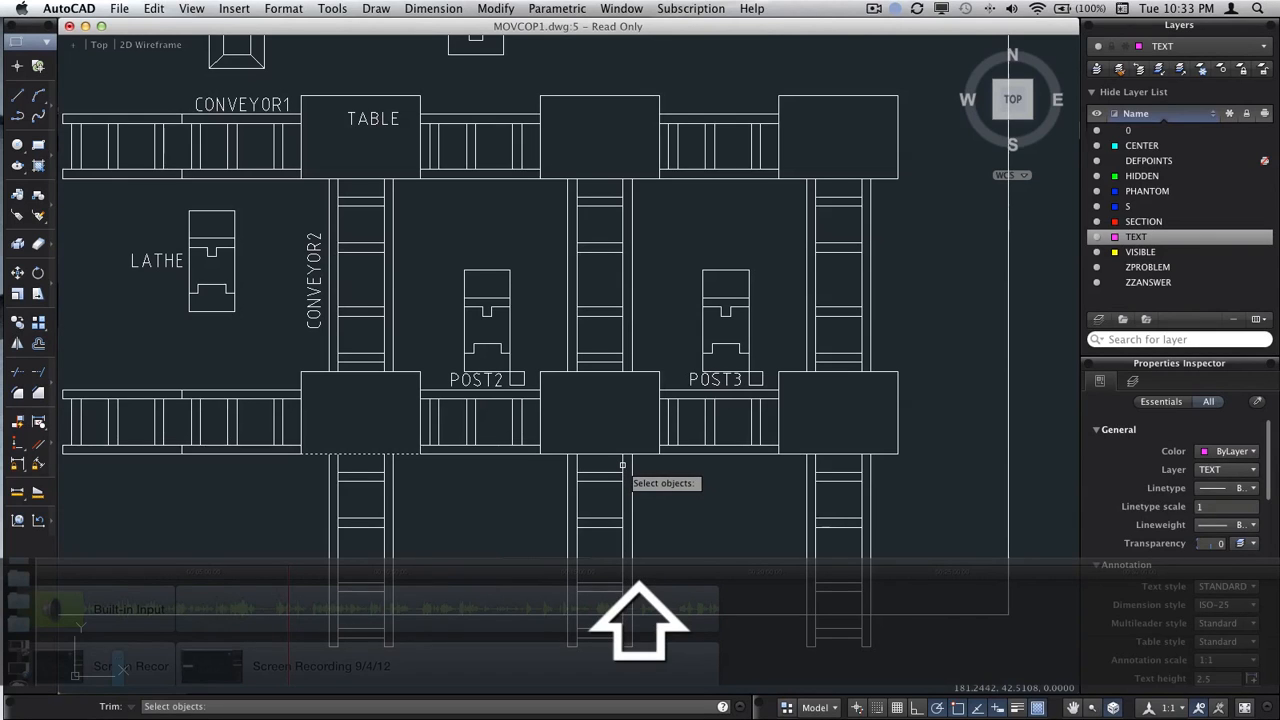
{"action": "mouse_move", "coordinate": [787, 453]}
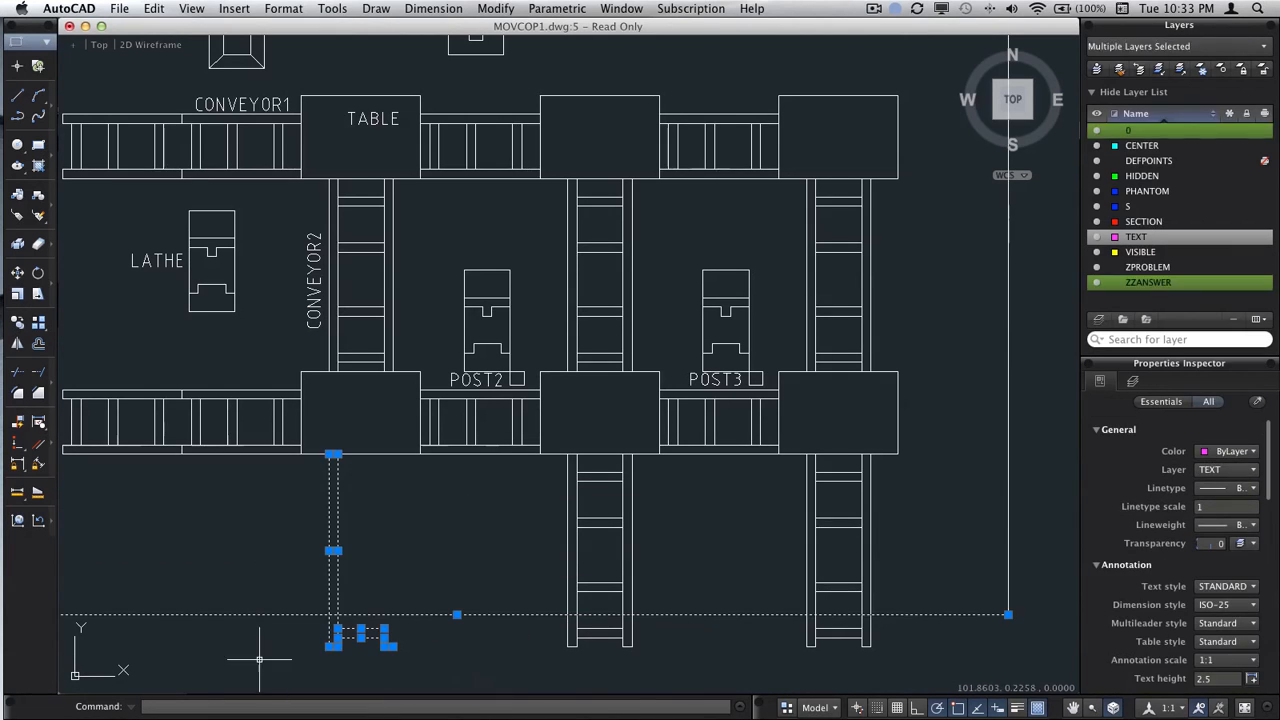
Remove the stray line fragments left below the lower conveyor row
{"action": "key", "text": "cmd+z"}
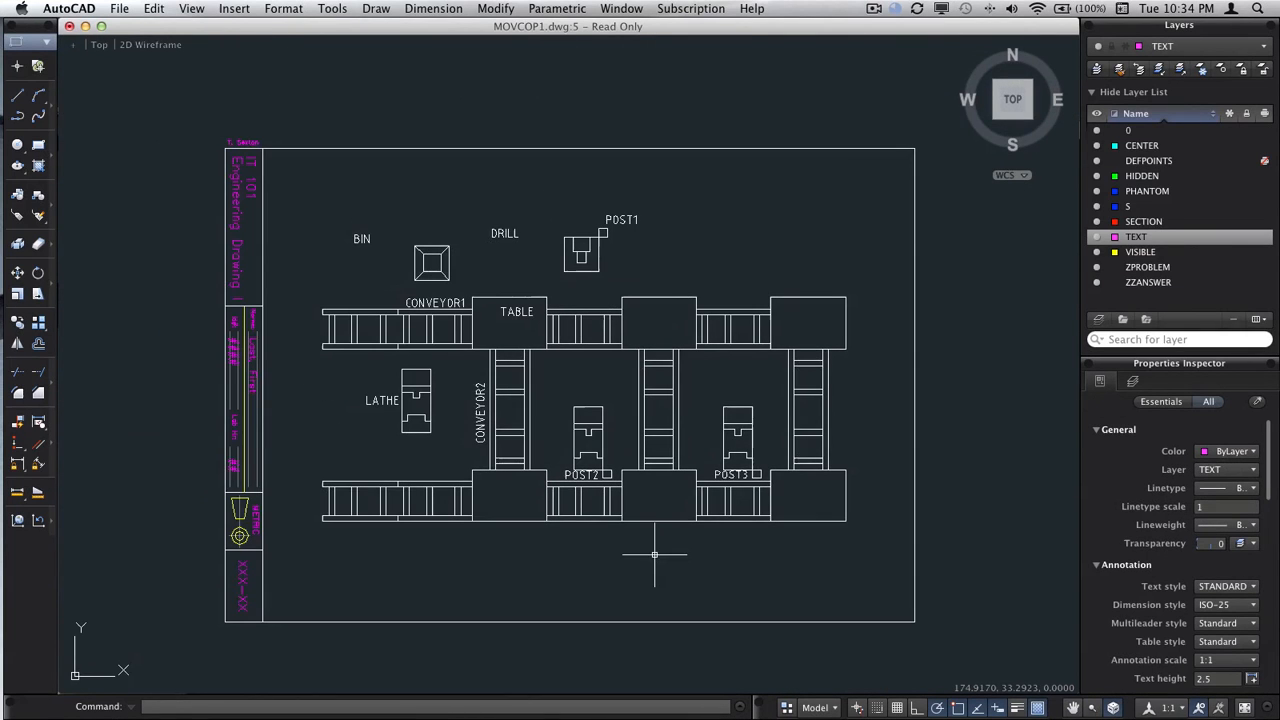
{"action": "mouse_move", "coordinate": [459, 226]}
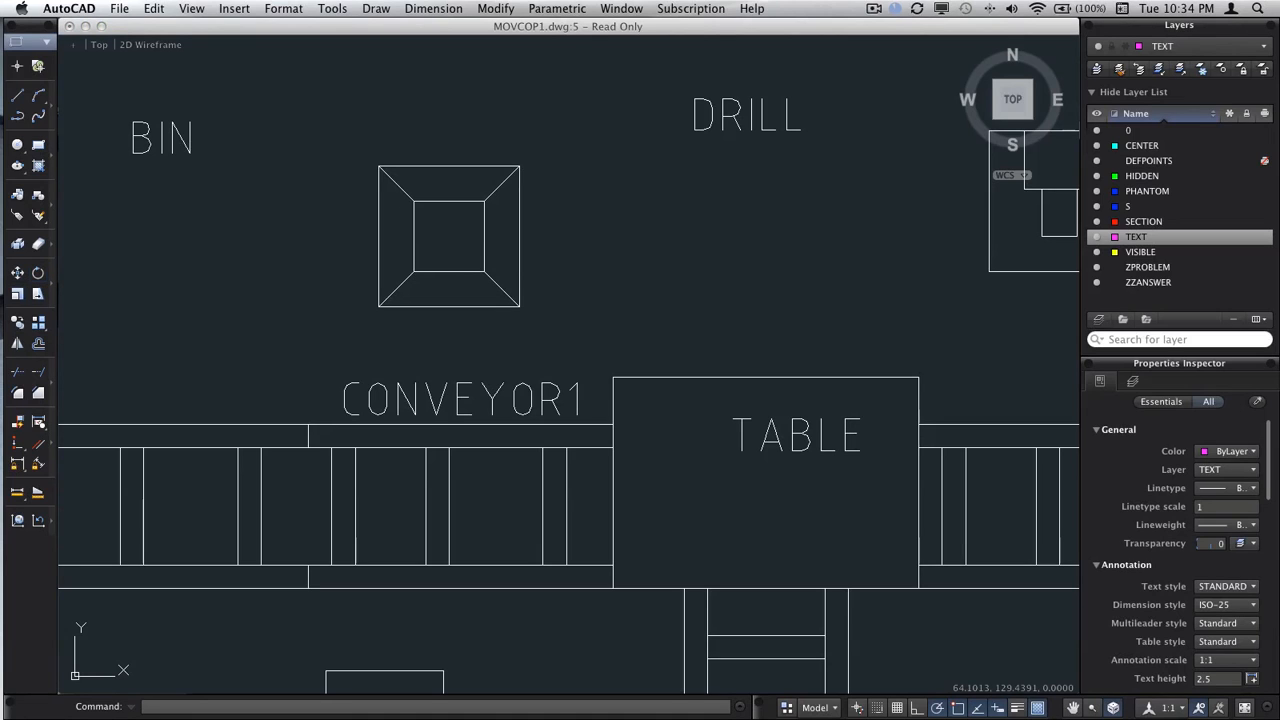
{"action": "mouse_move", "coordinate": [38, 322]}
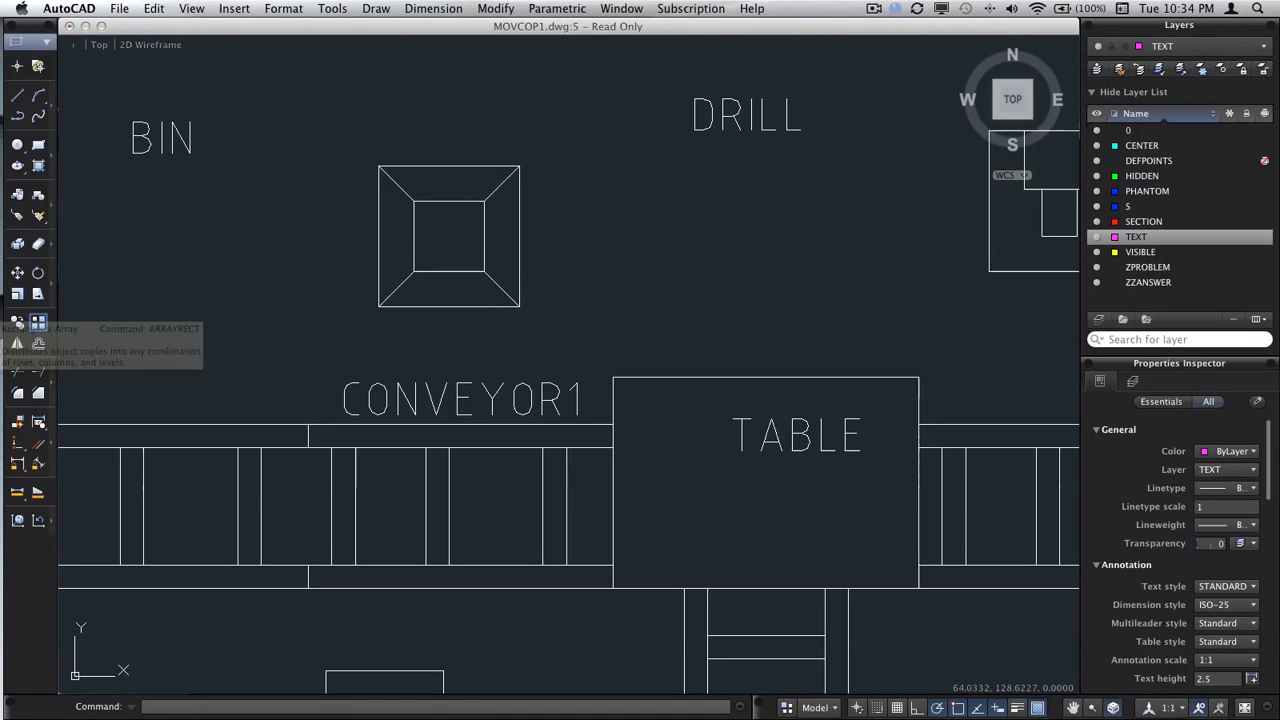
Rectangular-array the bin into a row of three identical bins under the BIN label
{"action": "left_click", "coordinate": [38, 322]}
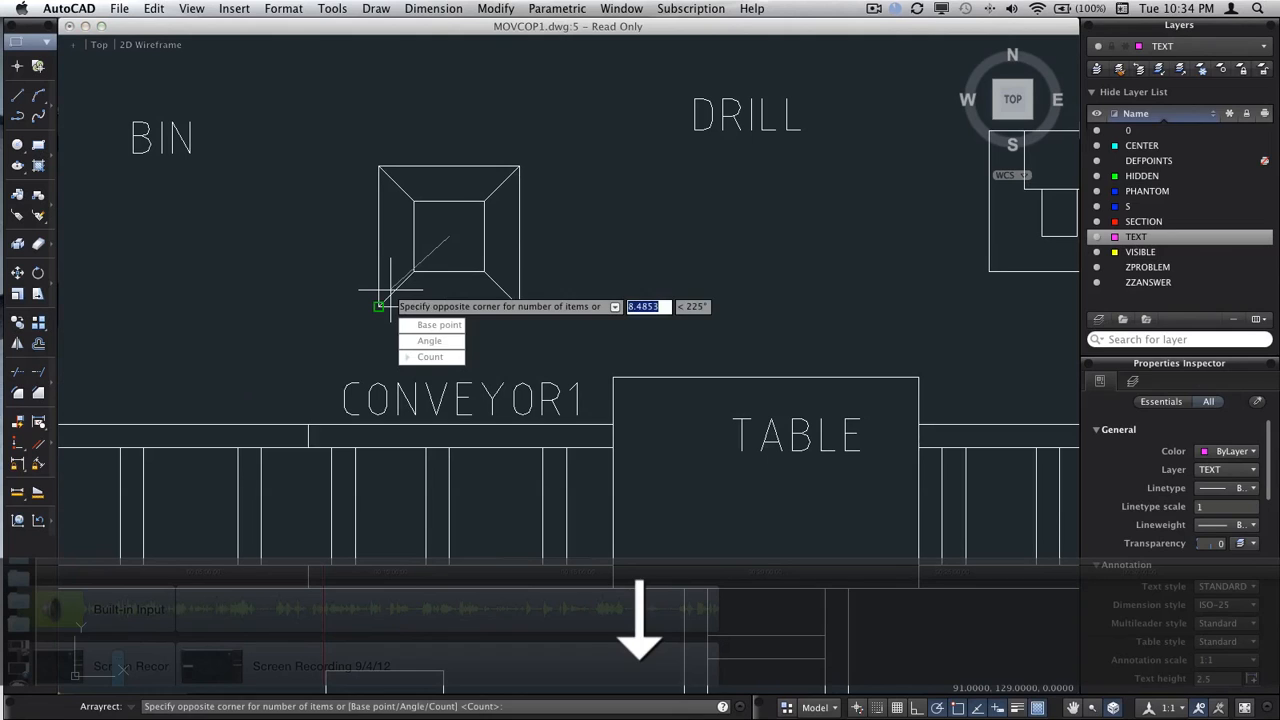
{"action": "type", "text": "2"}
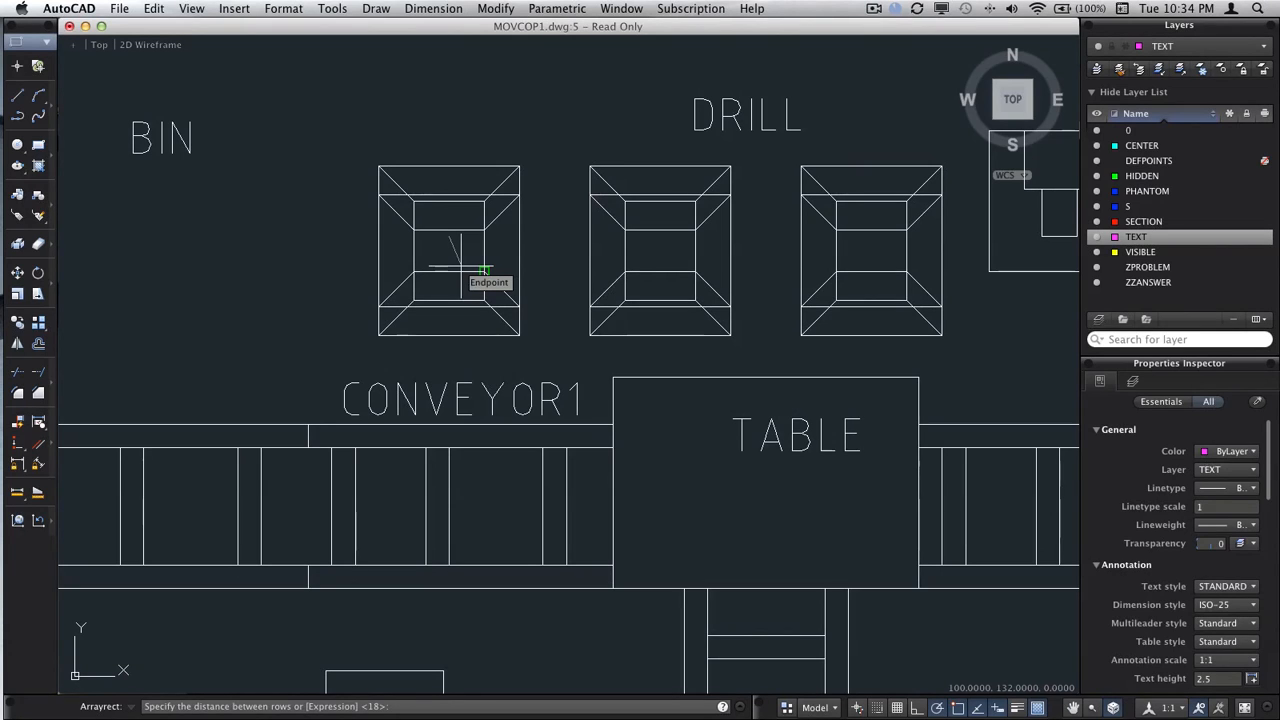
{"action": "type", "text": "2"}
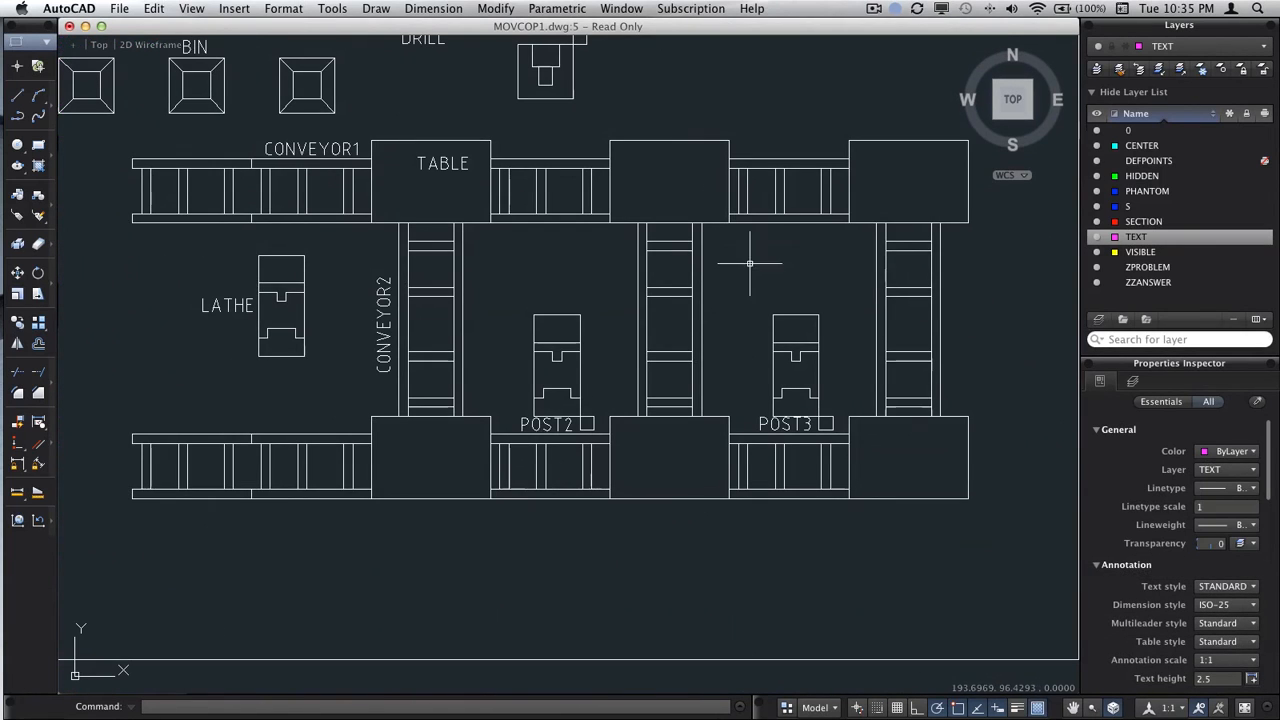
{"action": "mouse_move", "coordinate": [351, 360]}
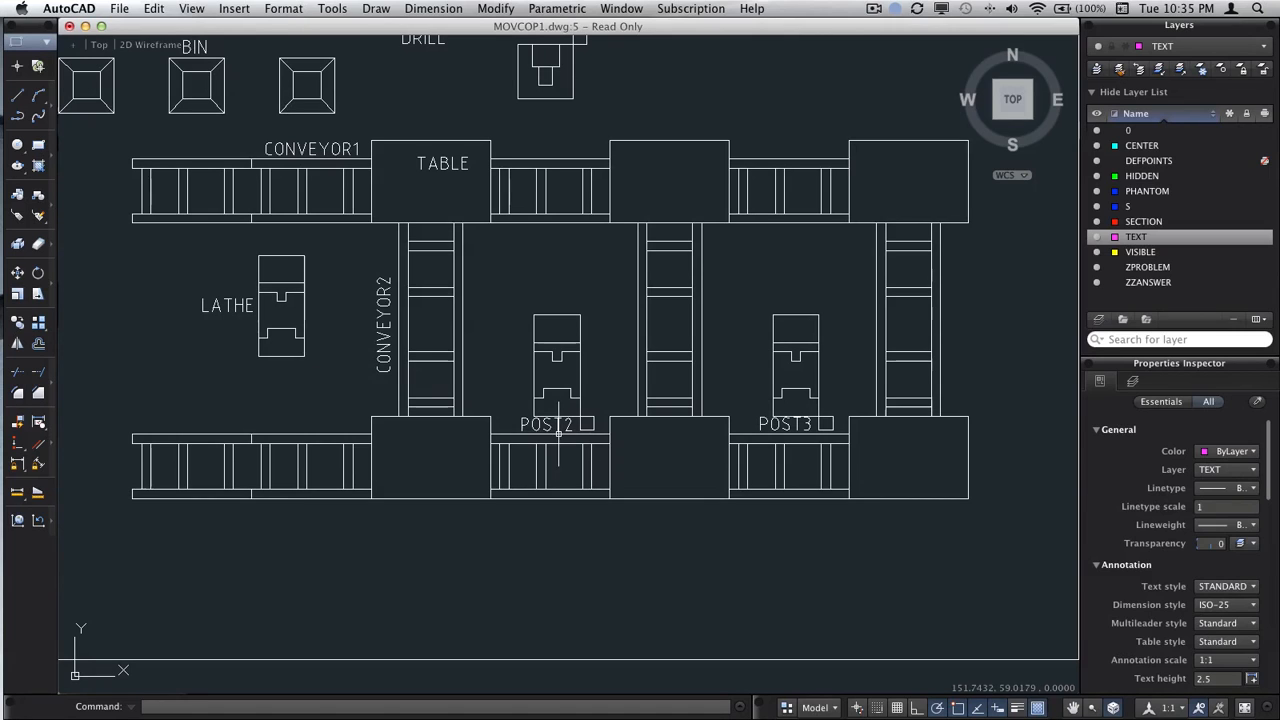
{"action": "mouse_move", "coordinate": [782, 423]}
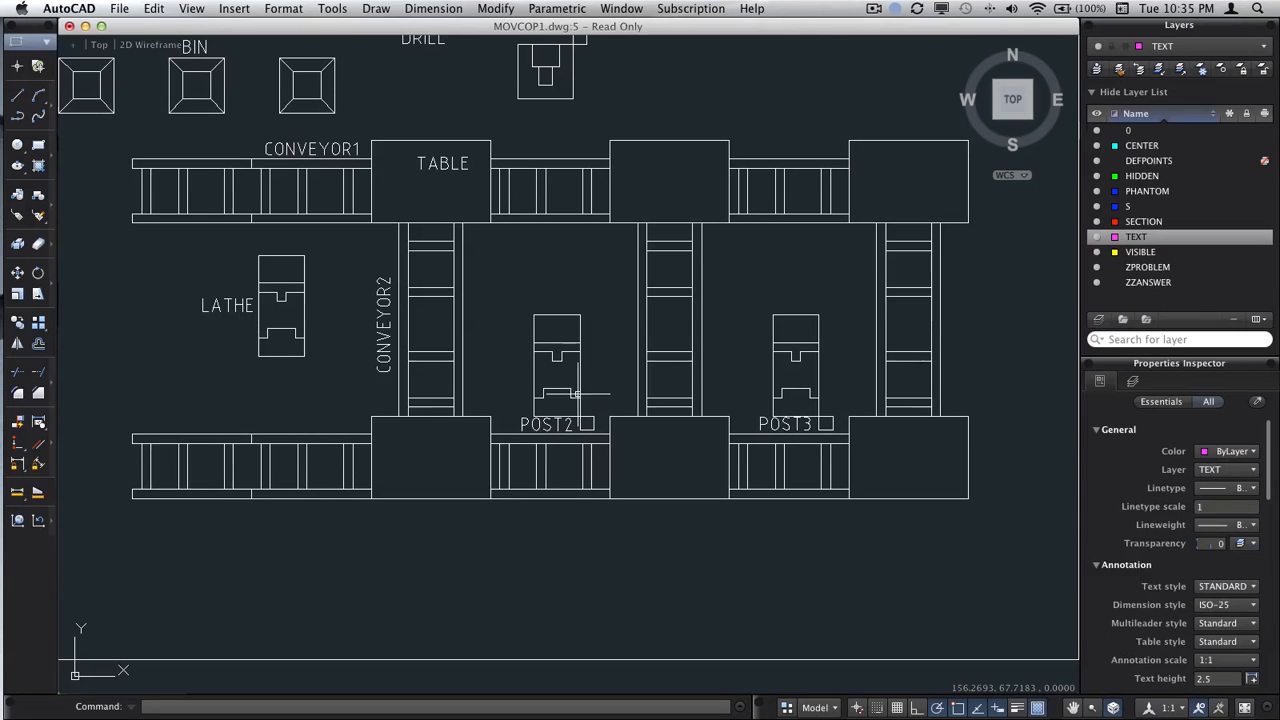
{"action": "mouse_move", "coordinate": [572, 386]}
{"action": "type", "text": " 1"}
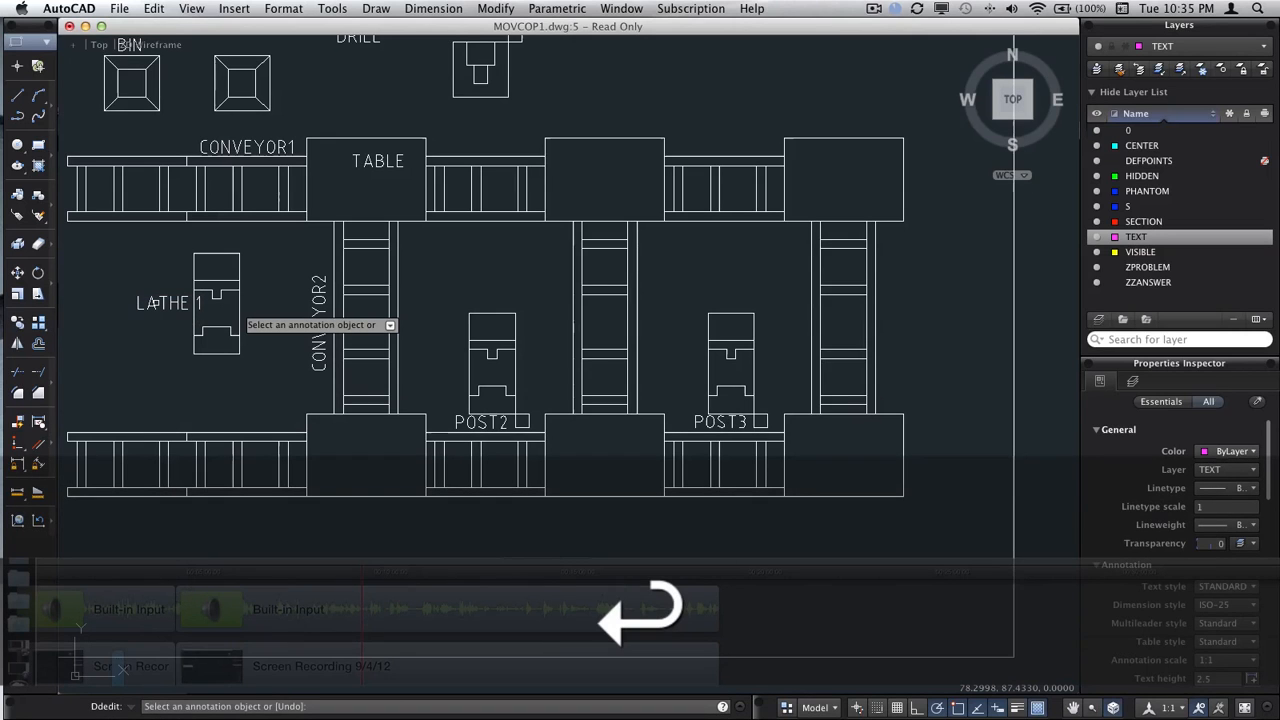
Change the LATHE label to LATHE 1 and move it left, clear of the lathe
{"action": "double_click", "coordinate": [163, 303]}
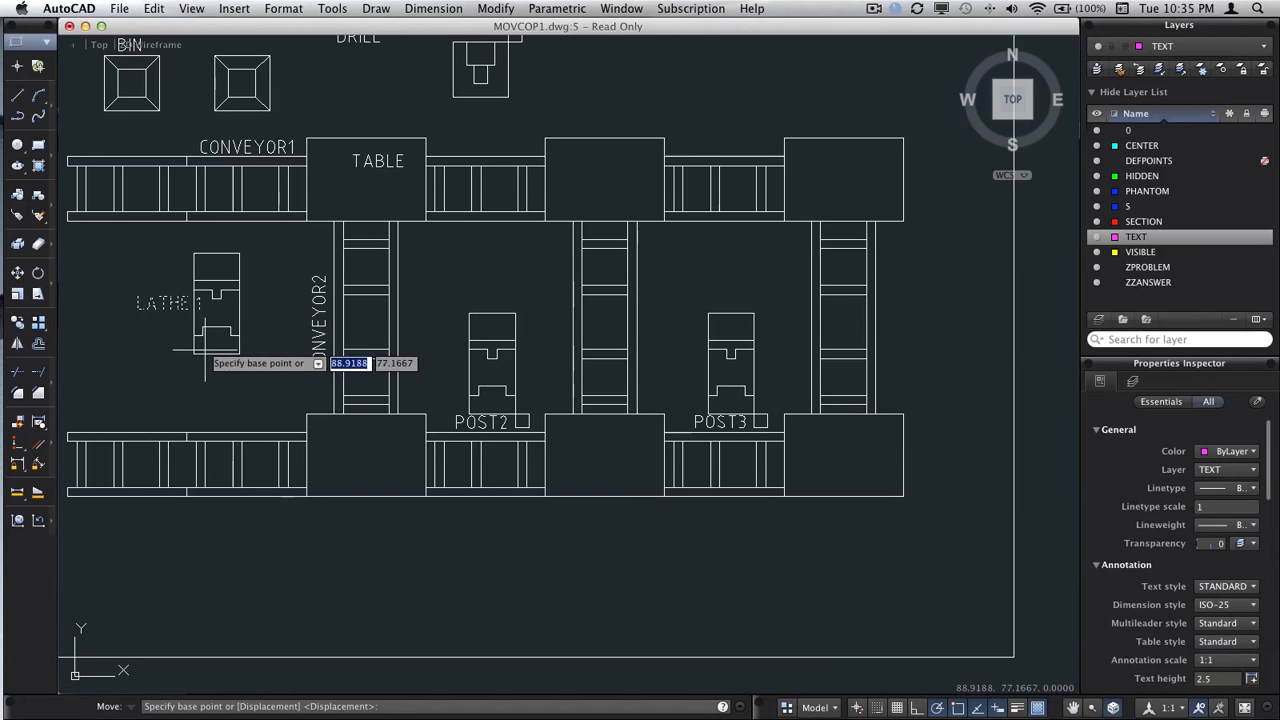
{"action": "left_click", "coordinate": [193, 335]}
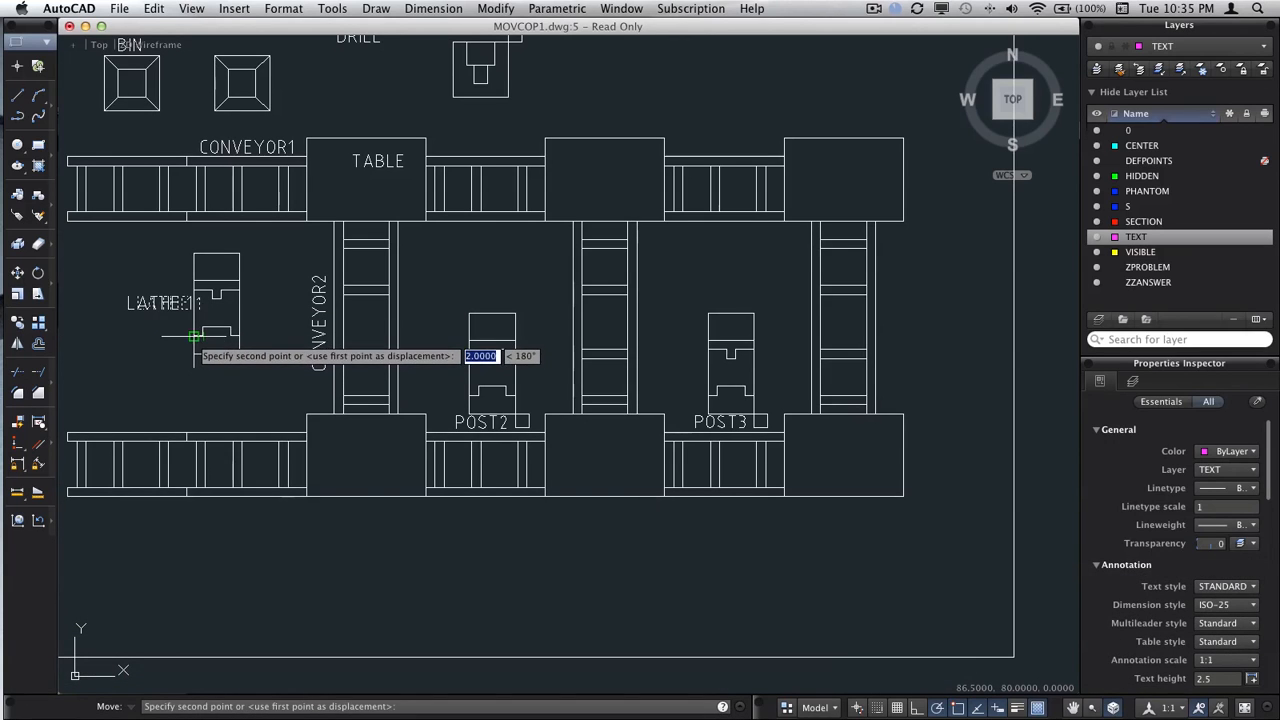
{"action": "left_click", "coordinate": [283, 345]}
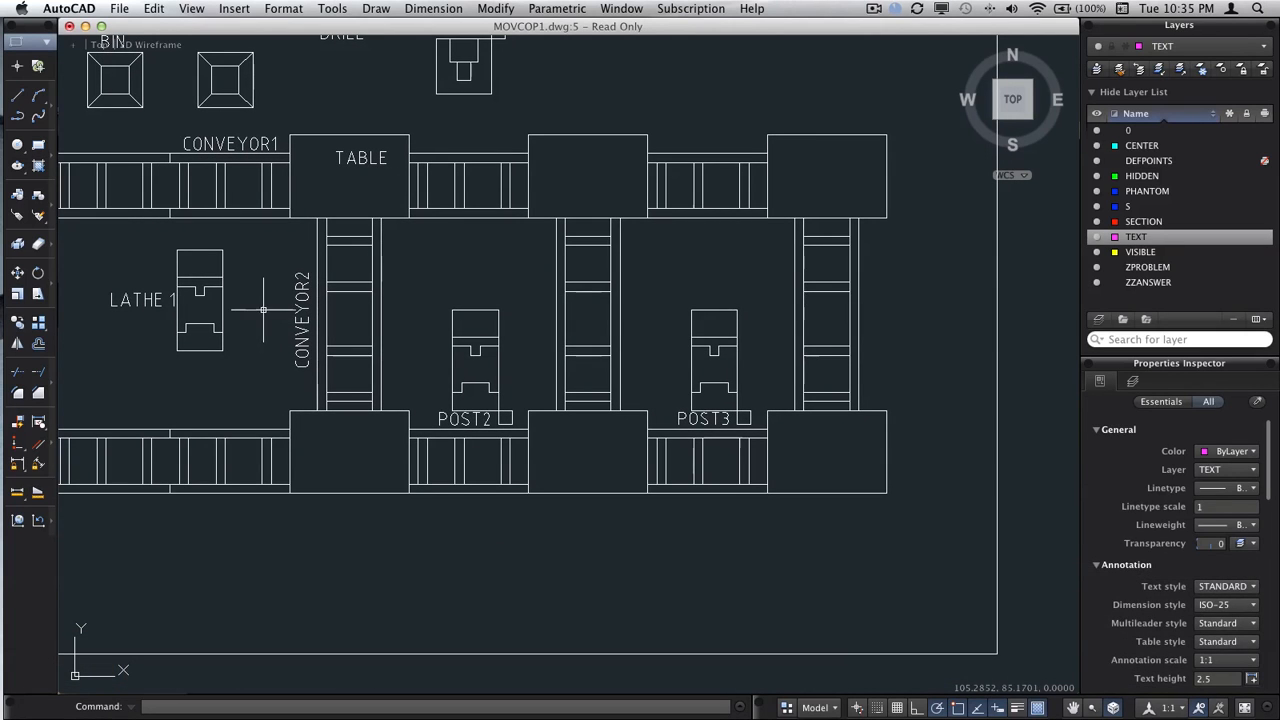
{"action": "mouse_move", "coordinate": [164, 312]}
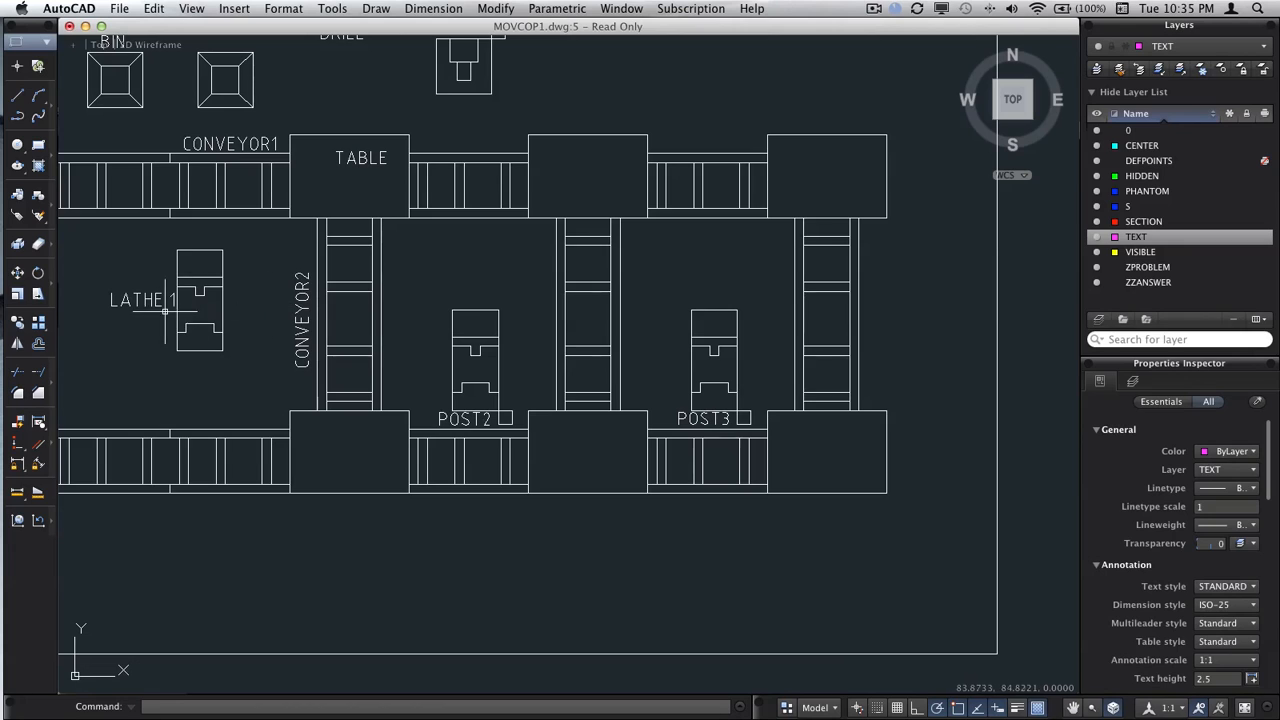
{"action": "mouse_move", "coordinate": [453, 430]}
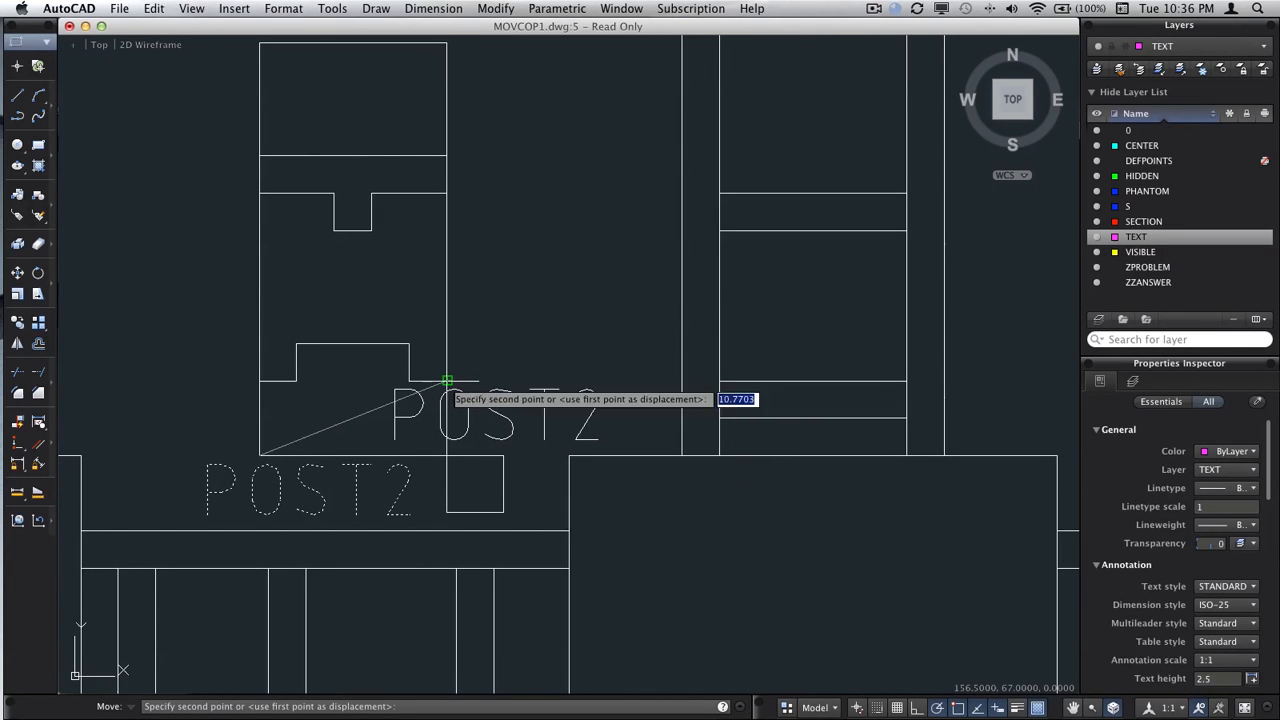
{"action": "mouse_move", "coordinate": [470, 385]}
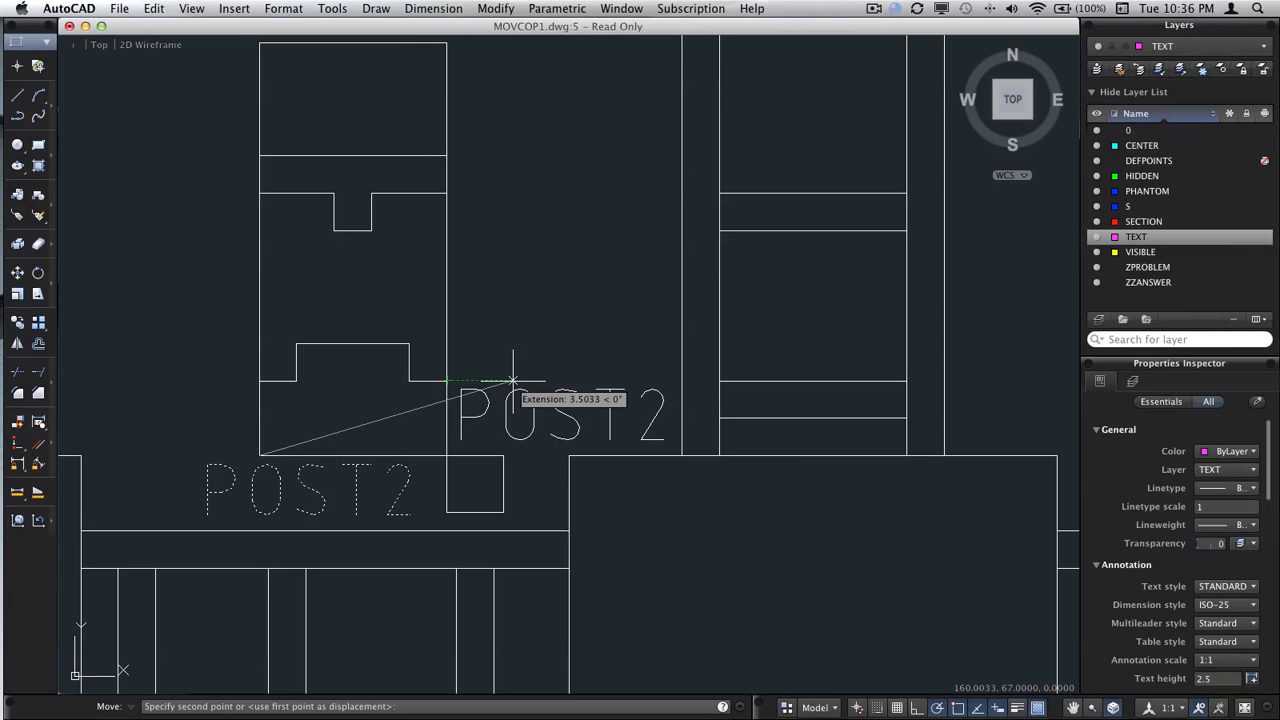
Move the POST2 label up and right beside the post, tracking 4 units from its corner
{"action": "type", "text": "4"}
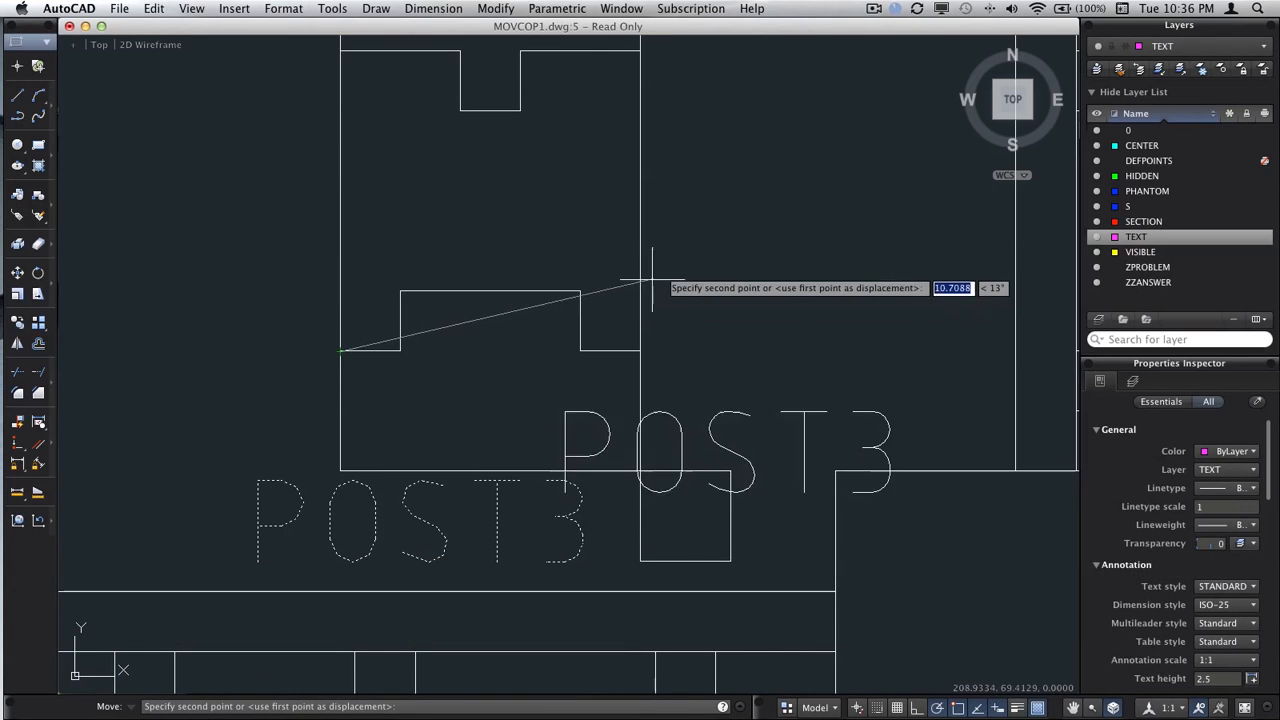
{"action": "mouse_move", "coordinate": [738, 216]}
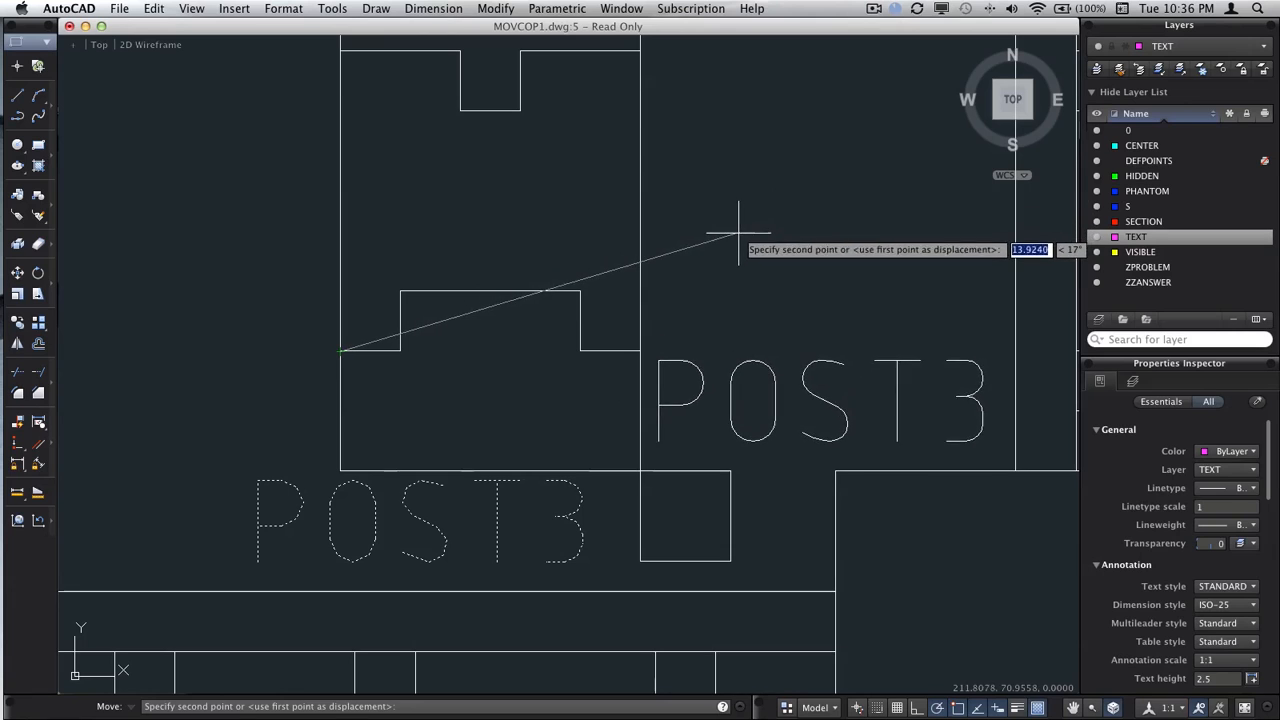
{"action": "mouse_move", "coordinate": [737, 228]}
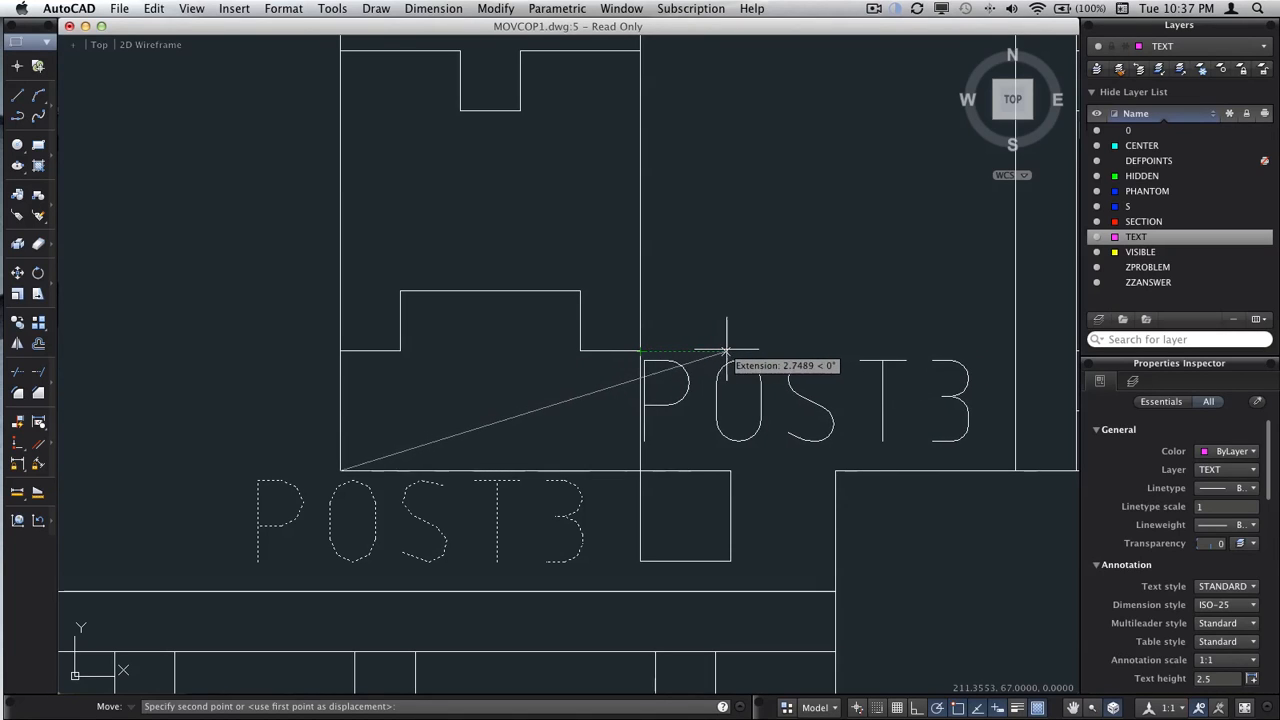
{"action": "mouse_move", "coordinate": [745, 355]}
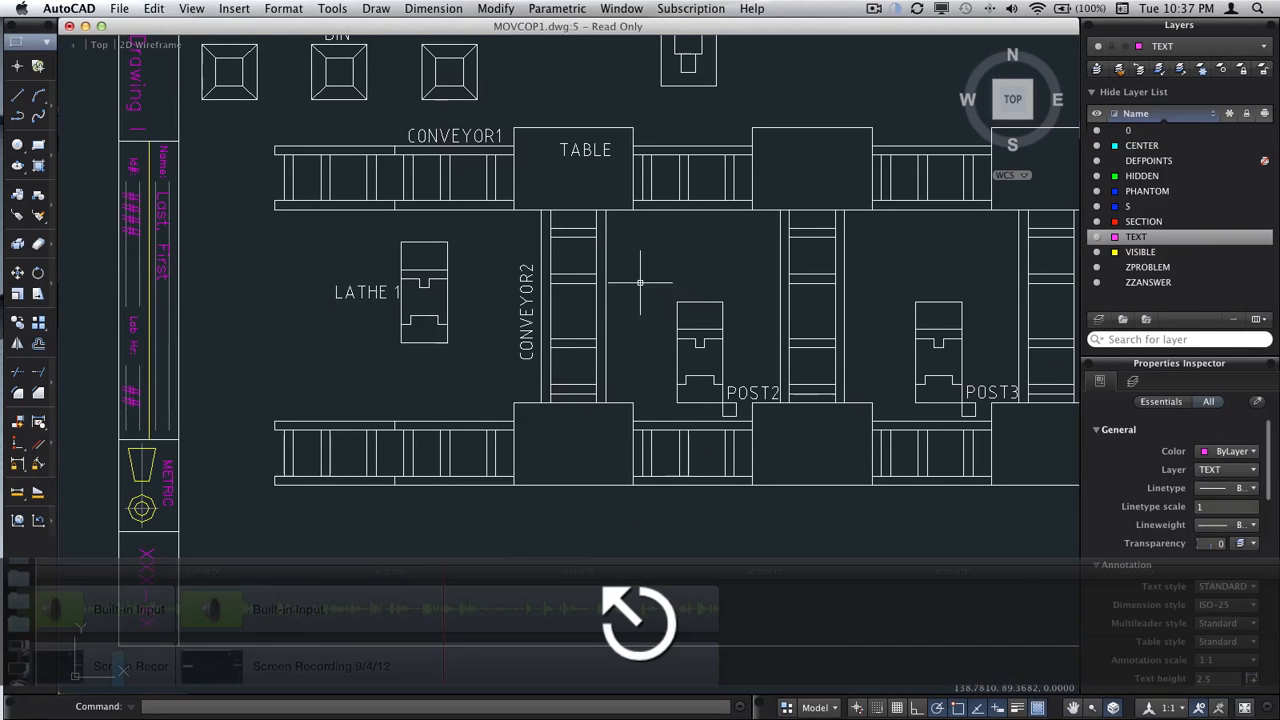
{"action": "mouse_move", "coordinate": [890, 285]}
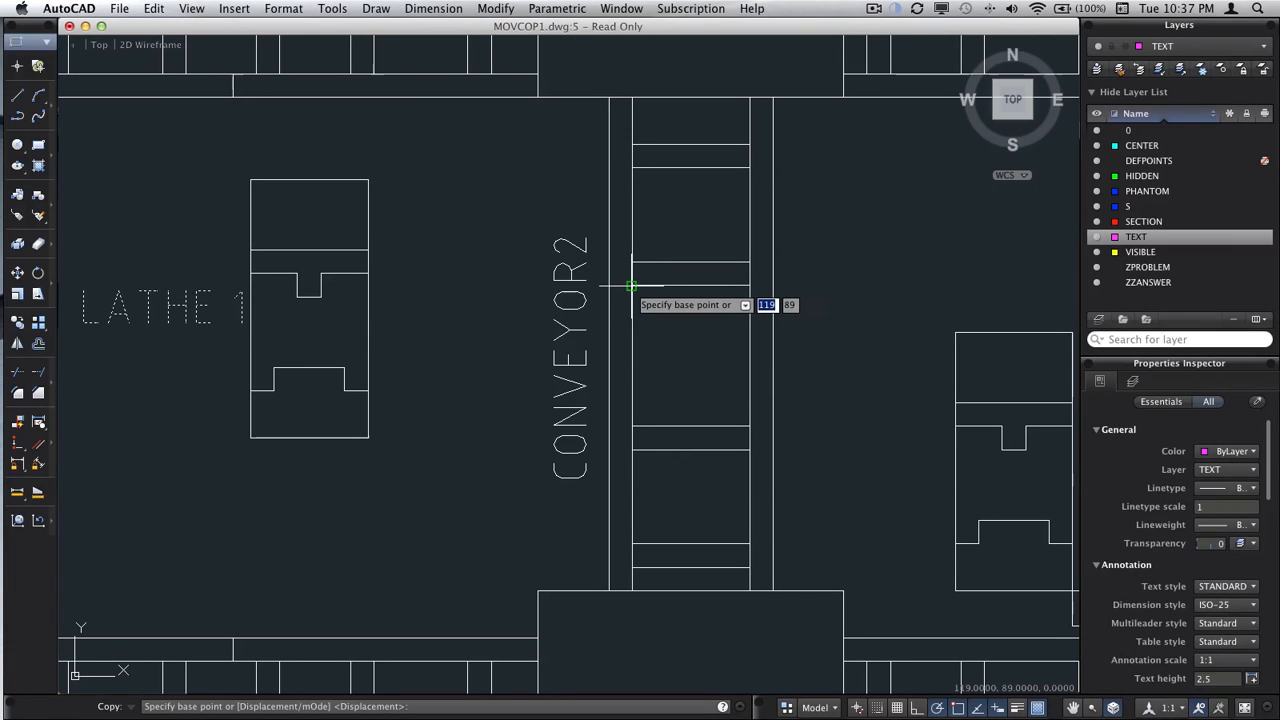
{"action": "mouse_move", "coordinate": [755, 285]}
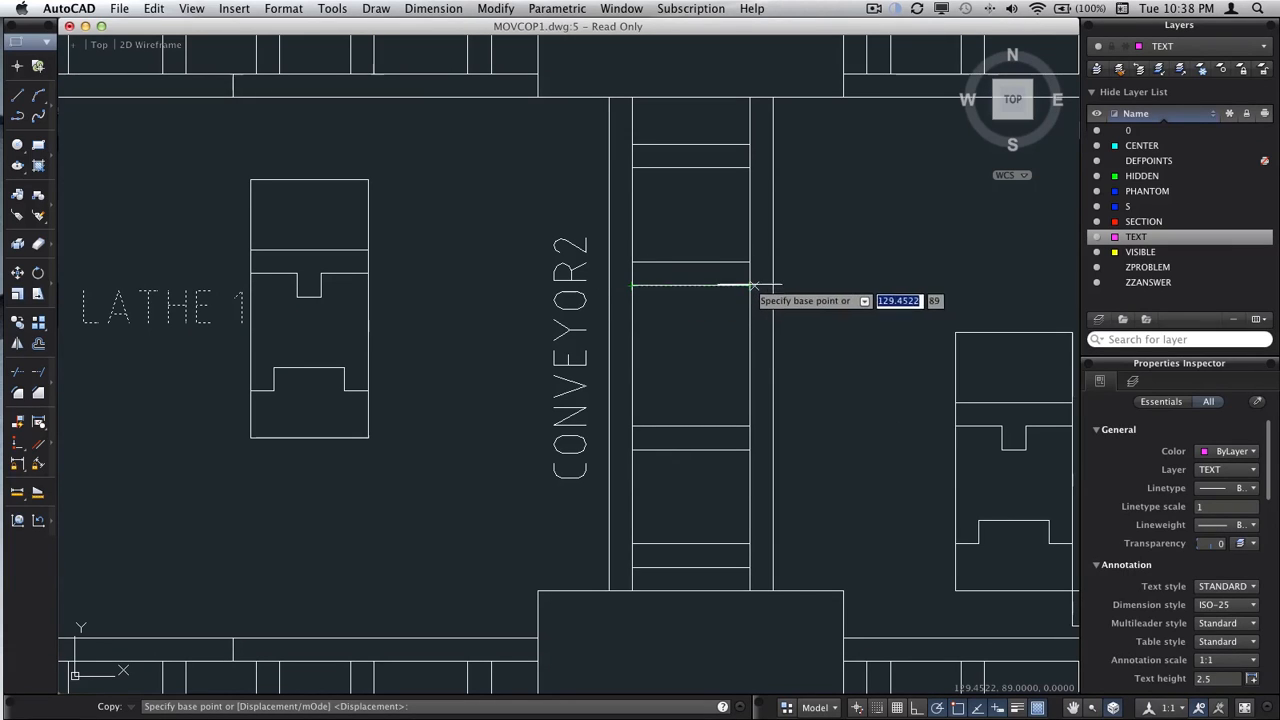
{"action": "mouse_move", "coordinate": [748, 287]}
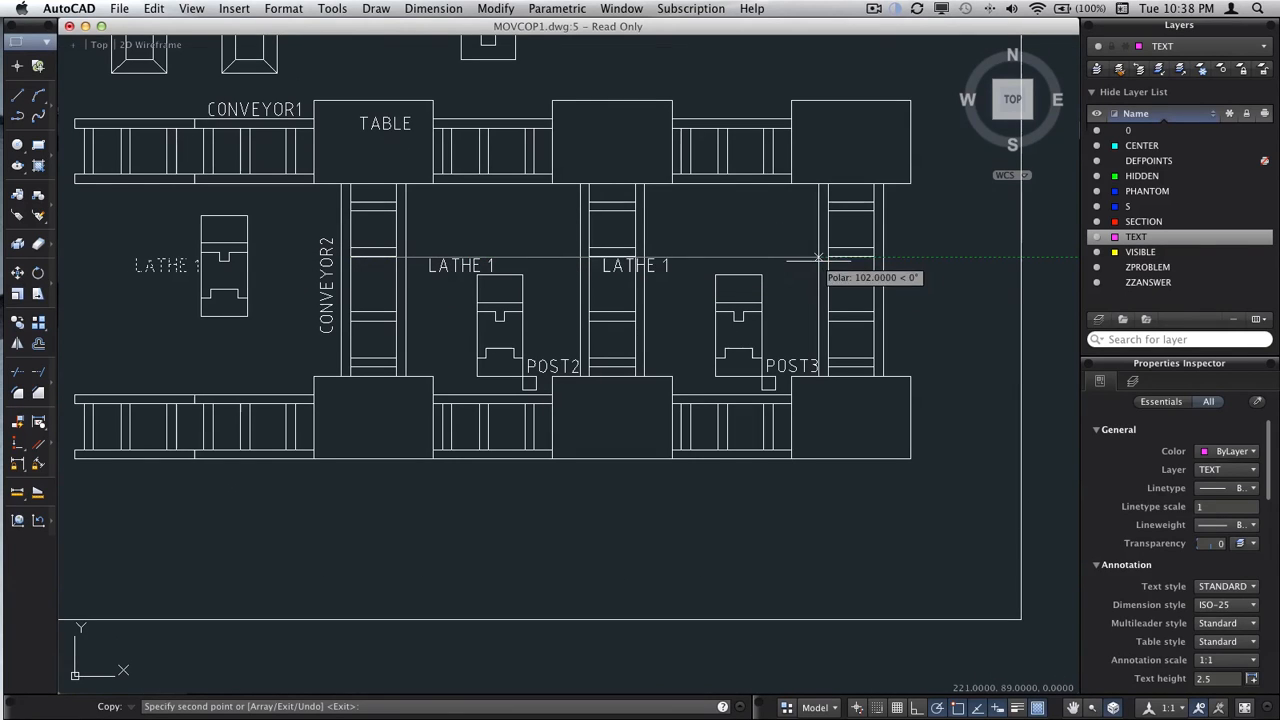
{"action": "mouse_move", "coordinate": [882, 258]}
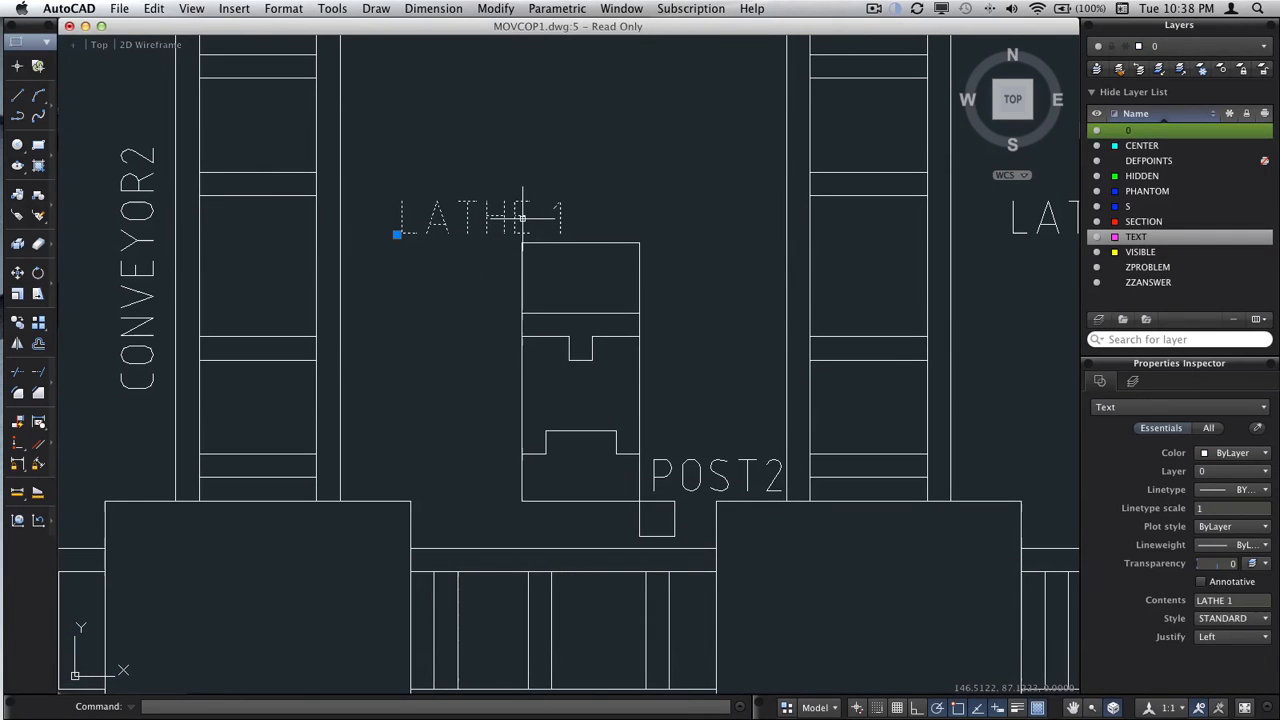
Edit the two copied lathe labels to LATHE 2 and LATHE 3, undoing stray typing
{"action": "double_click", "coordinate": [478, 218]}
{"action": "type", "text": "2"}
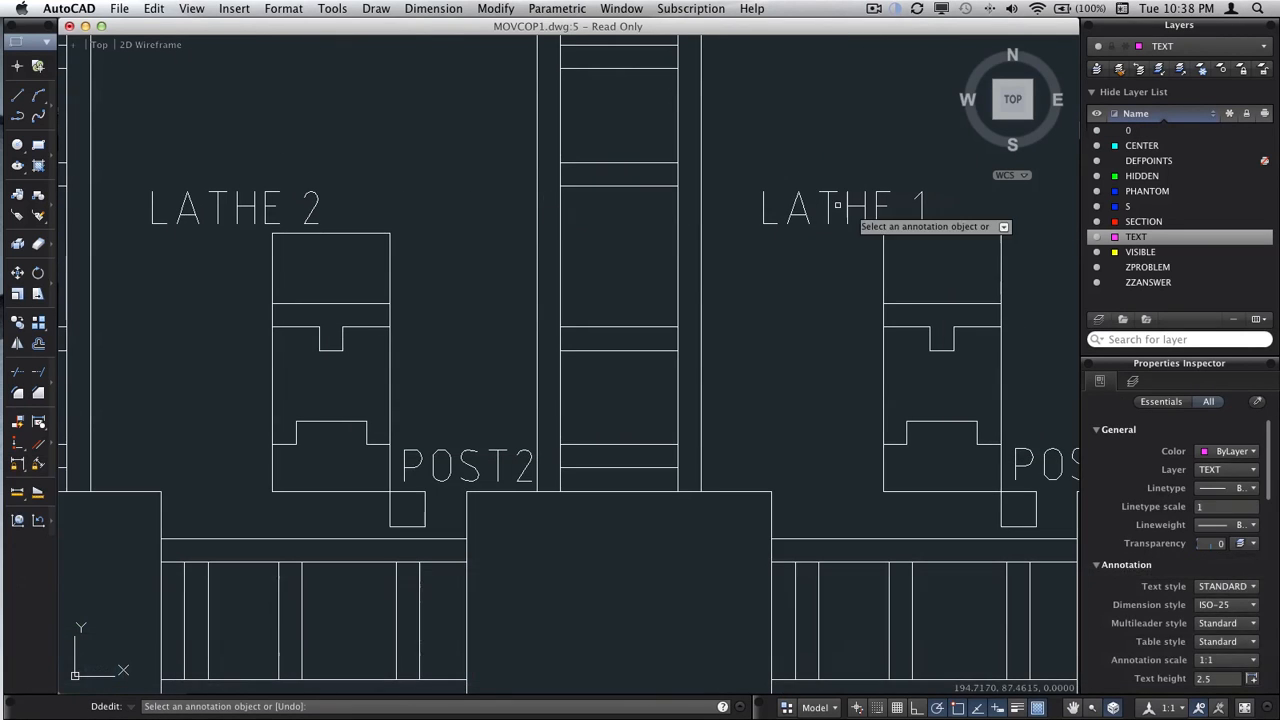
{"action": "left_click", "coordinate": [835, 207]}
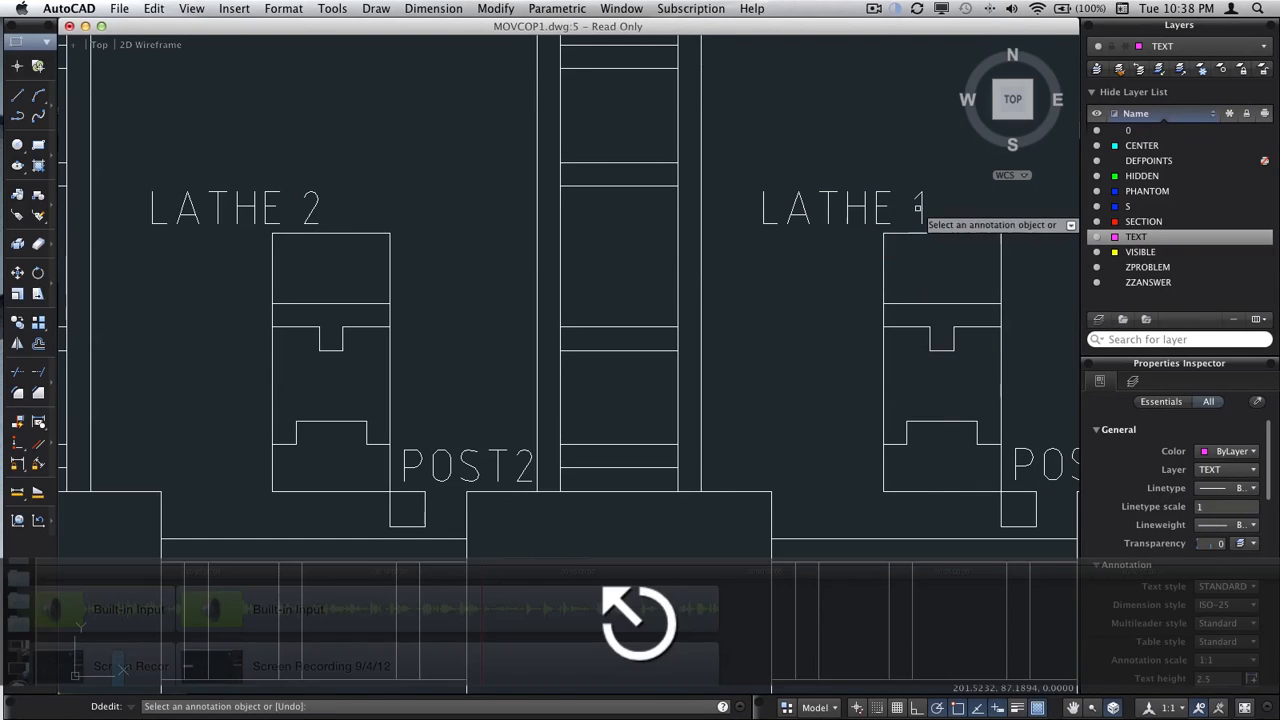
{"action": "right_click", "coordinate": [840, 210]}
{"action": "type", "text": "3"}
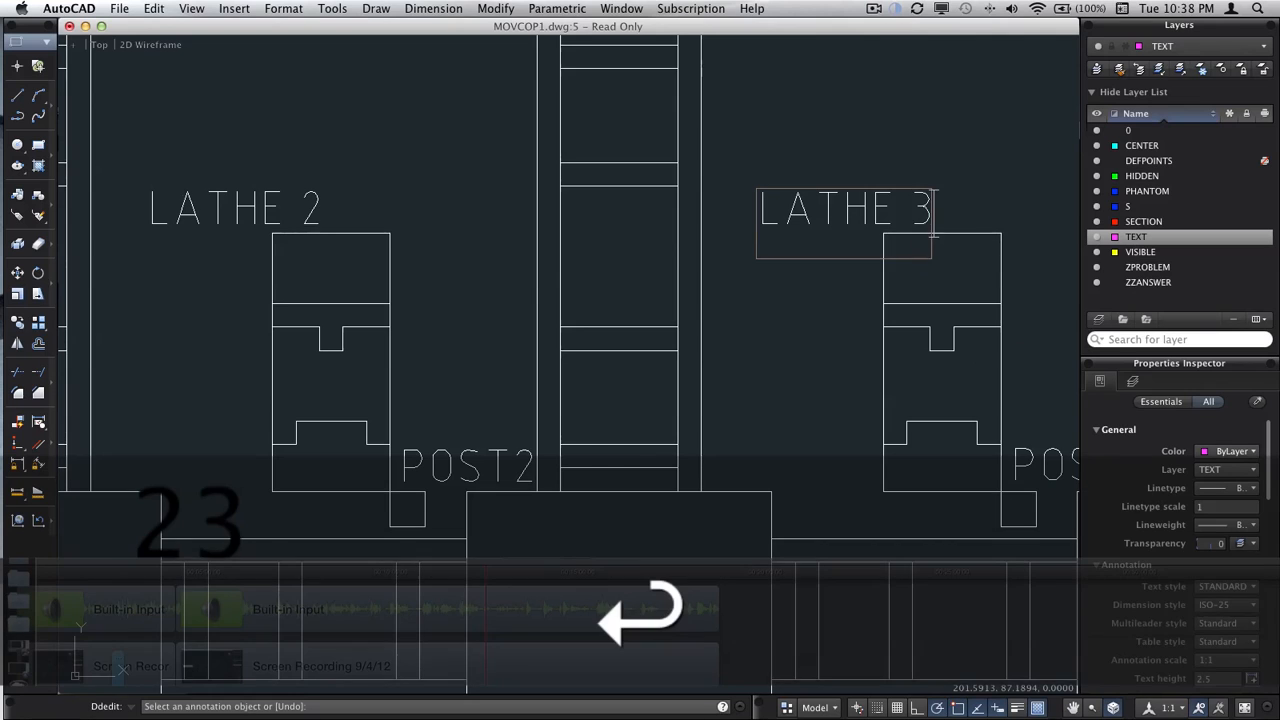
{"action": "left_click", "coordinate": [233, 208]}
{"action": "type", "text": "MOV"}
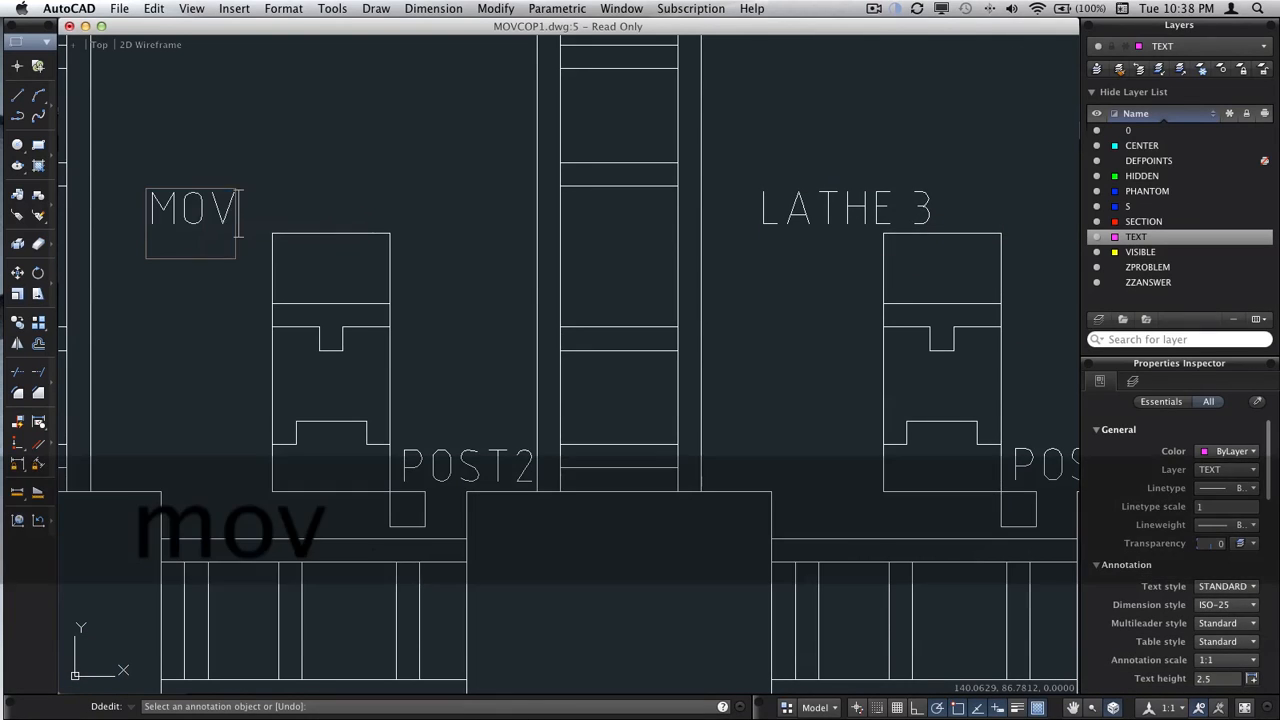
{"action": "key", "text": "cmd+z"}
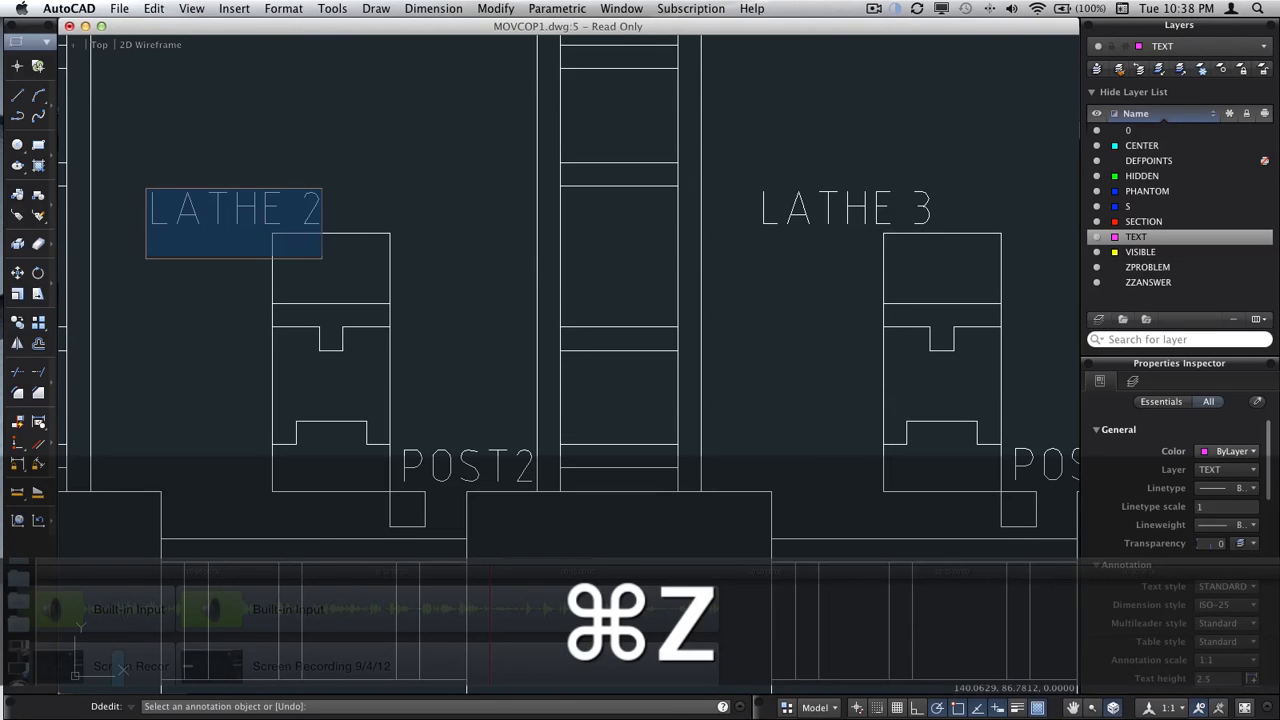
{"action": "key", "text": "cmd+z"}
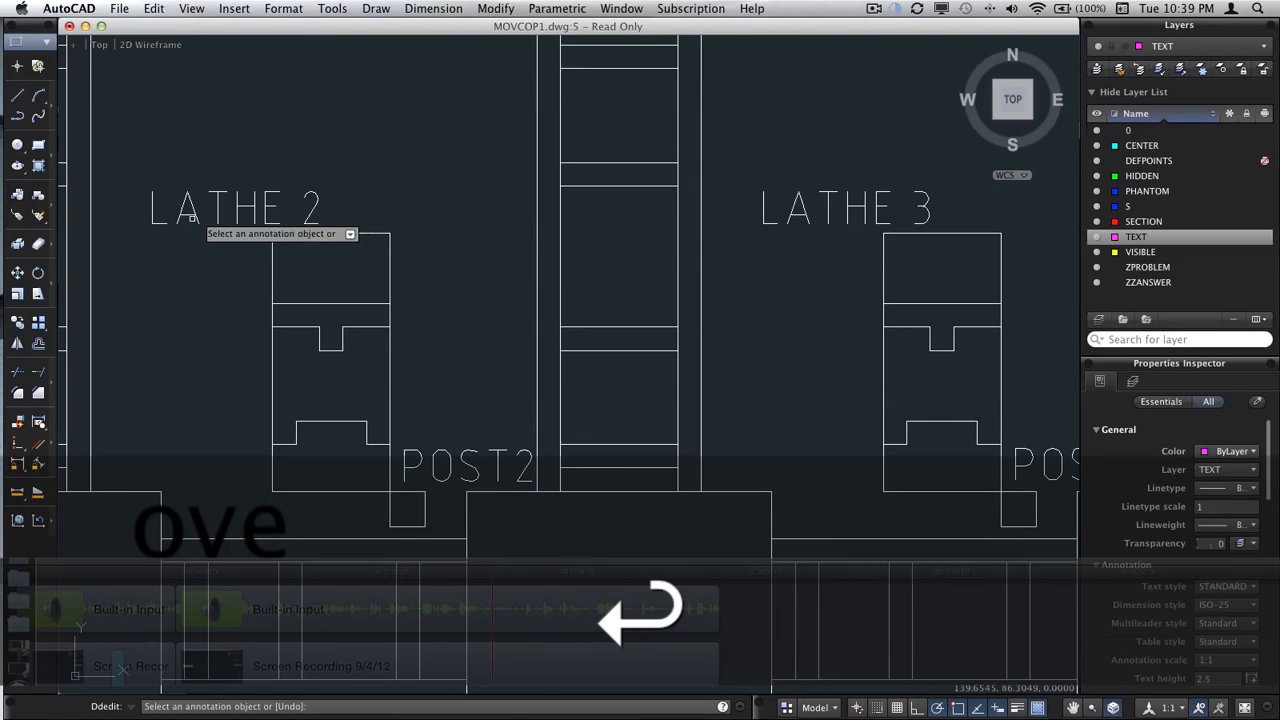
Select the LATHE 2 label and set a base point to shift it right
{"action": "left_click", "coordinate": [234, 208]}
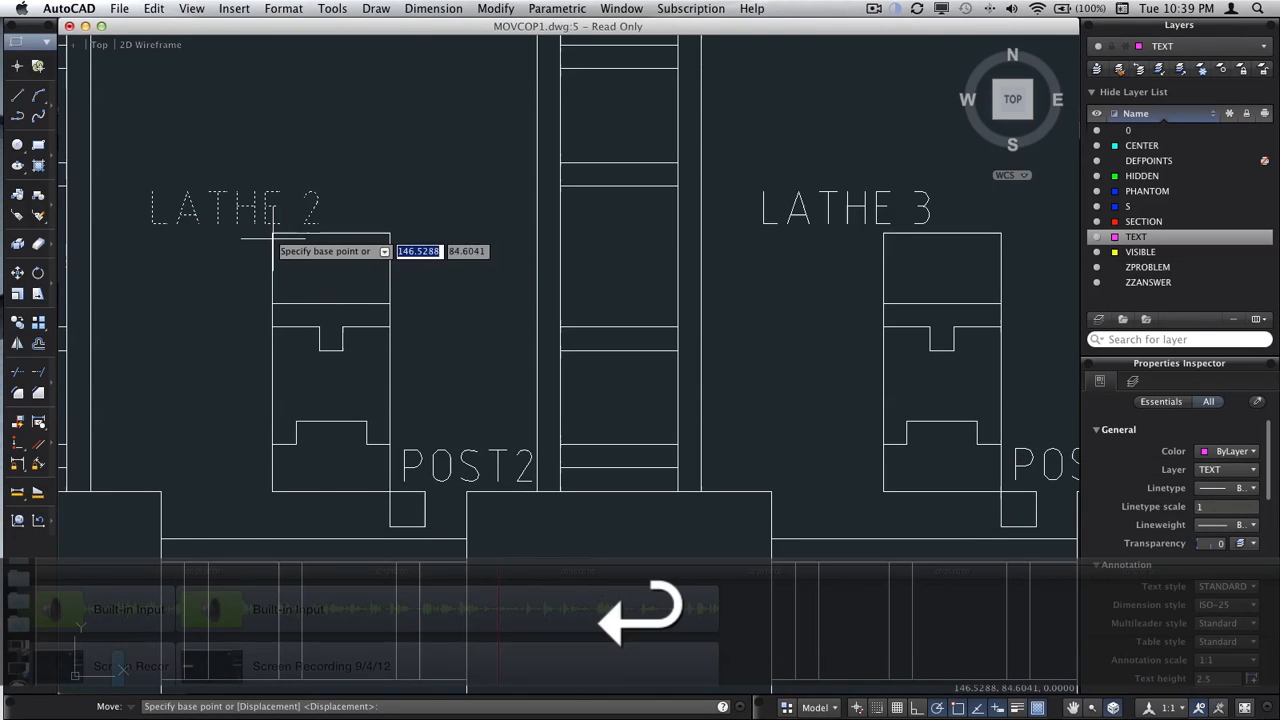
{"action": "left_click", "coordinate": [390, 235]}
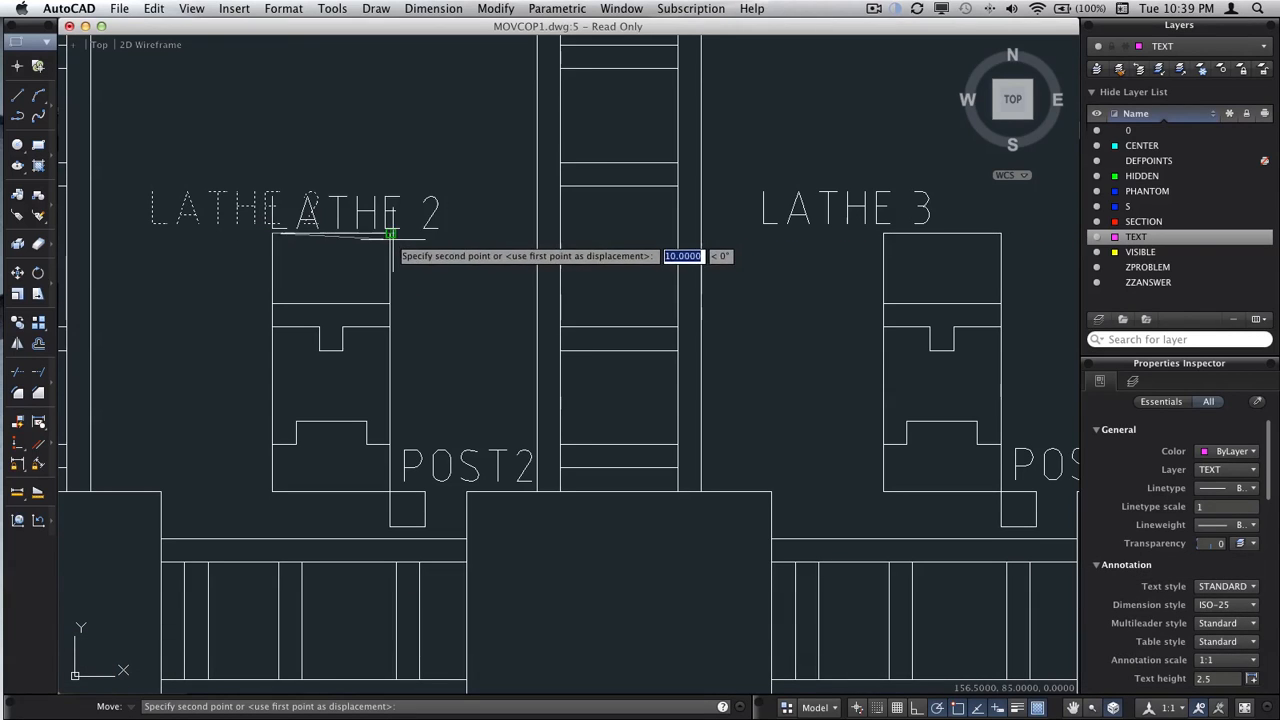
{"action": "mouse_move", "coordinate": [373, 235]}
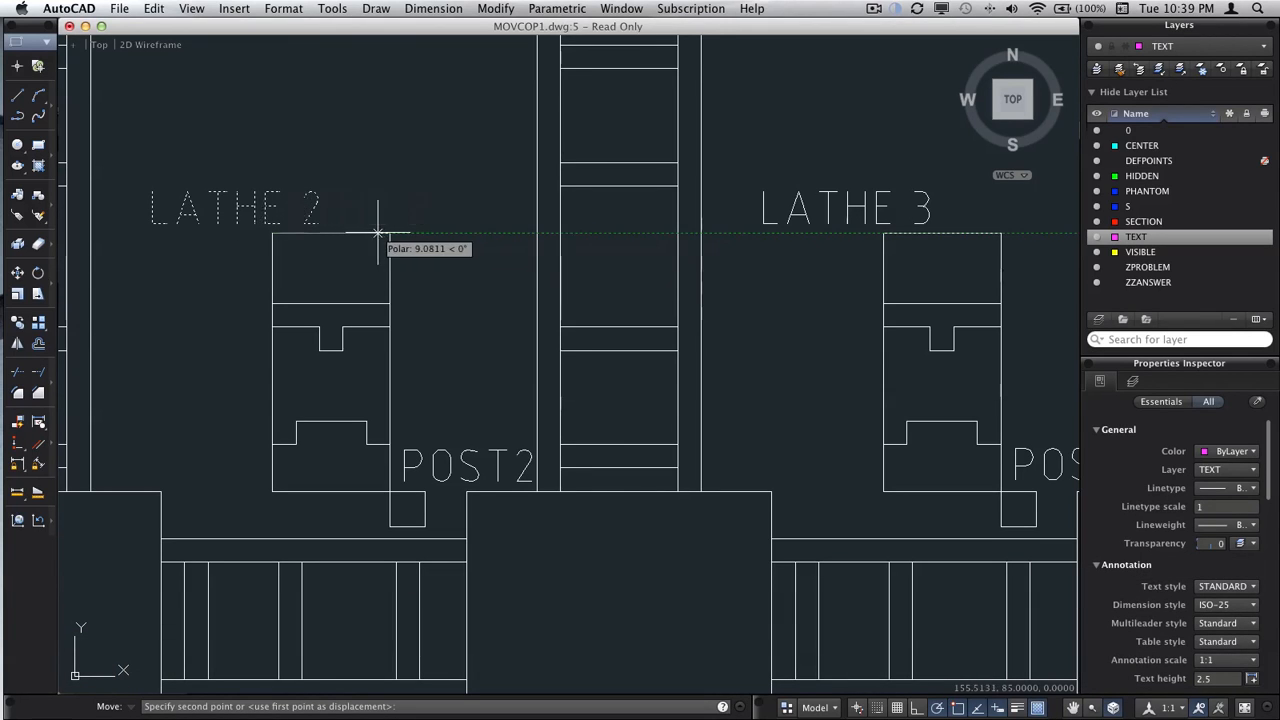
{"action": "mouse_move", "coordinate": [368, 235]}
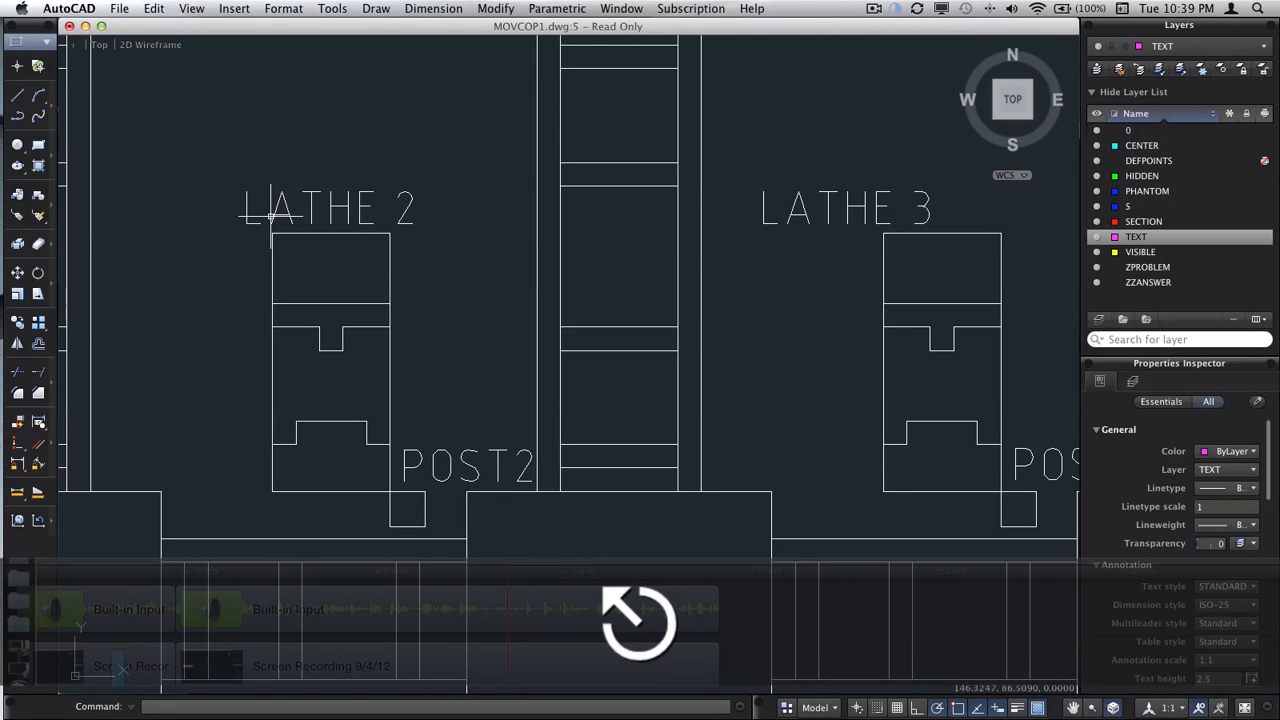
Prefix the second lathe label with ADD and move it 4.3 units left
{"action": "left_click", "coordinate": [270, 216]}
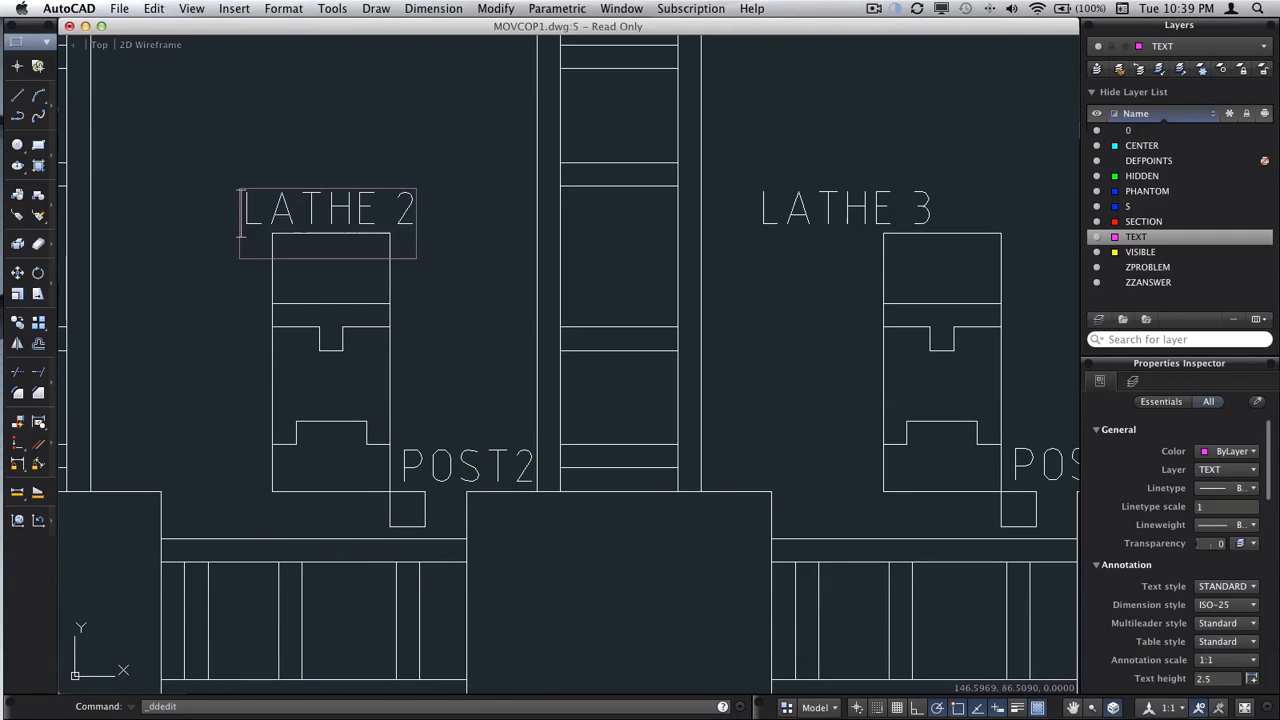
{"action": "type", "text": "AD"}
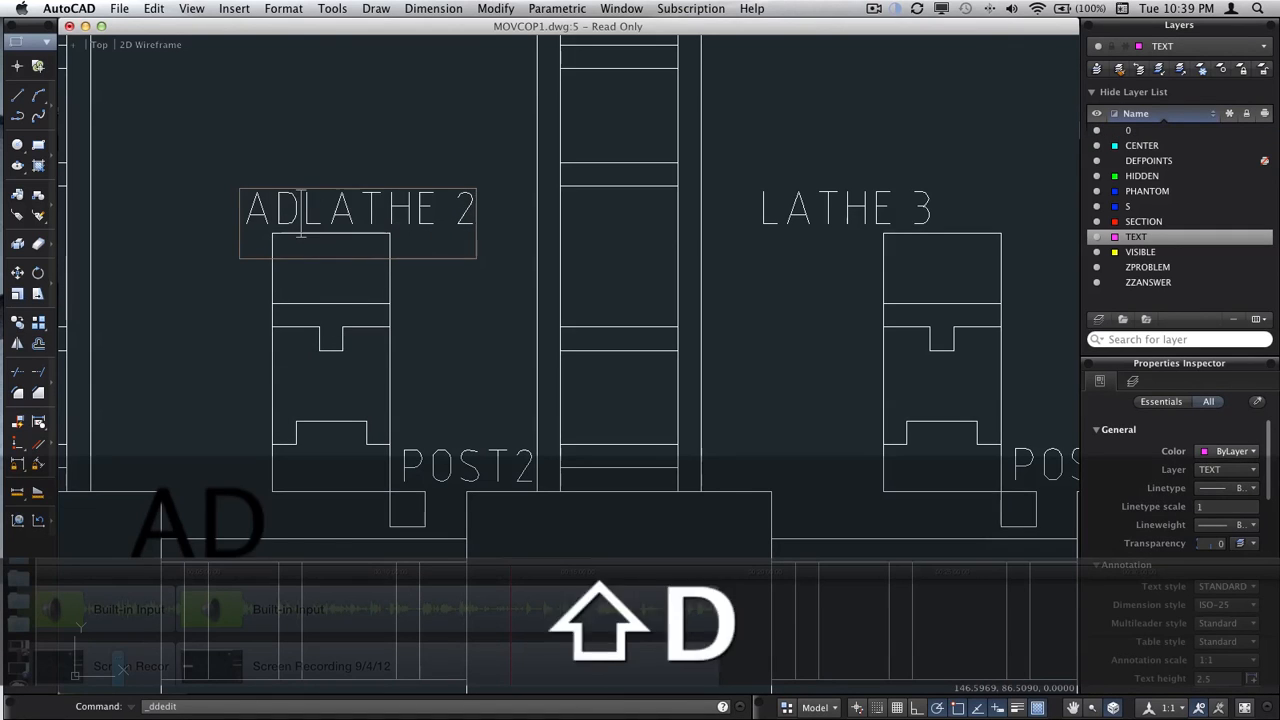
{"action": "type", "text": "D"}
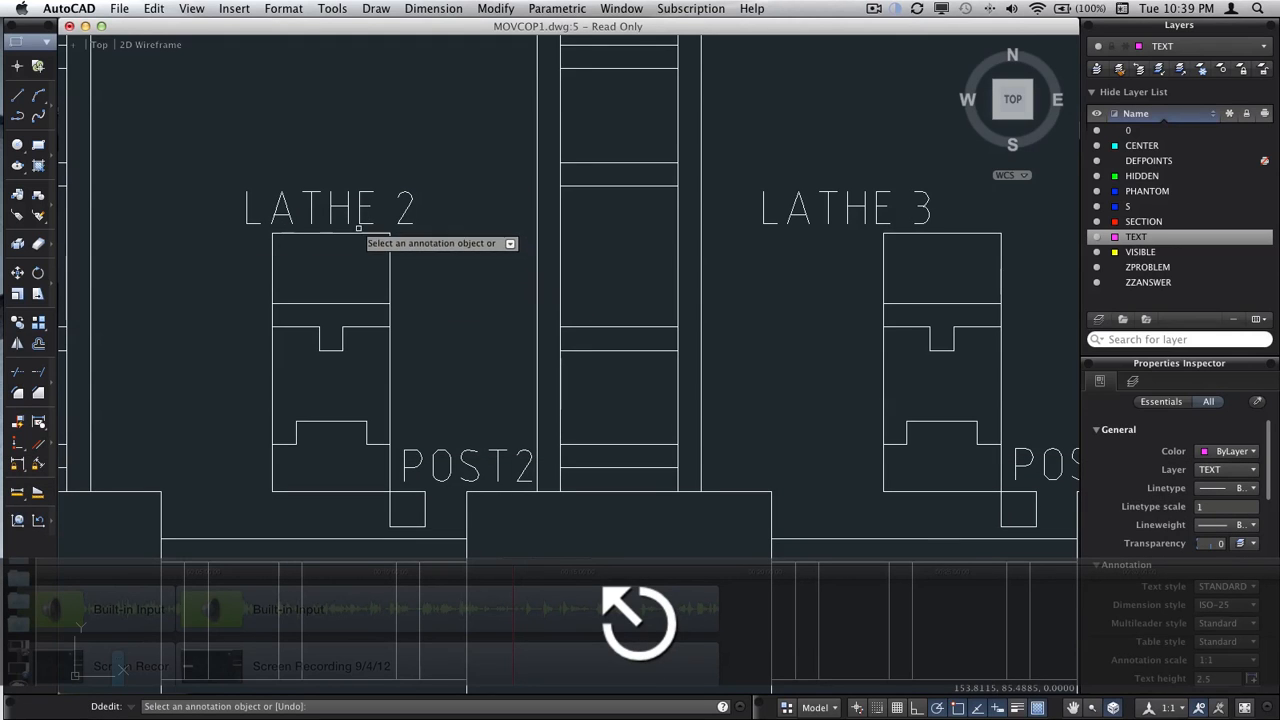
{"action": "right_click", "coordinate": [330, 207]}
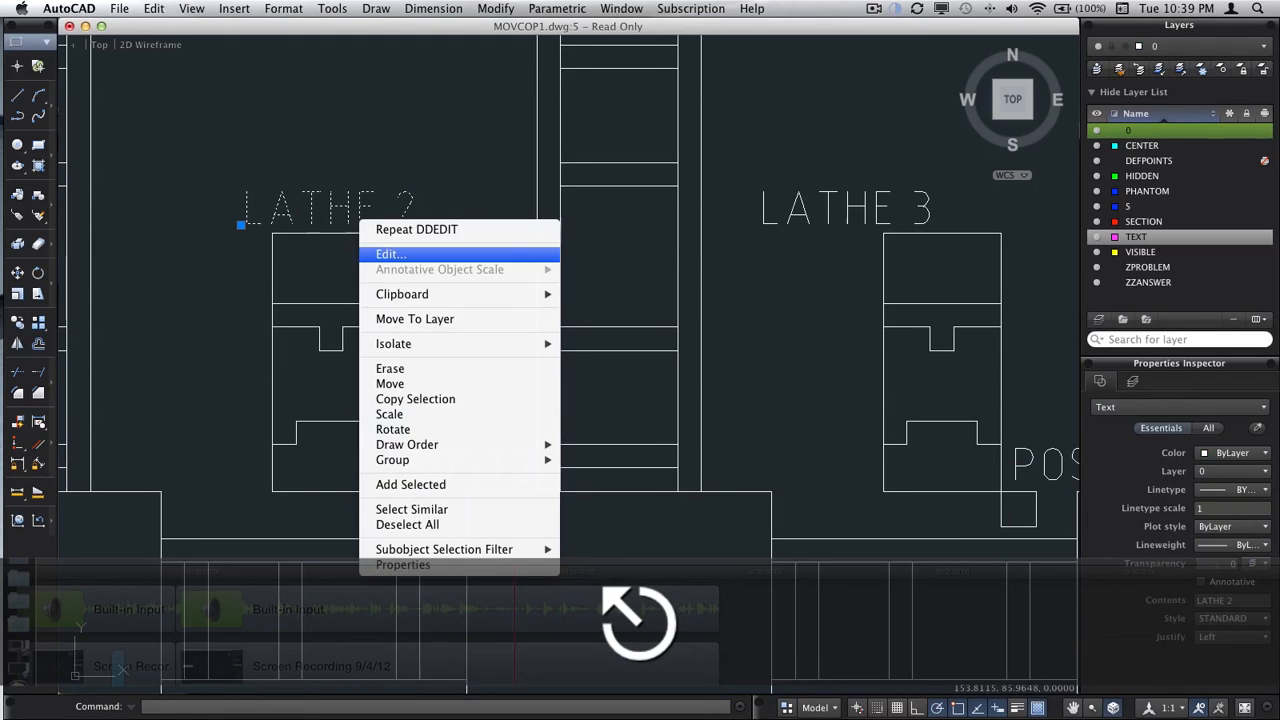
{"action": "left_click", "coordinate": [390, 254]}
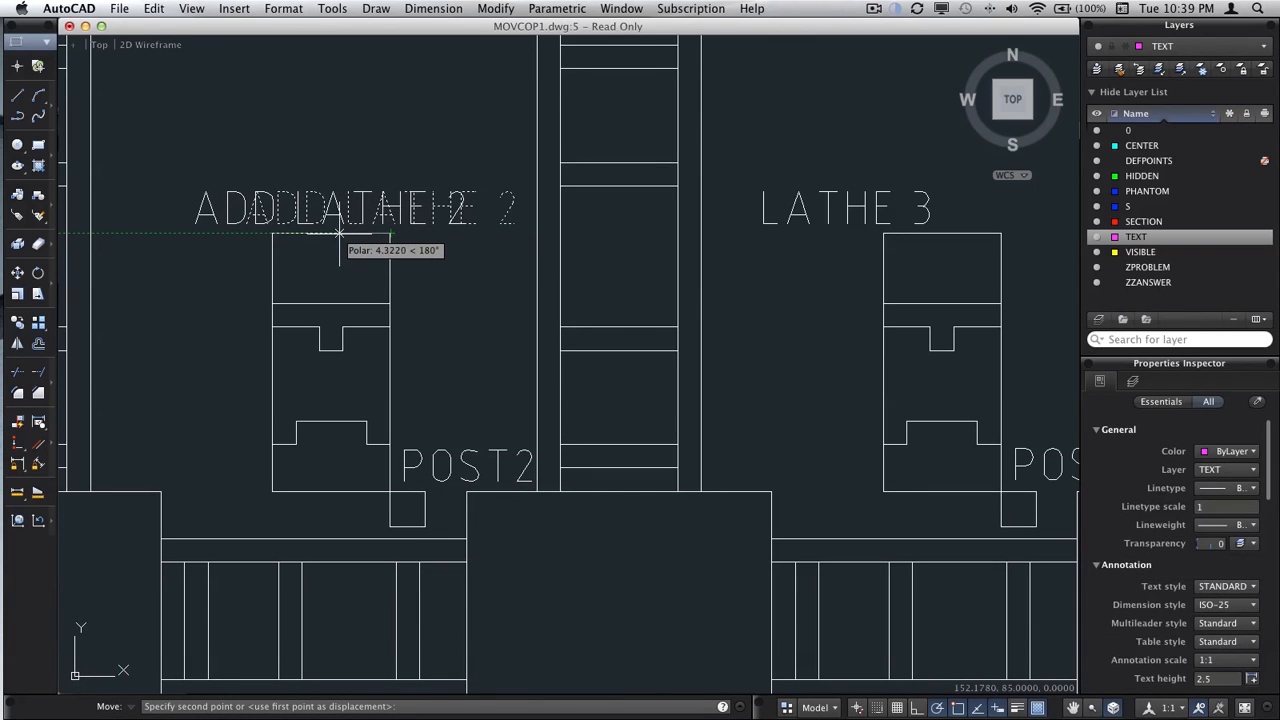
{"action": "type", "text": "4.3"}
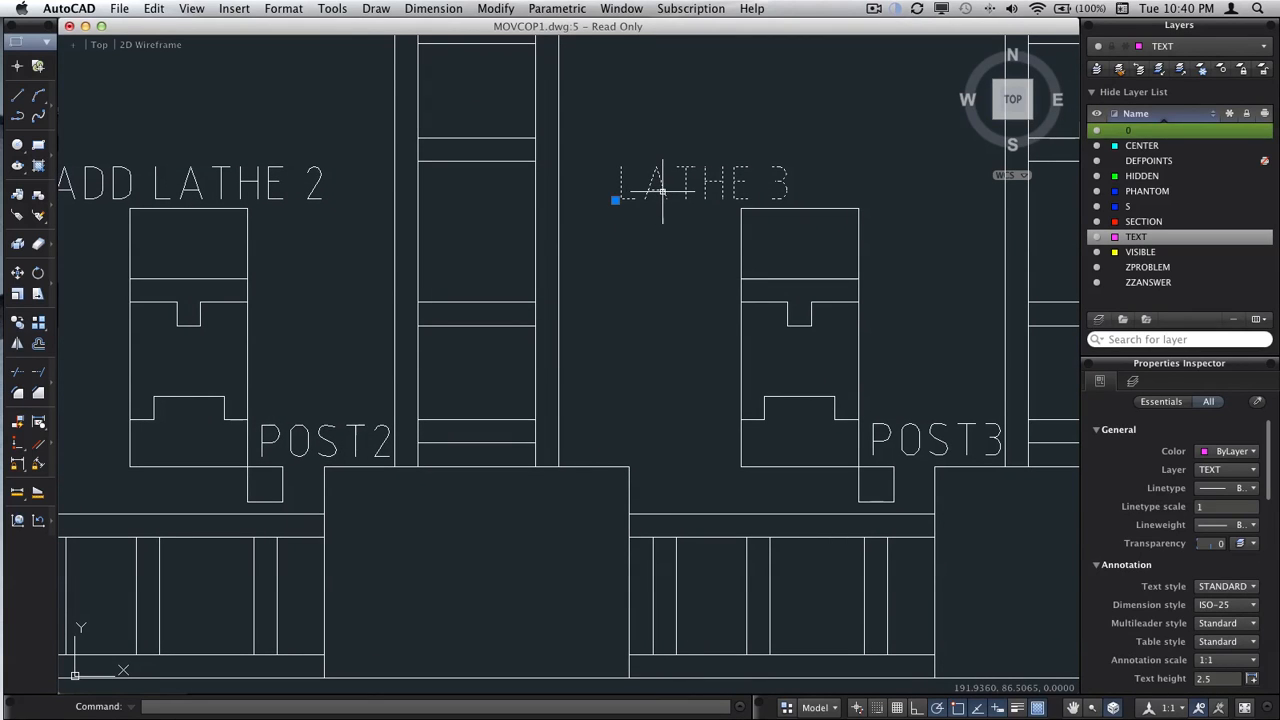
Change LATHE 3 to ADD LATHE 3 and move it 4.2 units left
{"action": "right_click", "coordinate": [662, 197]}
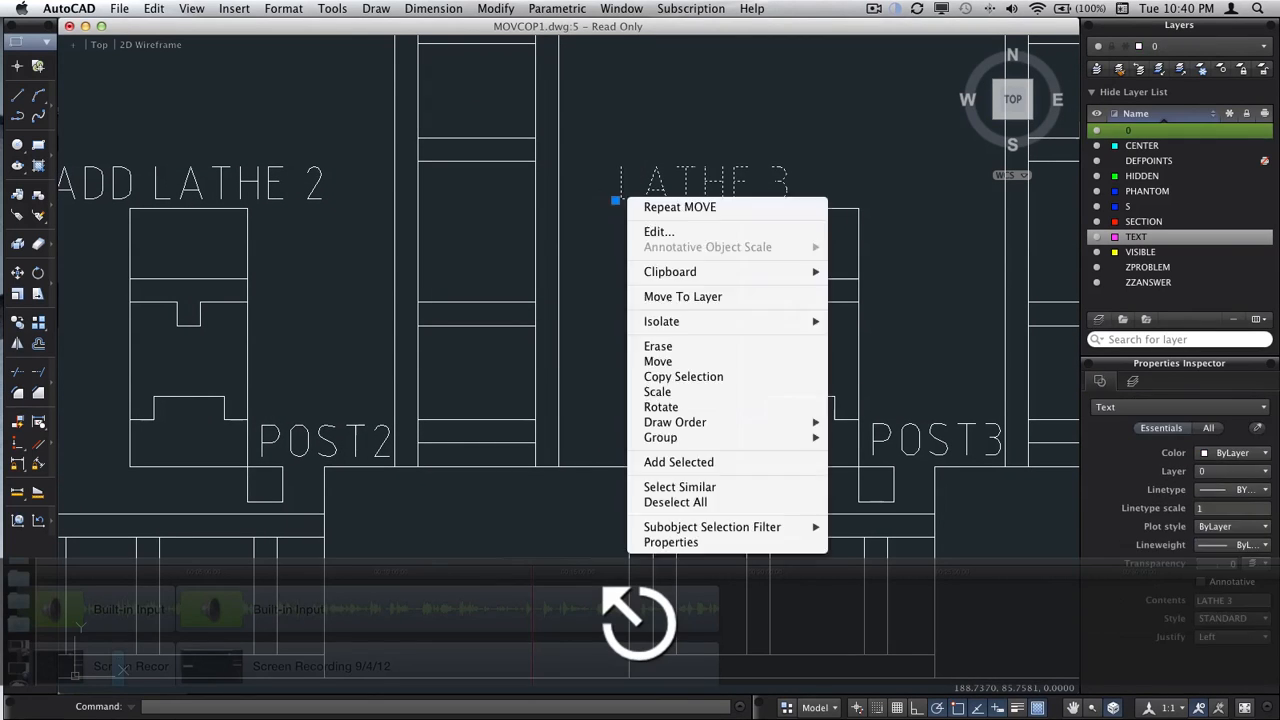
{"action": "left_click", "coordinate": [658, 231]}
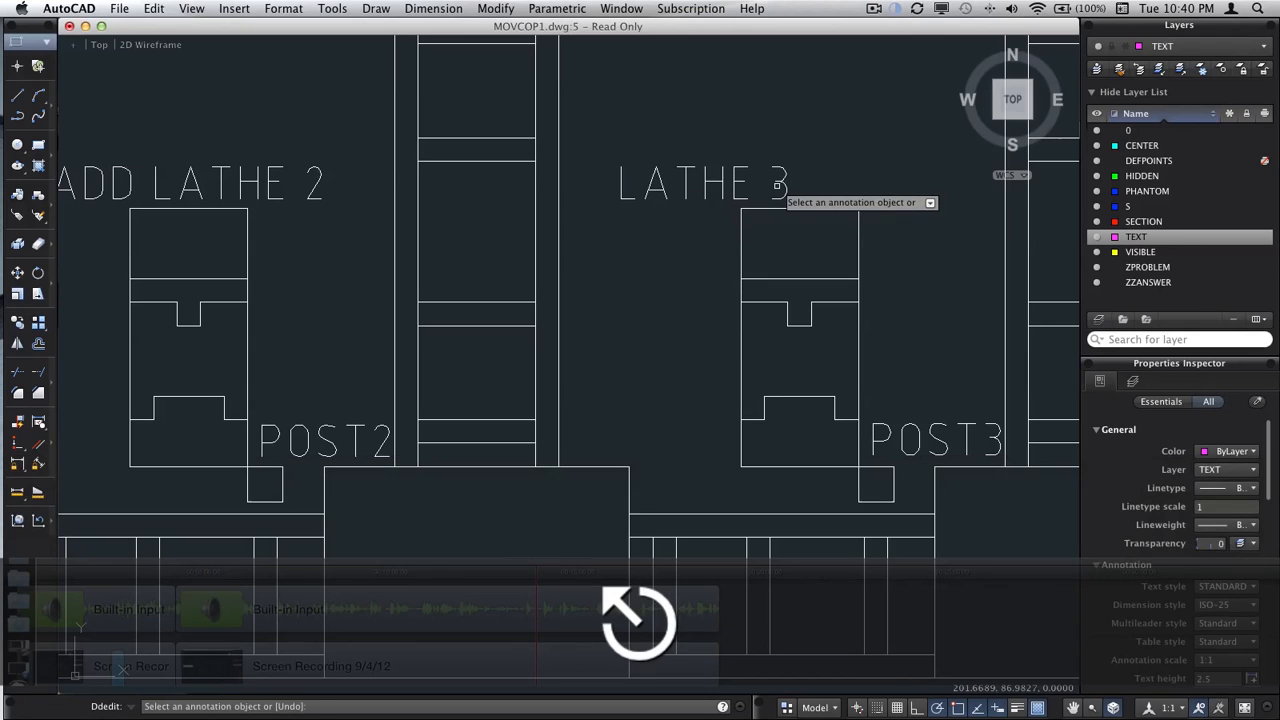
{"action": "left_click", "coordinate": [700, 185]}
{"action": "type", "text": "ADD "}
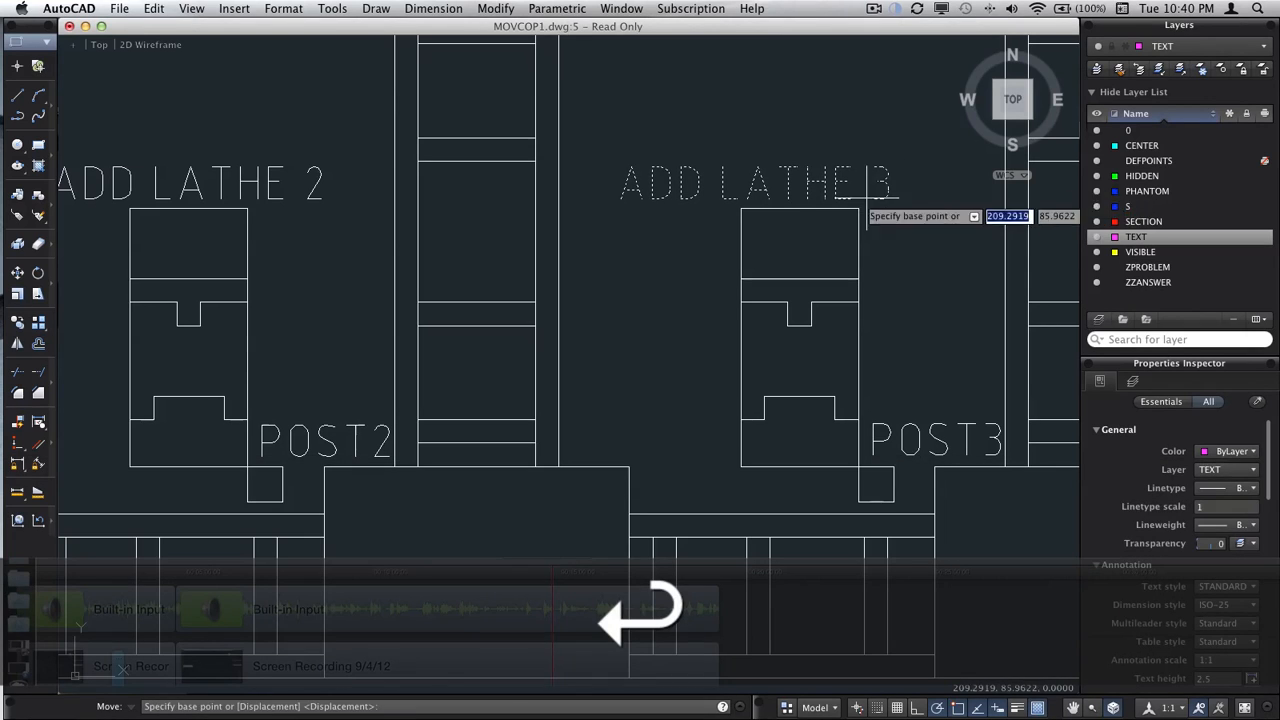
{"action": "left_click", "coordinate": [785, 210]}
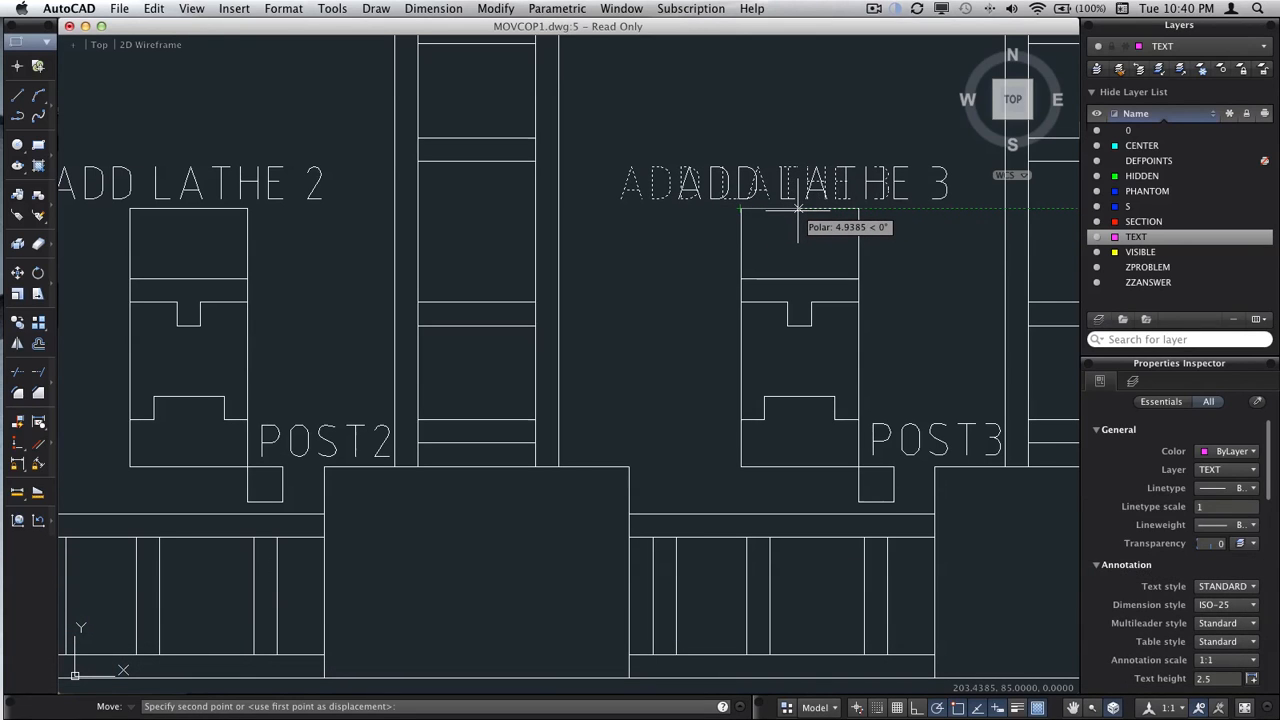
{"action": "mouse_move", "coordinate": [790, 210]}
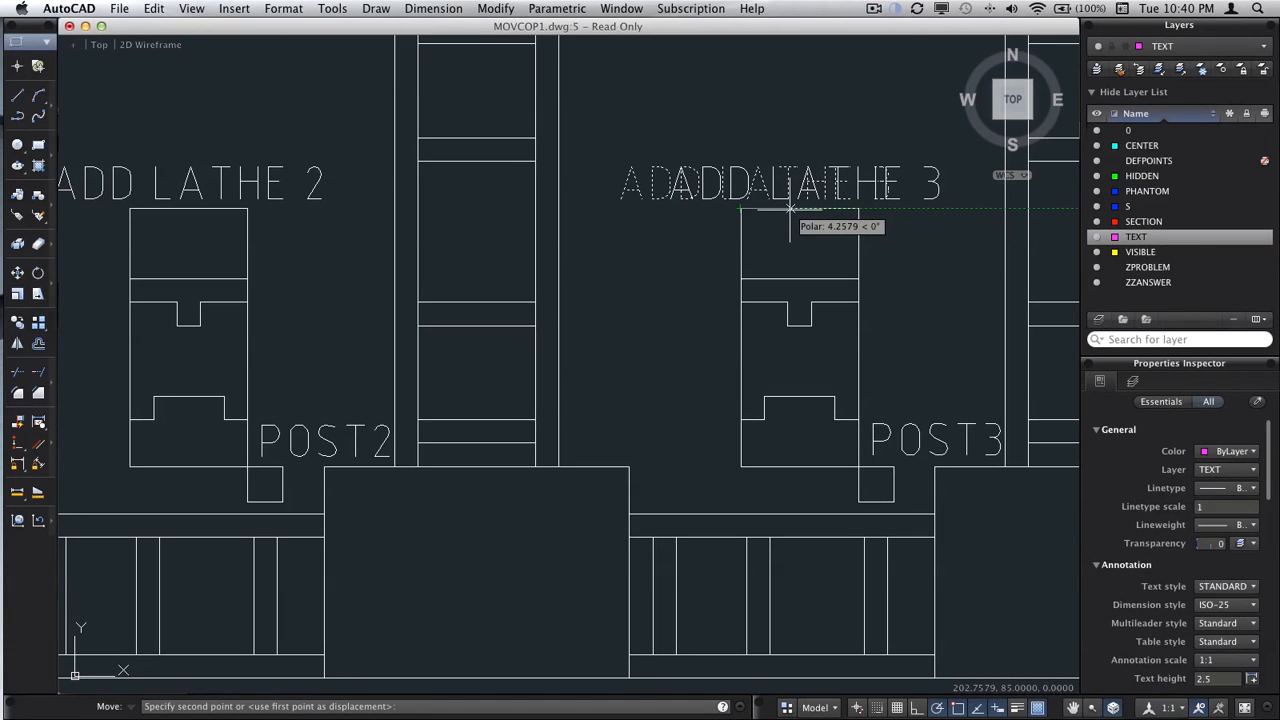
{"action": "type", "text": "4.2"}
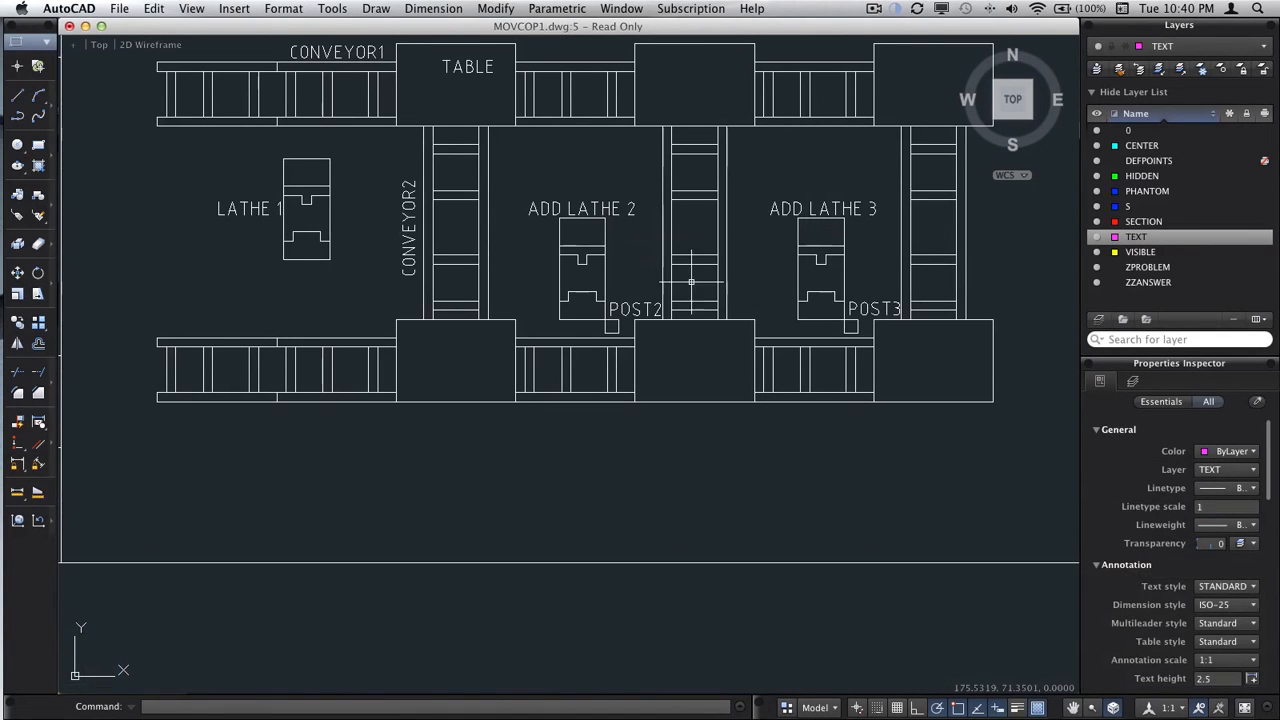
{"action": "mouse_move", "coordinate": [740, 286]}
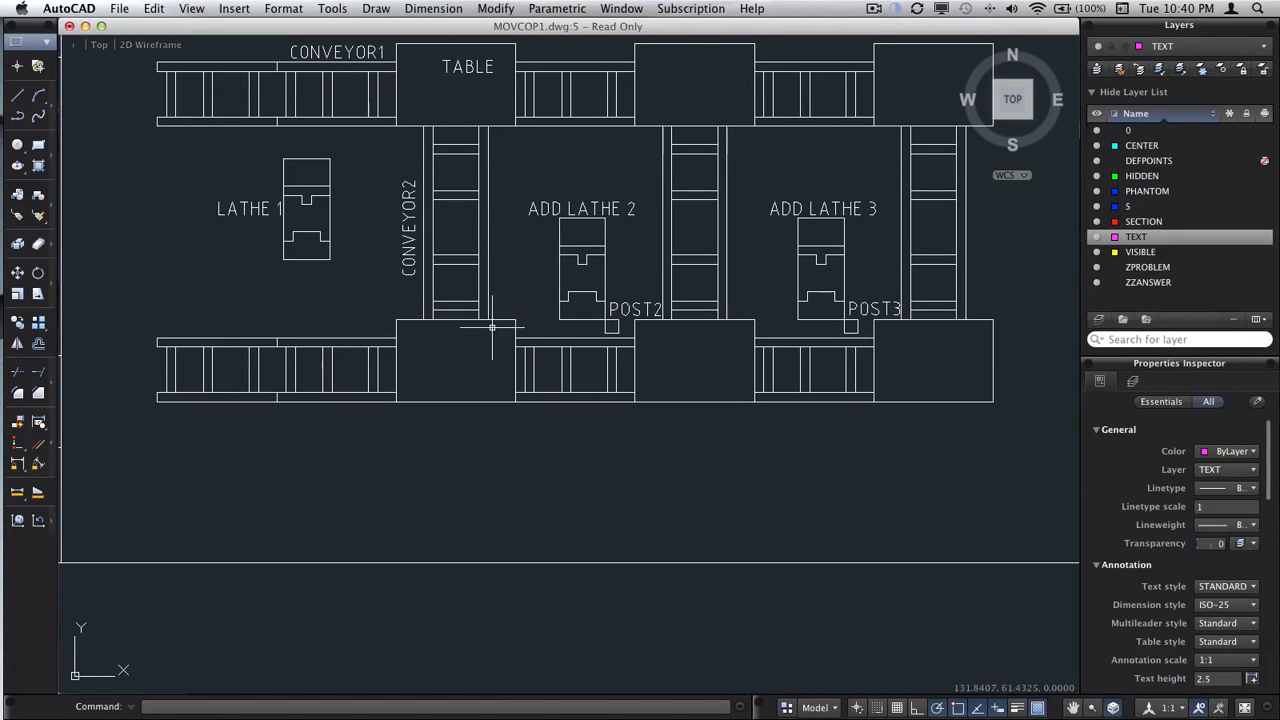
{"action": "mouse_move", "coordinate": [545, 222]}
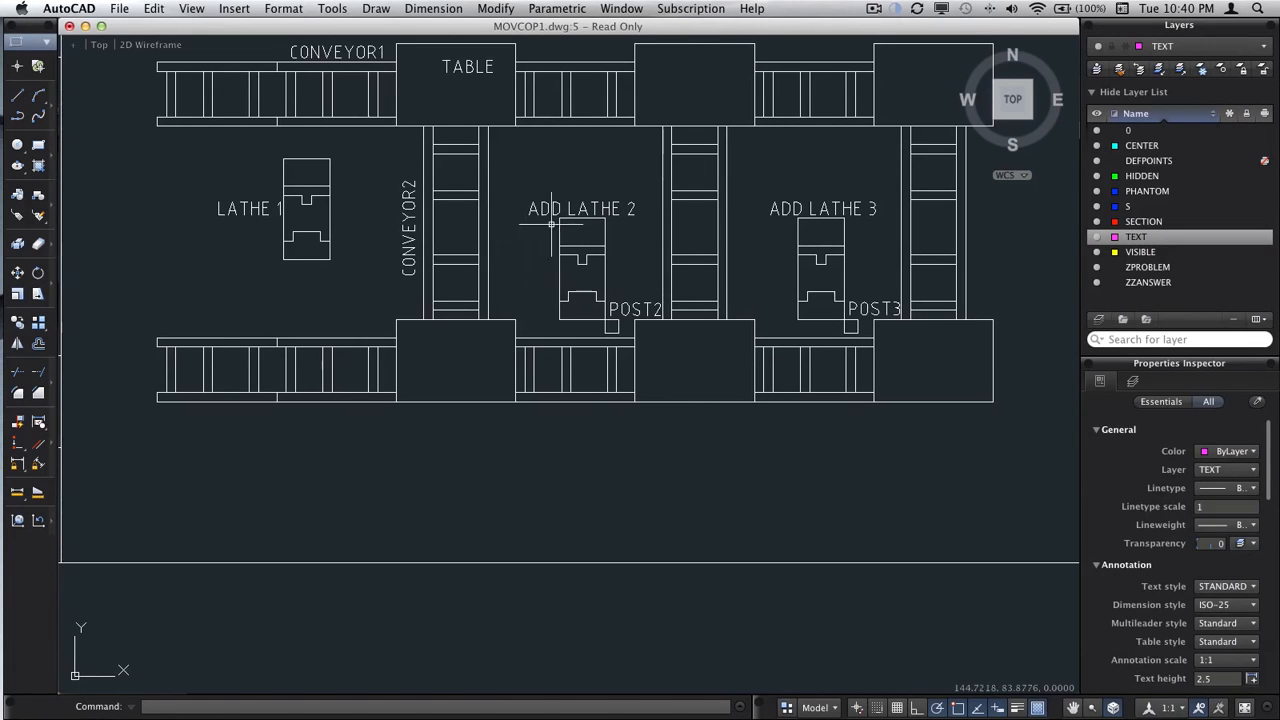
{"action": "left_click", "coordinate": [580, 209]}
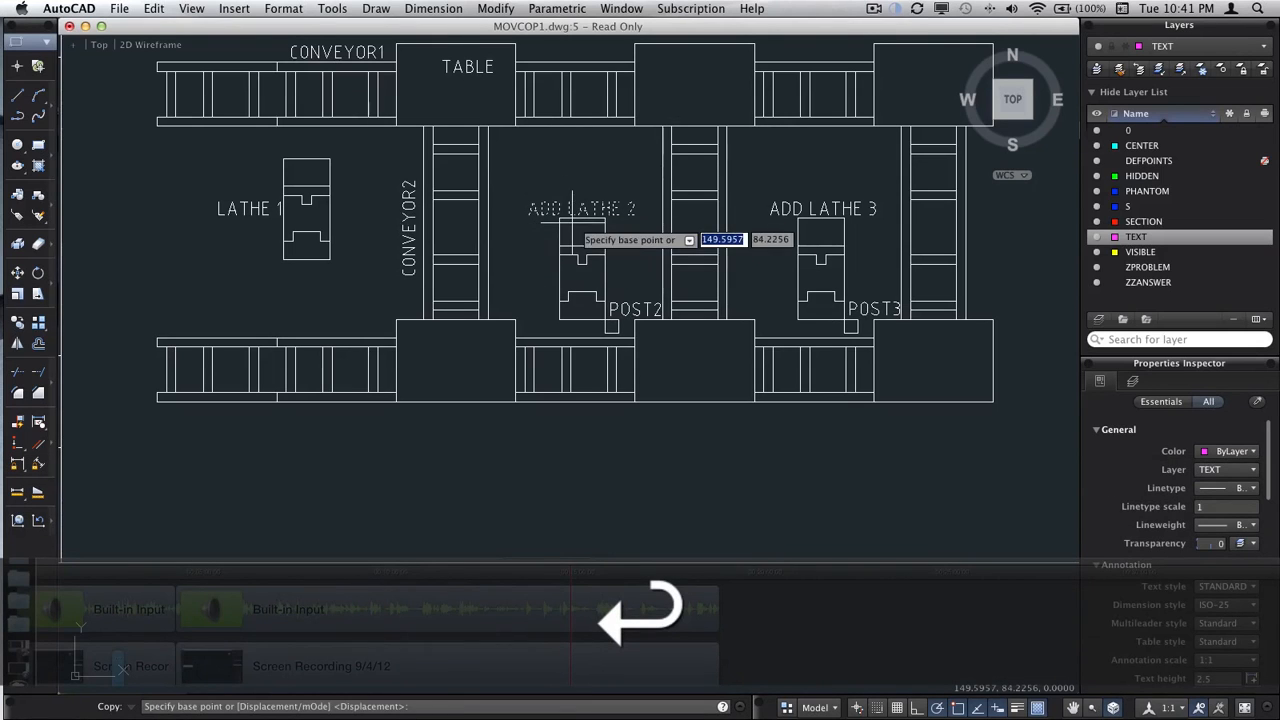
Copy the ADD LATHE 2 label from its endpoint to below the bottom conveyor
{"action": "left_click", "coordinate": [561, 221]}
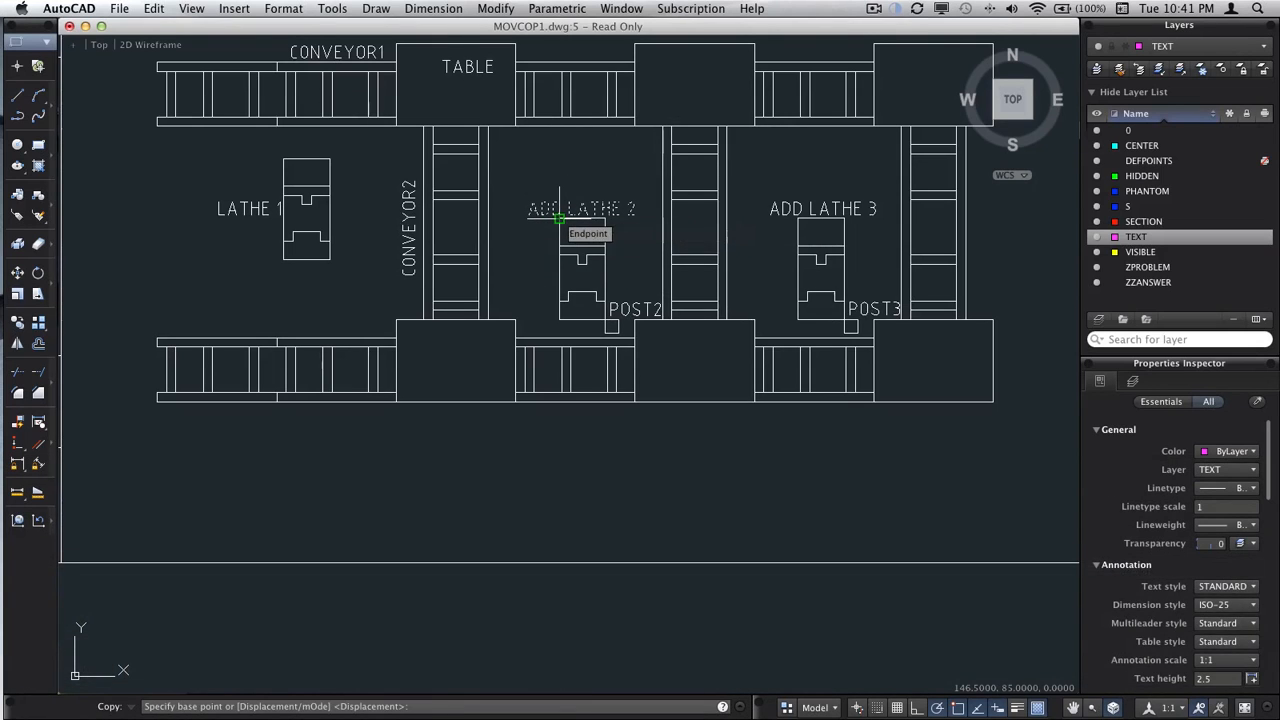
{"action": "left_click", "coordinate": [558, 222]}
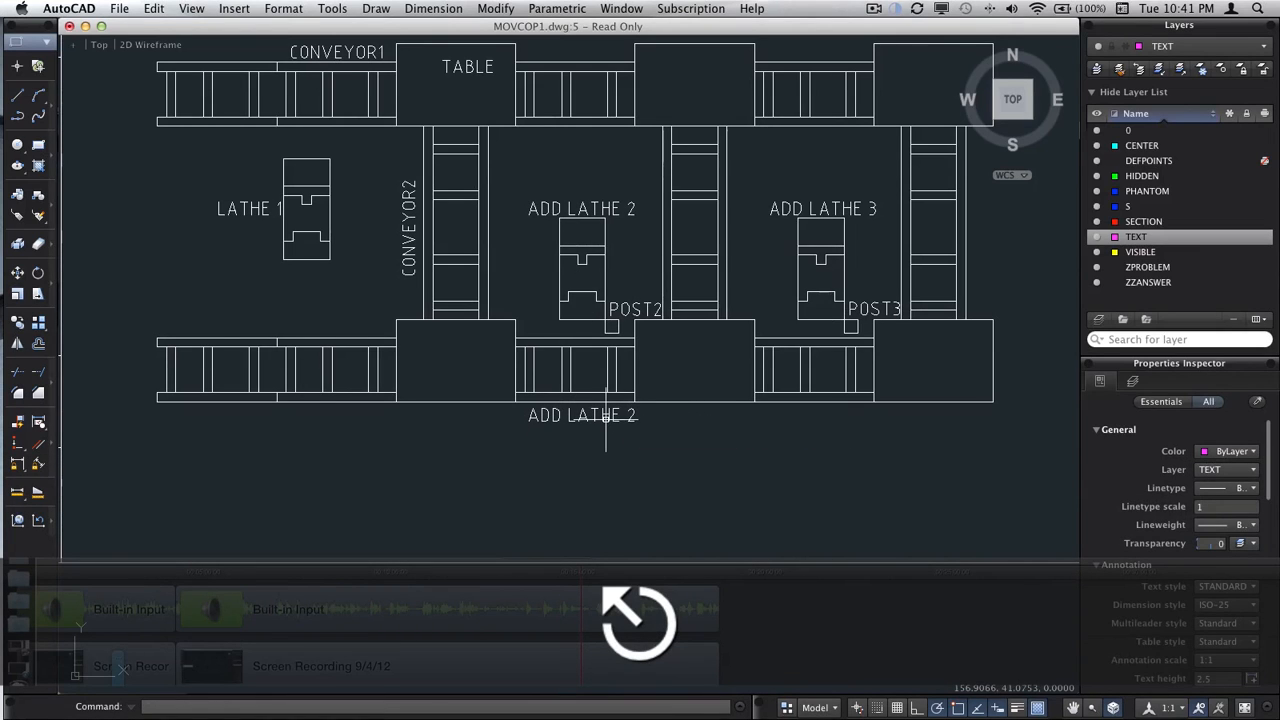
Edit the copied label to read NEW ASSEMBLY LINE #2
{"action": "right_click", "coordinate": [584, 416]}
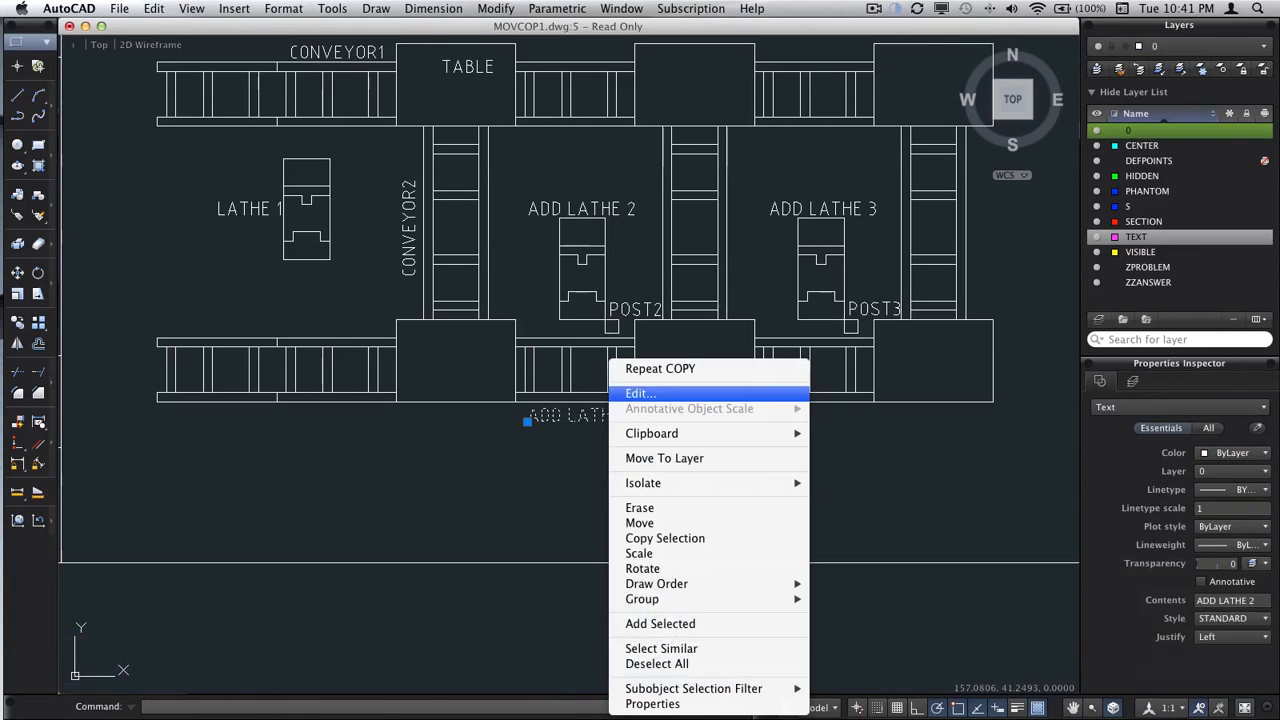
{"action": "left_click", "coordinate": [639, 393]}
{"action": "type", "text": "NEW"}
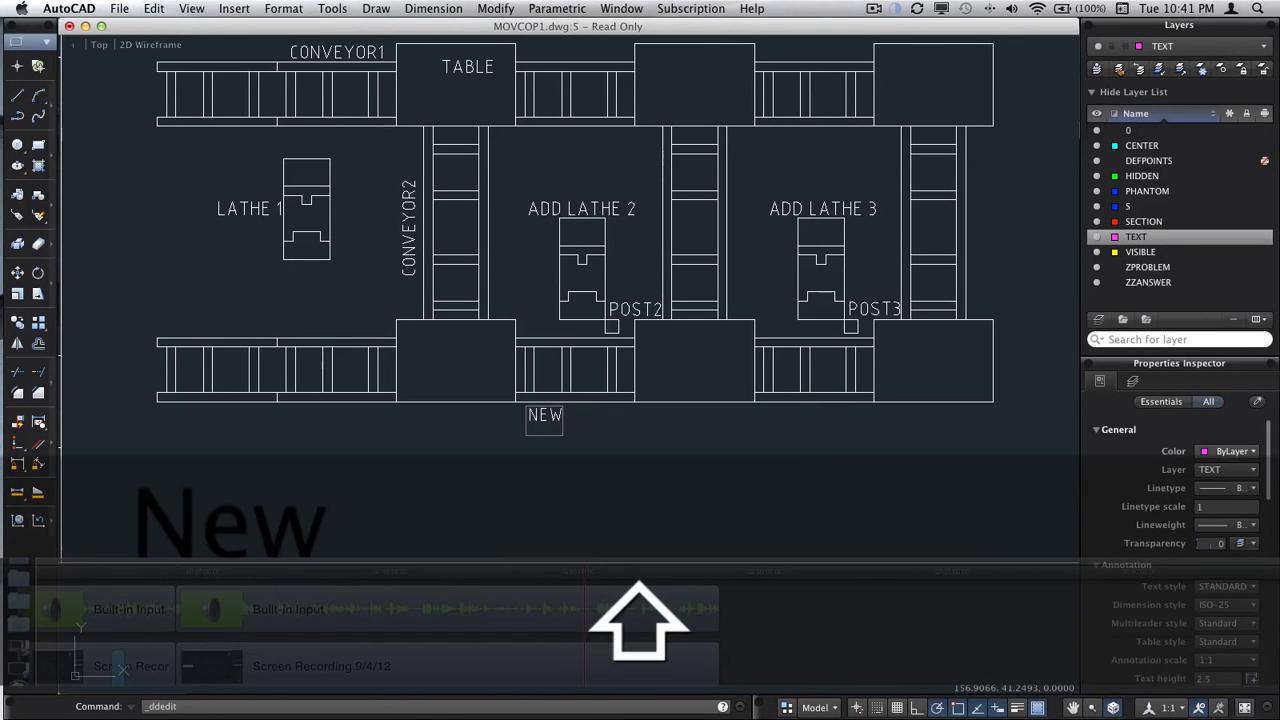
{"action": "type", "text": "ASSEMBLY"}
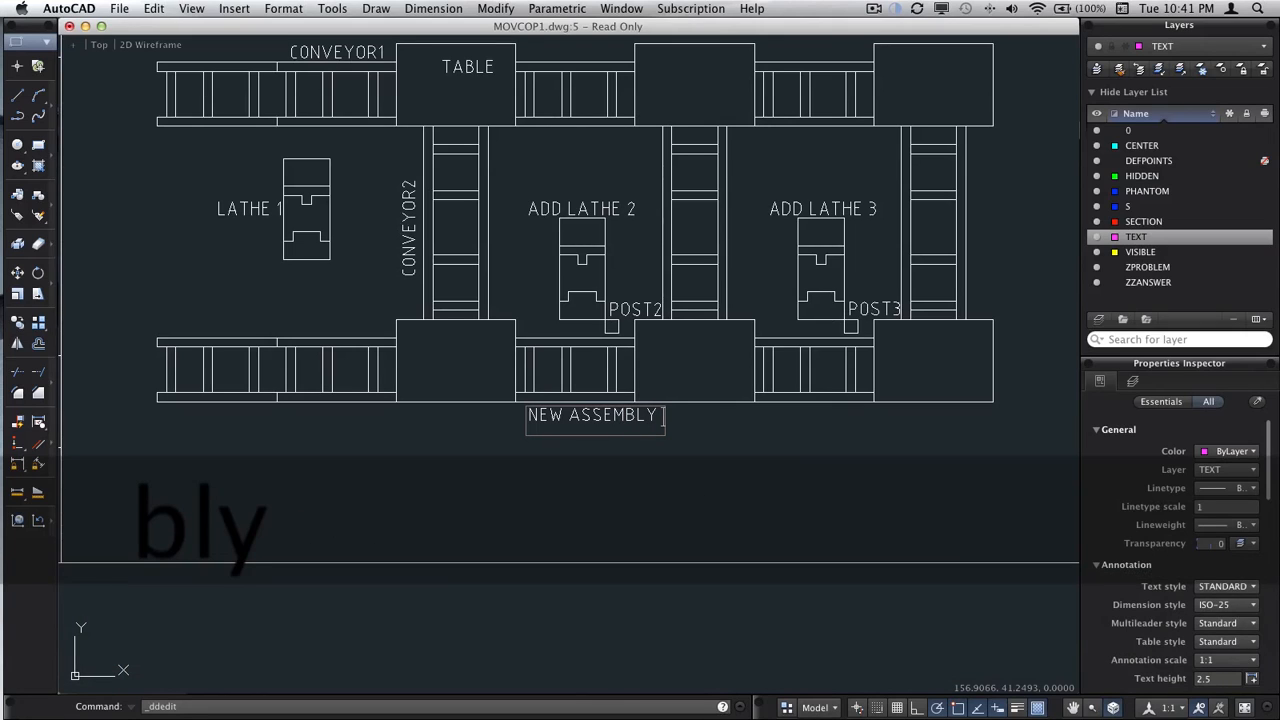
{"action": "type", "text": "LINE"}
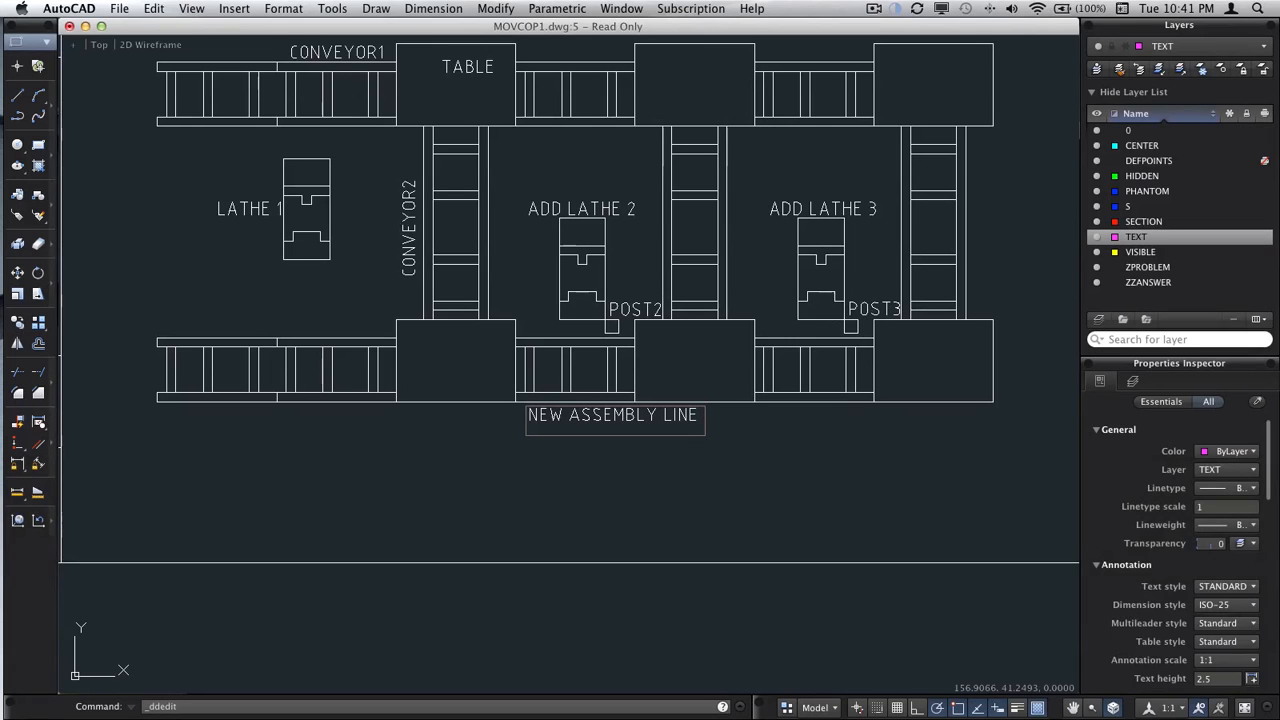
{"action": "type", "text": "#2"}
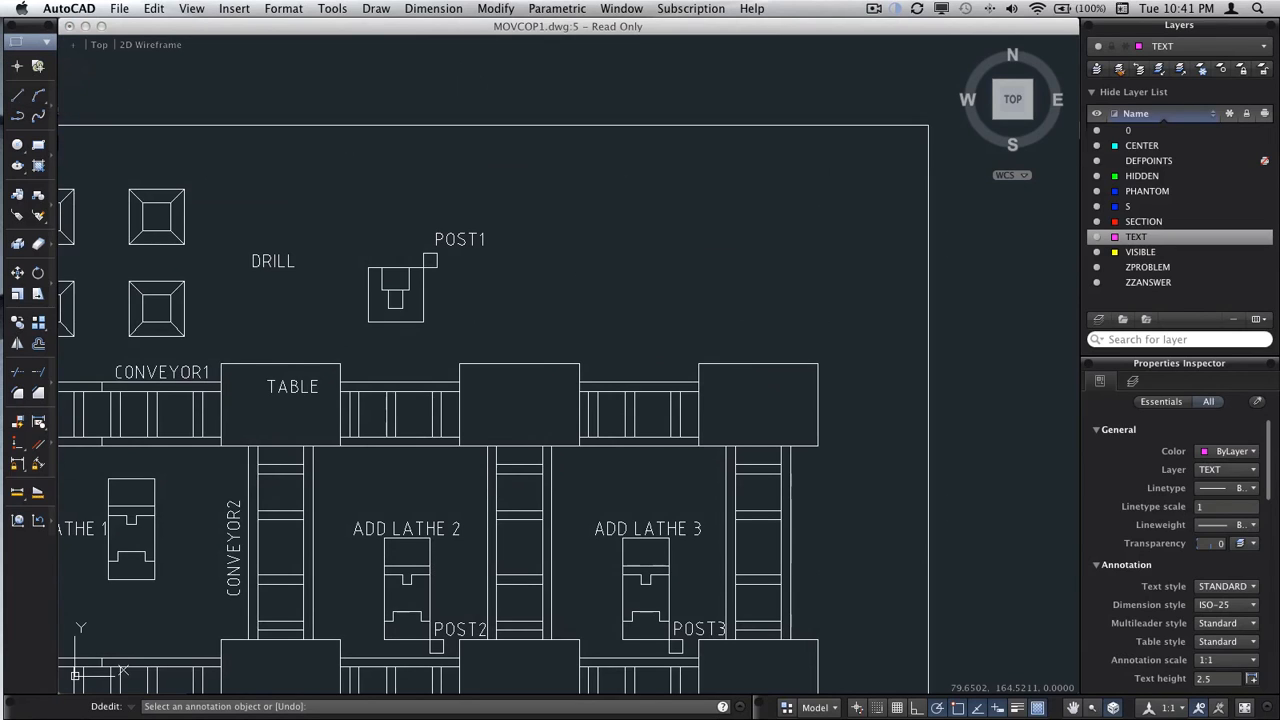
Start multiline text with its first corner right of POST1, above the upper conveyor
{"action": "left_click", "coordinate": [48, 45]}
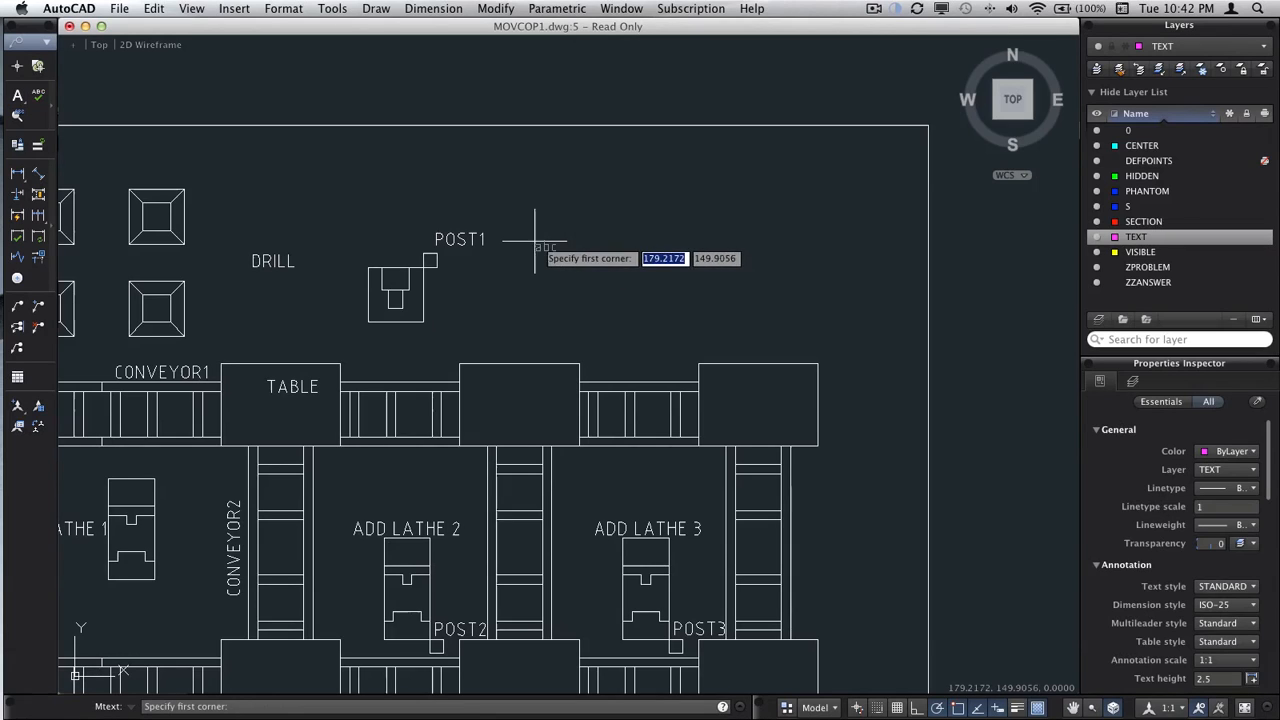
{"action": "mouse_move", "coordinate": [578, 365]}
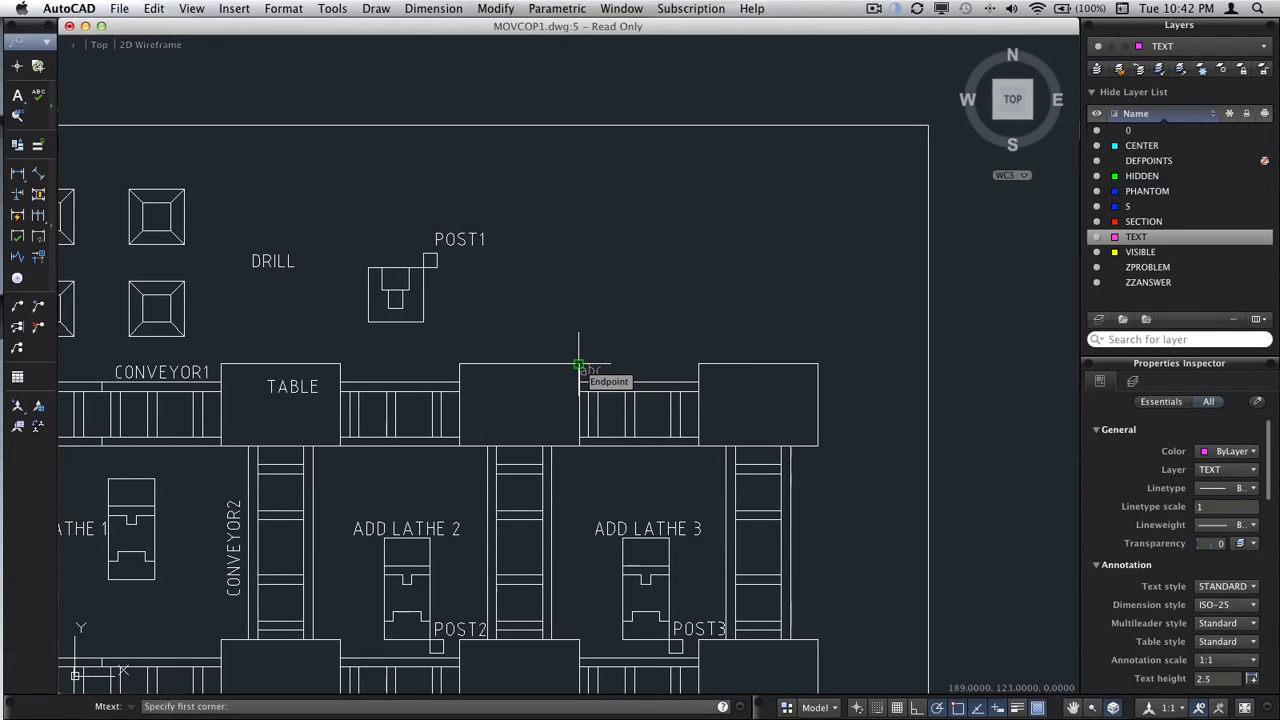
{"action": "left_click", "coordinate": [580, 366]}
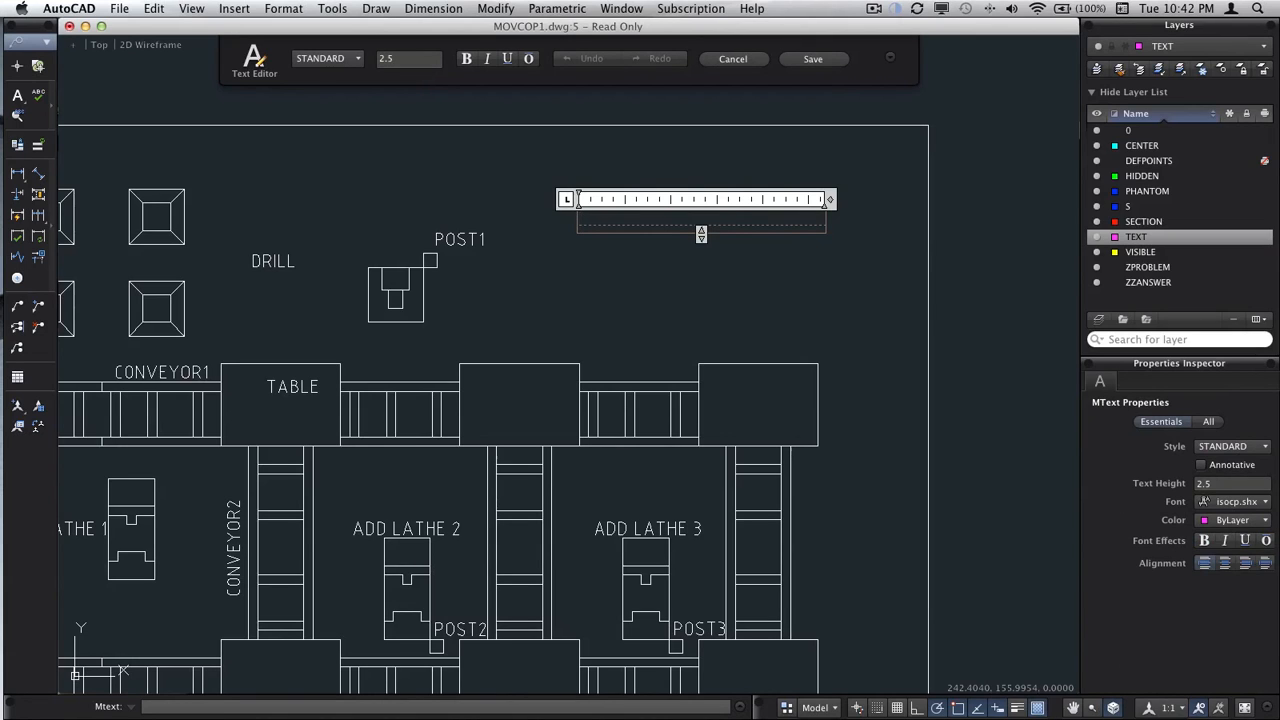
Type the note text 'ADDITION TO EXISTING ASSEMBLY LINE - PROPOSAL TWO' beside POST1
{"action": "type", "text": "ADD"}
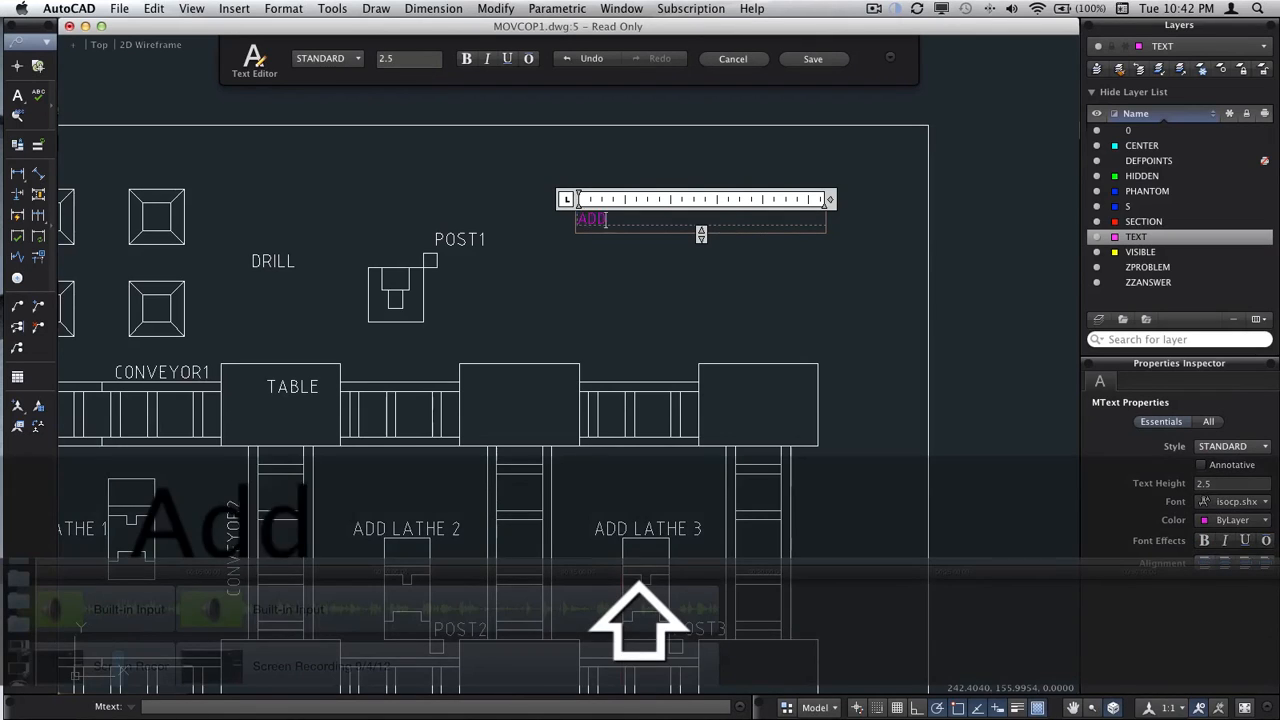
{"action": "type", "text": "ITION"}
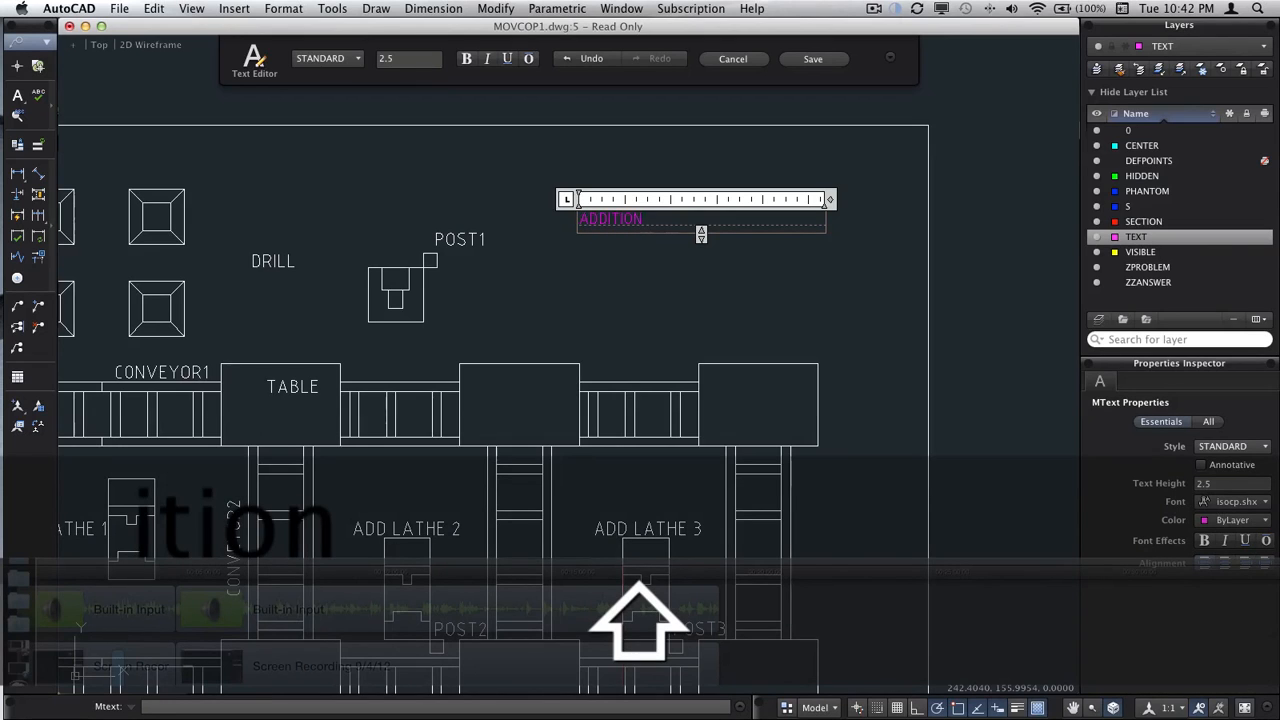
{"action": "type", "text": "TO"}
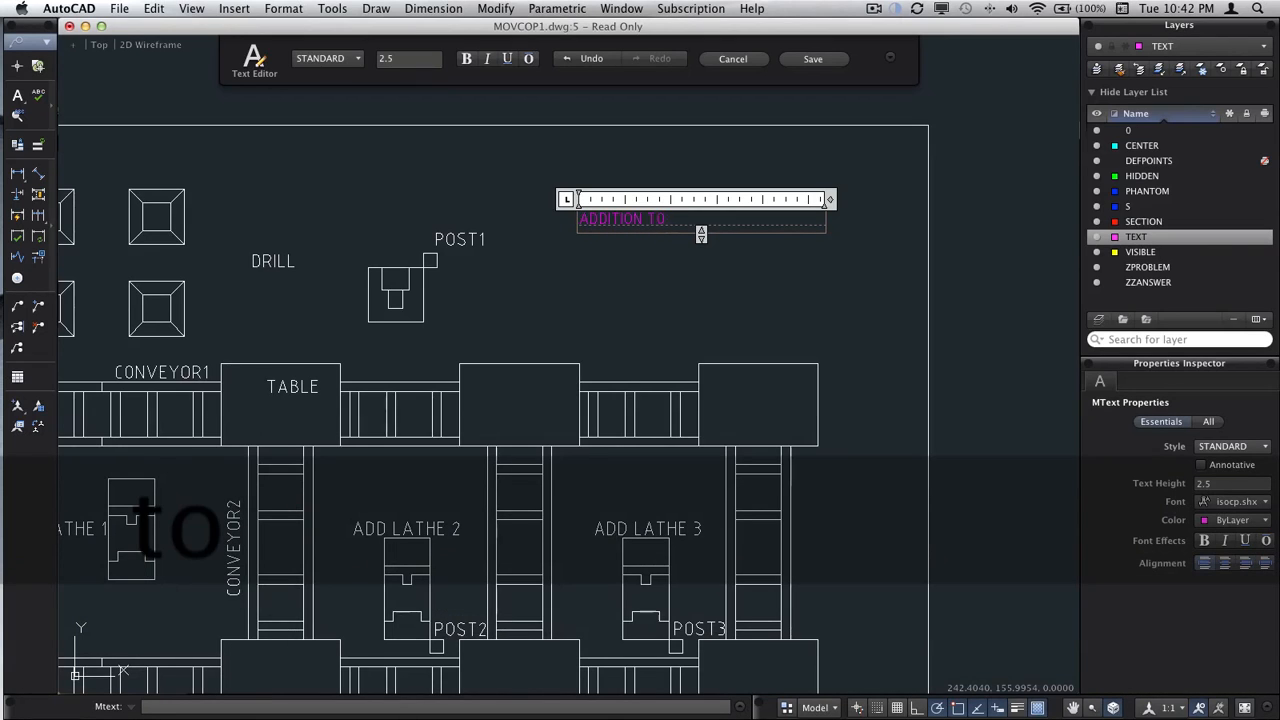
{"action": "type", "text": "EXI"}
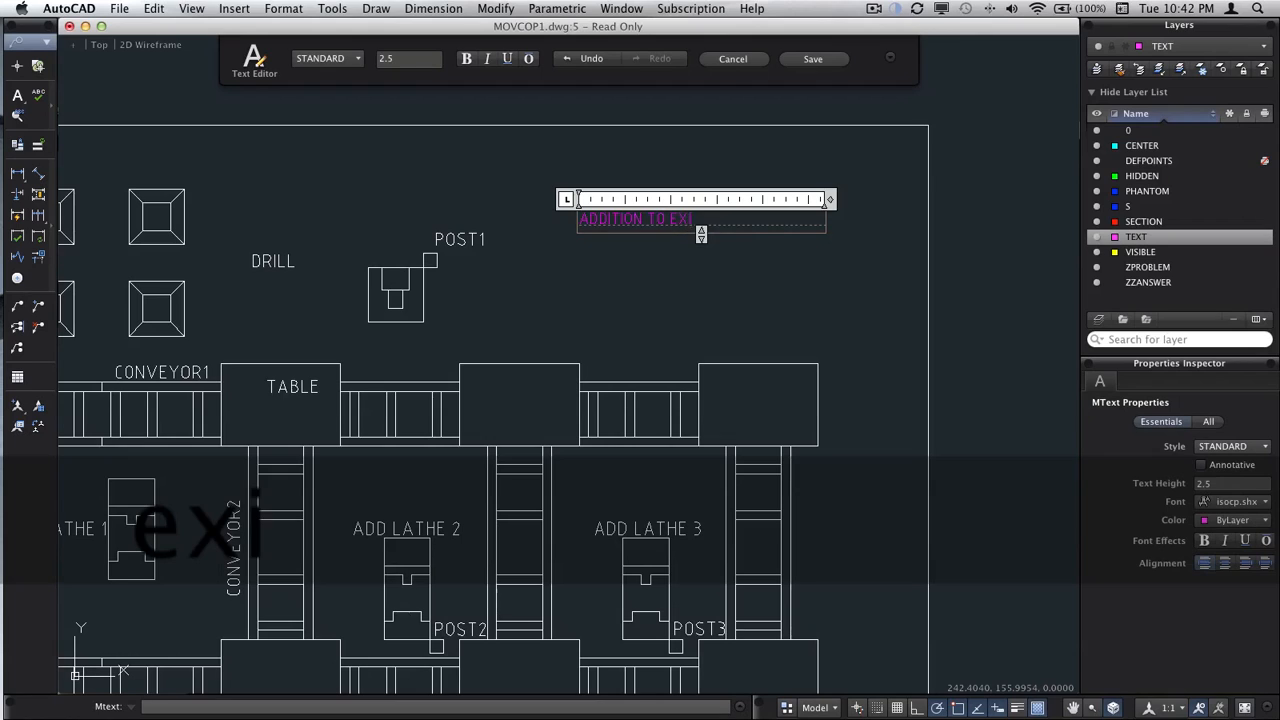
{"action": "type", "text": "STING ASSEMBLY LINE - PR"}
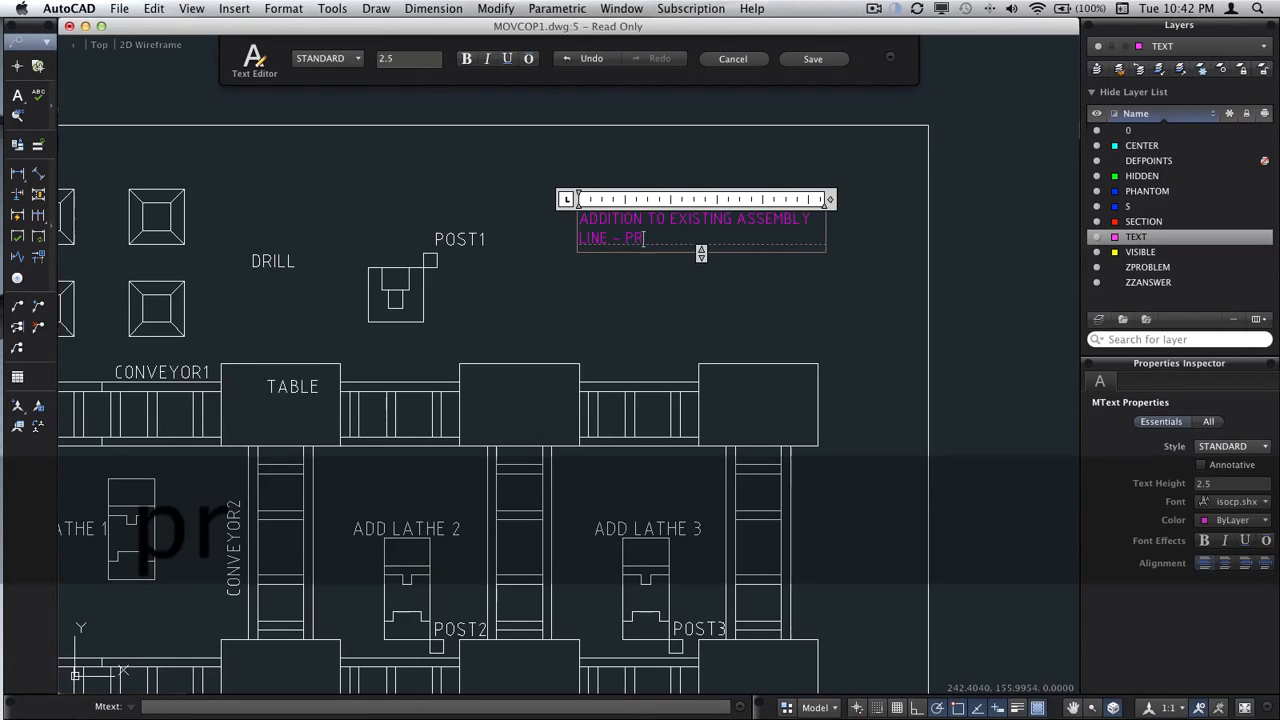
{"action": "type", "text": "OPOSAL"}
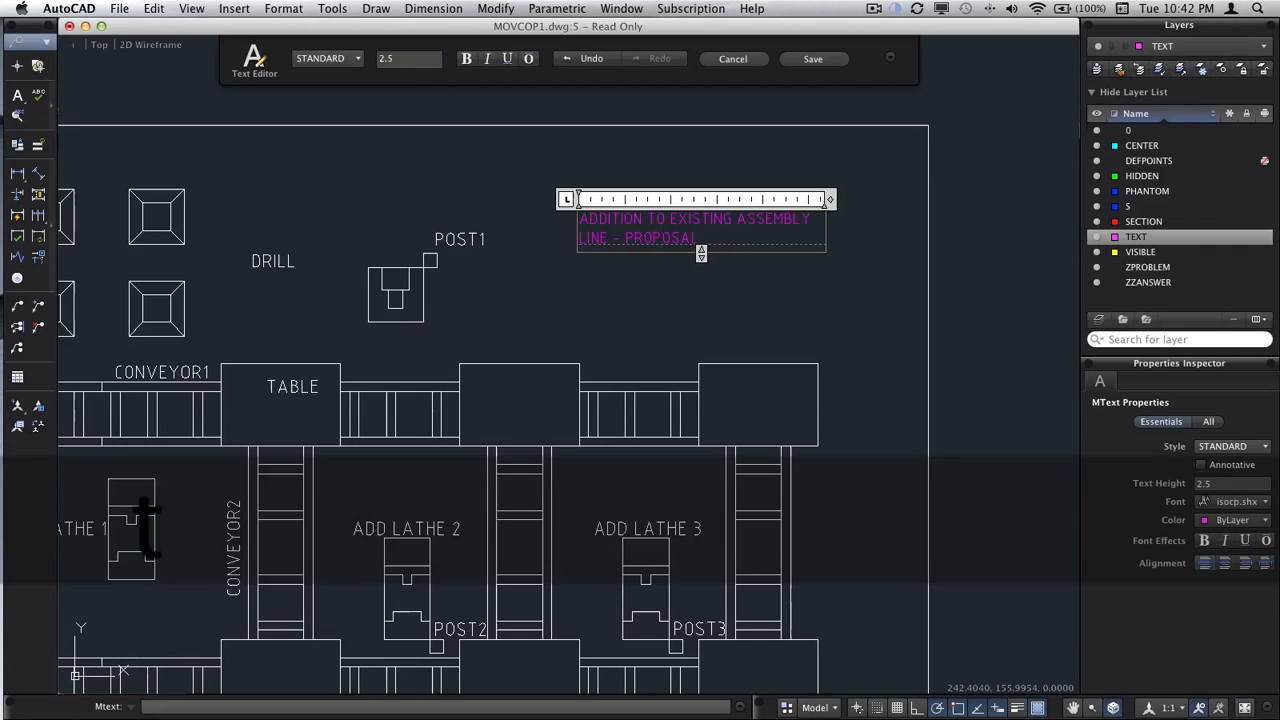
{"action": "type", "text": "TWO"}
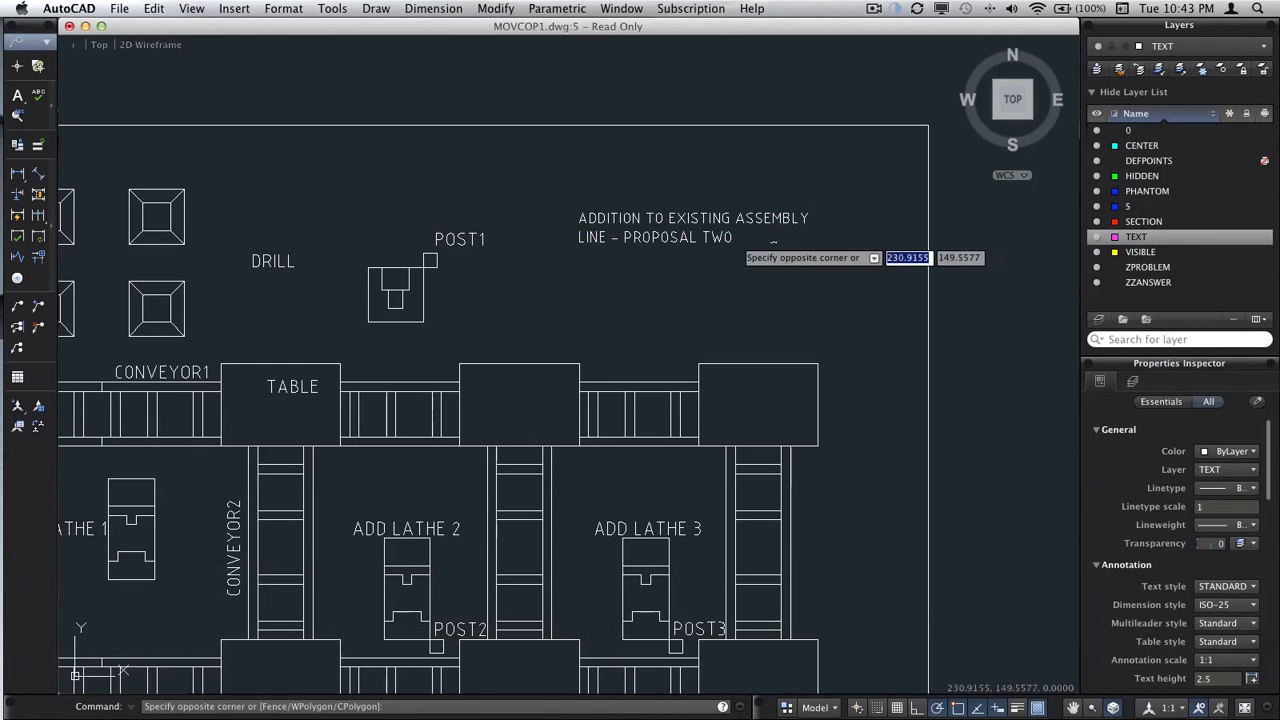
{"action": "right_click", "coordinate": [703, 228]}
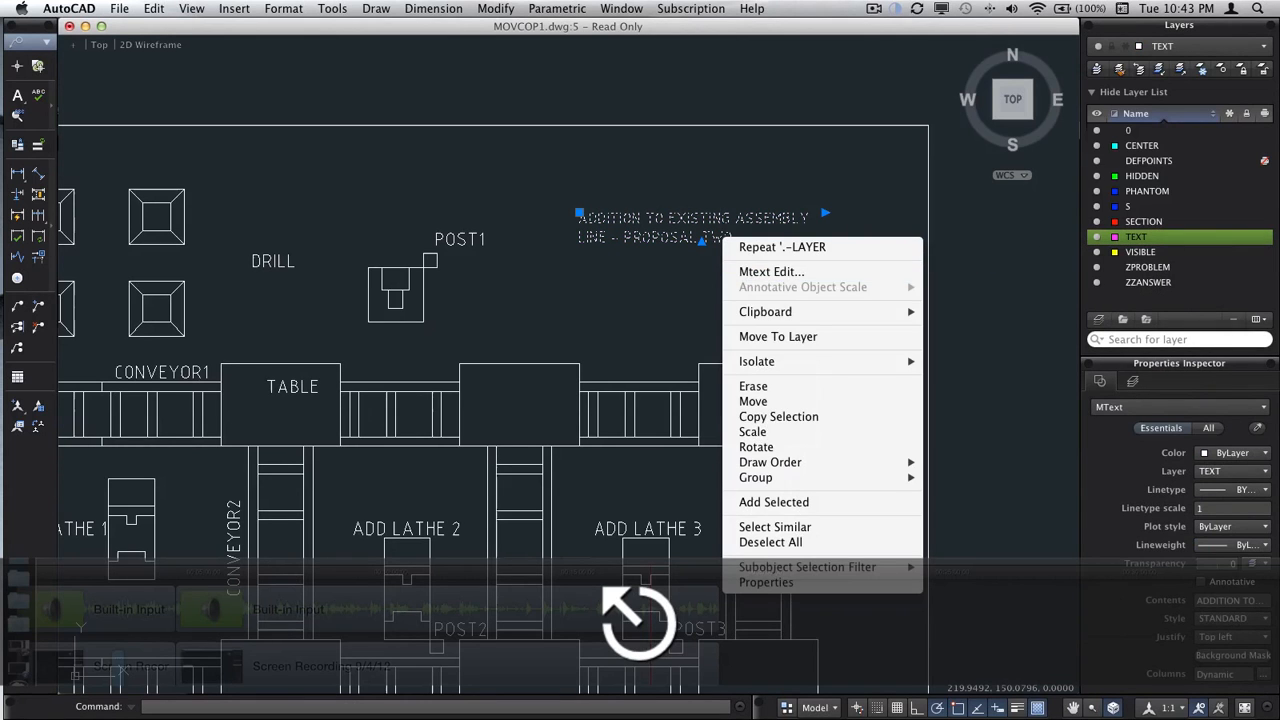
{"action": "left_click", "coordinate": [770, 271]}
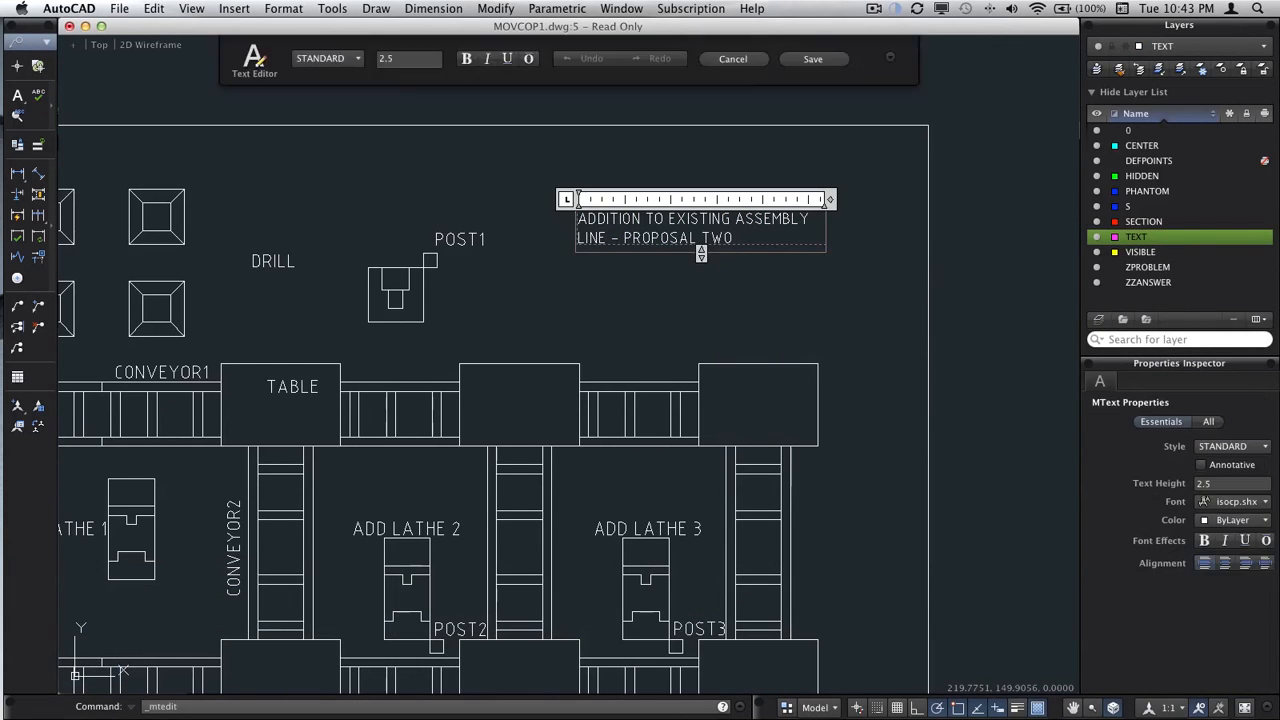
{"action": "key", "text": "cmd+a"}
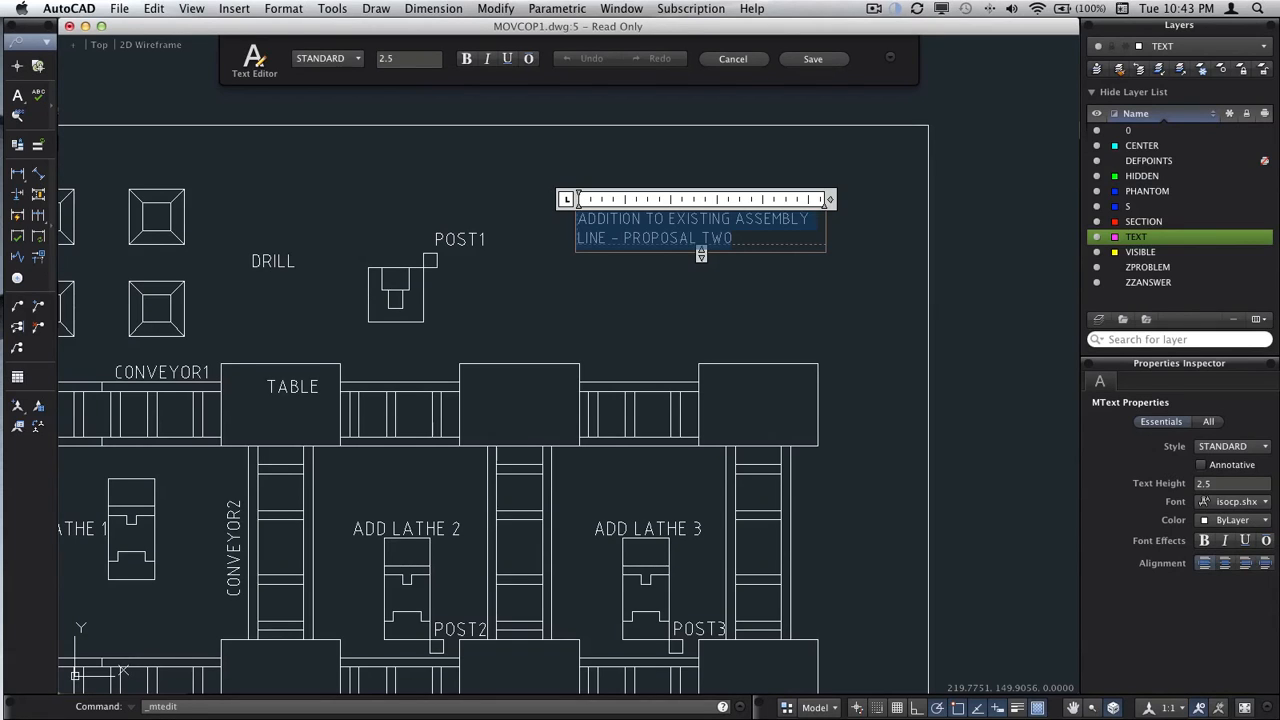
{"action": "mouse_move", "coordinate": [408, 58]}
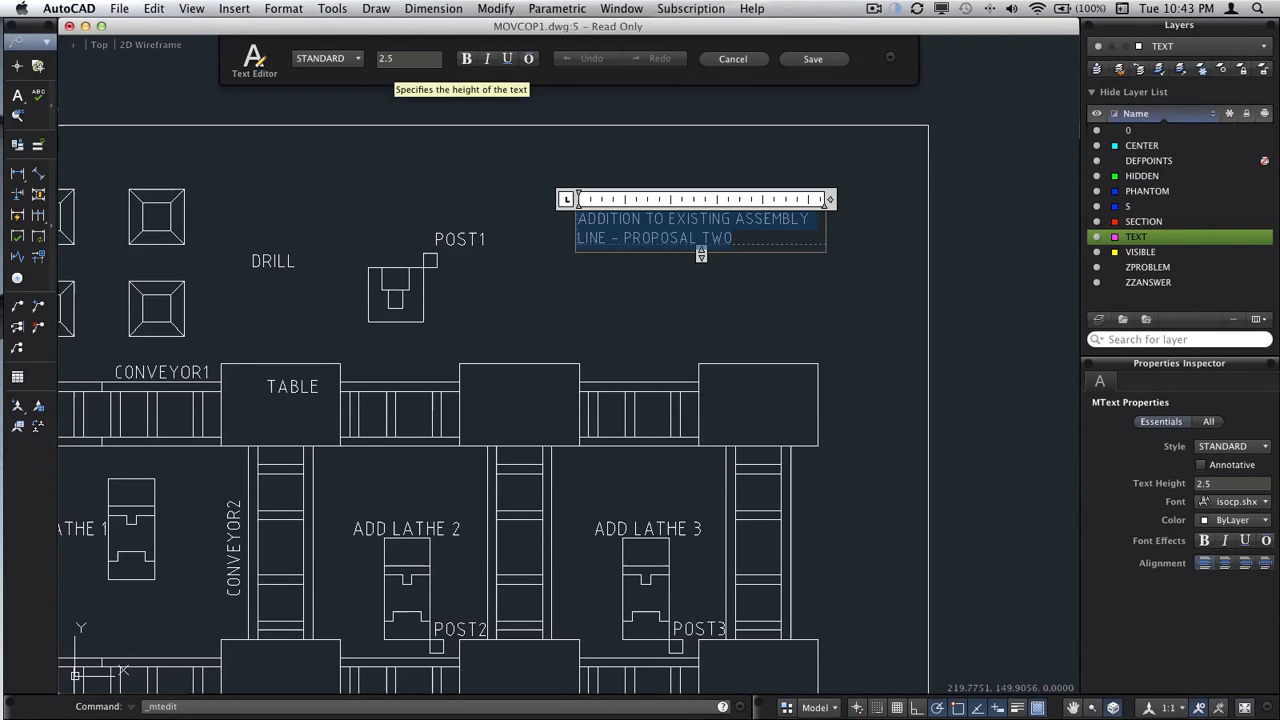
{"action": "left_click", "coordinate": [813, 58]}
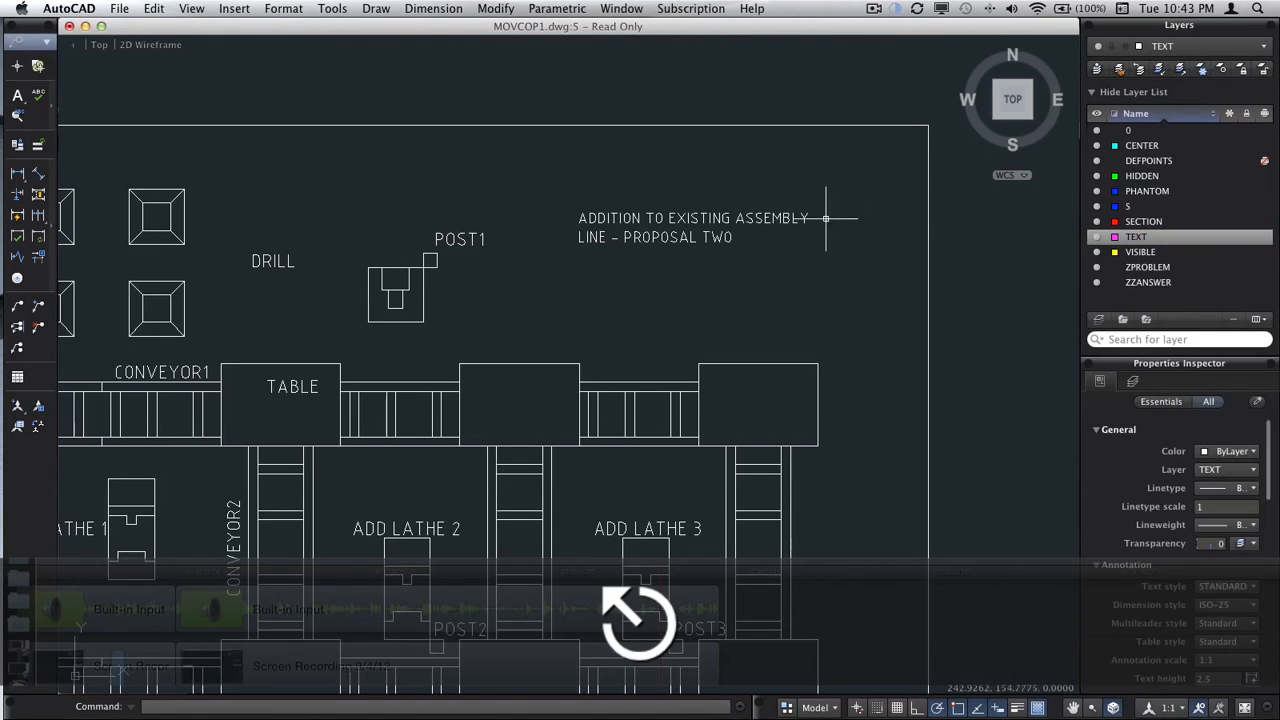
{"action": "mouse_move", "coordinate": [747, 218]}
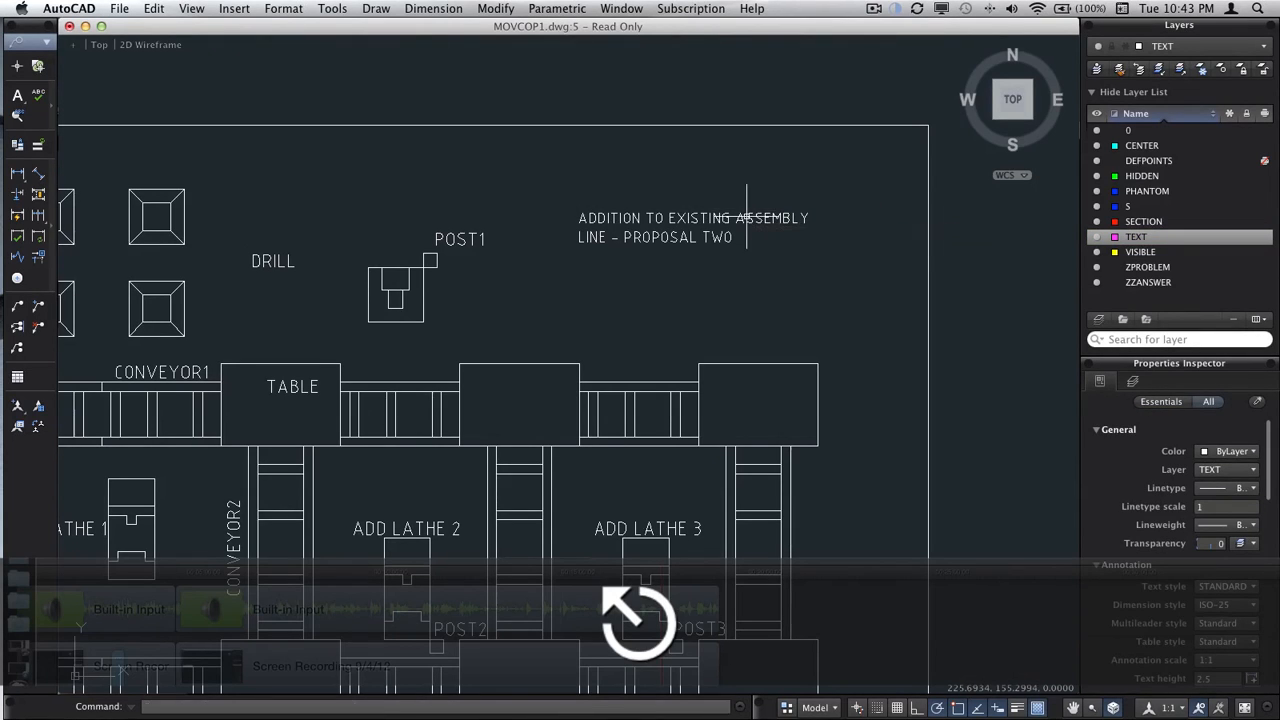
{"action": "left_click", "coordinate": [693, 226]}
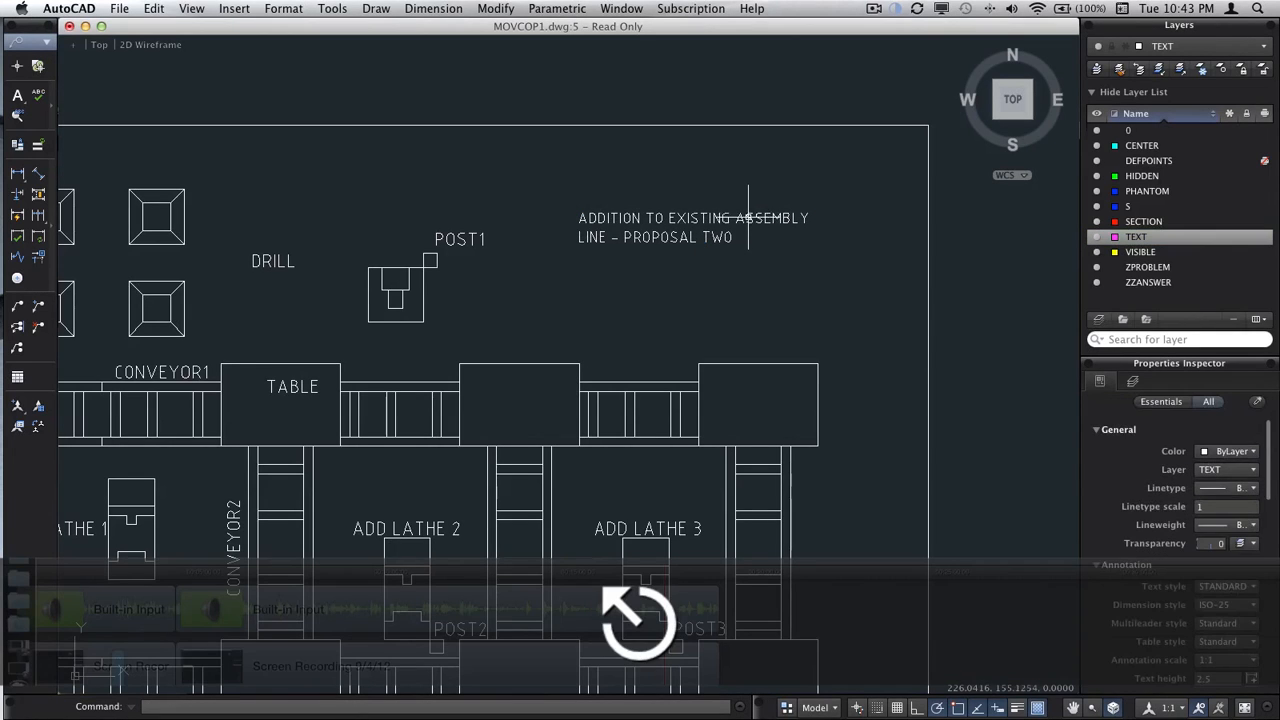
{"action": "left_click", "coordinate": [690, 227]}
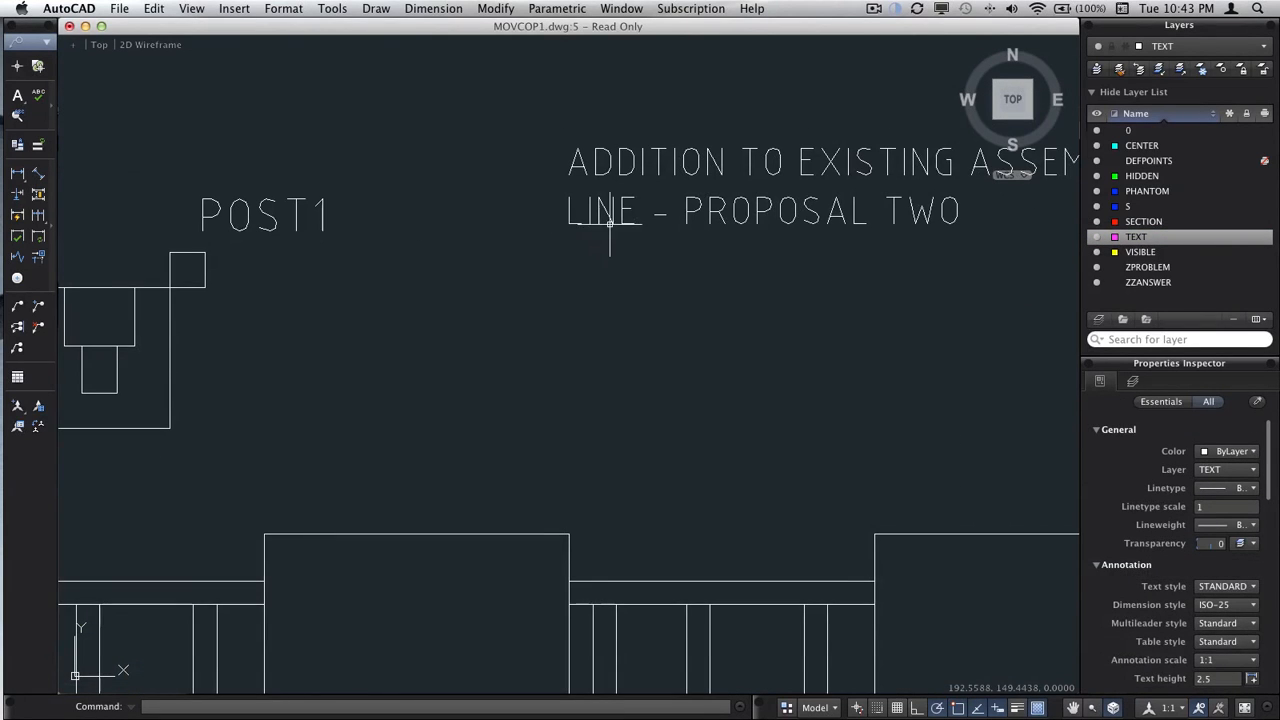
{"action": "right_click", "coordinate": [610, 225]}
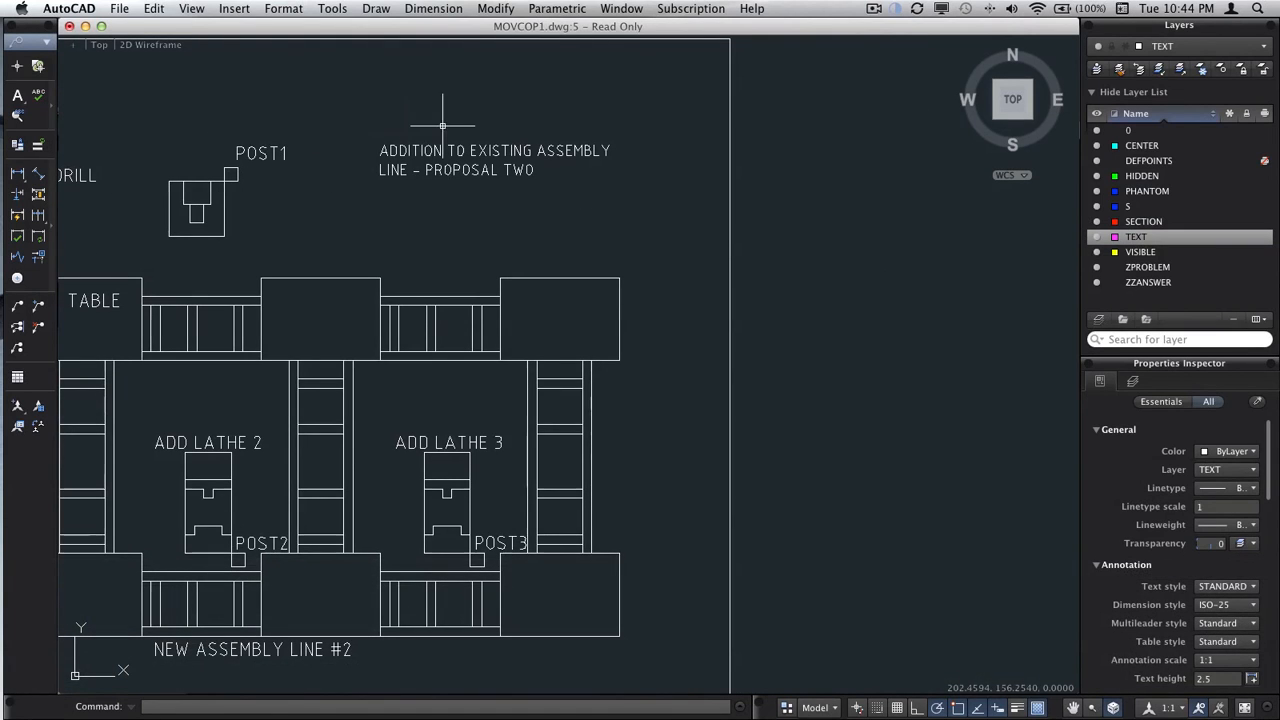
{"action": "mouse_move", "coordinate": [356, 153]}
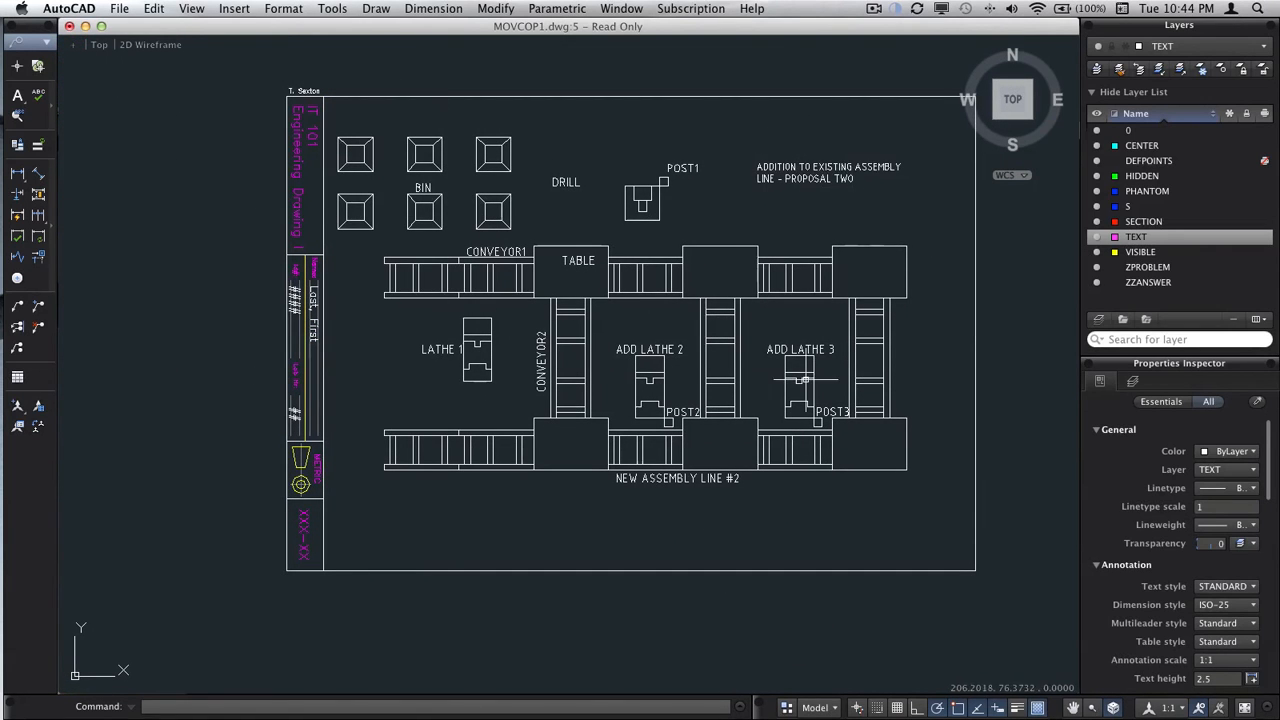
{"action": "mouse_move", "coordinate": [750, 509]}
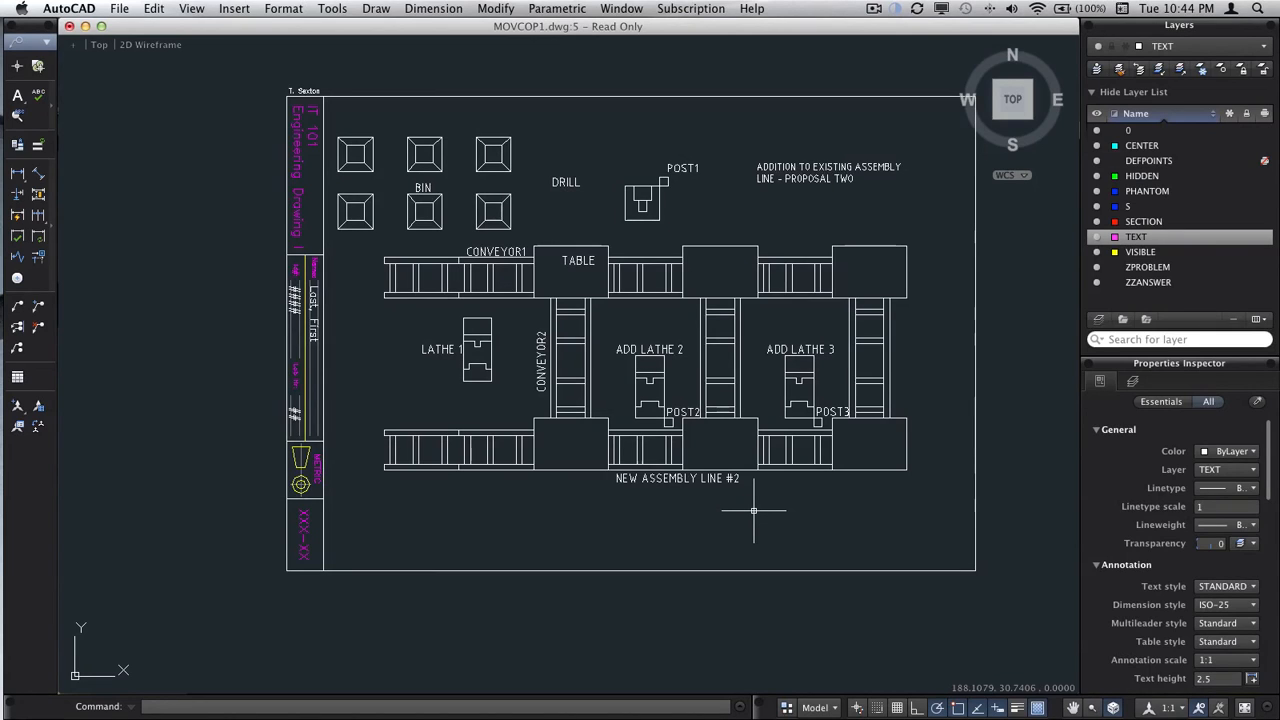
{"action": "mouse_move", "coordinate": [727, 335]}
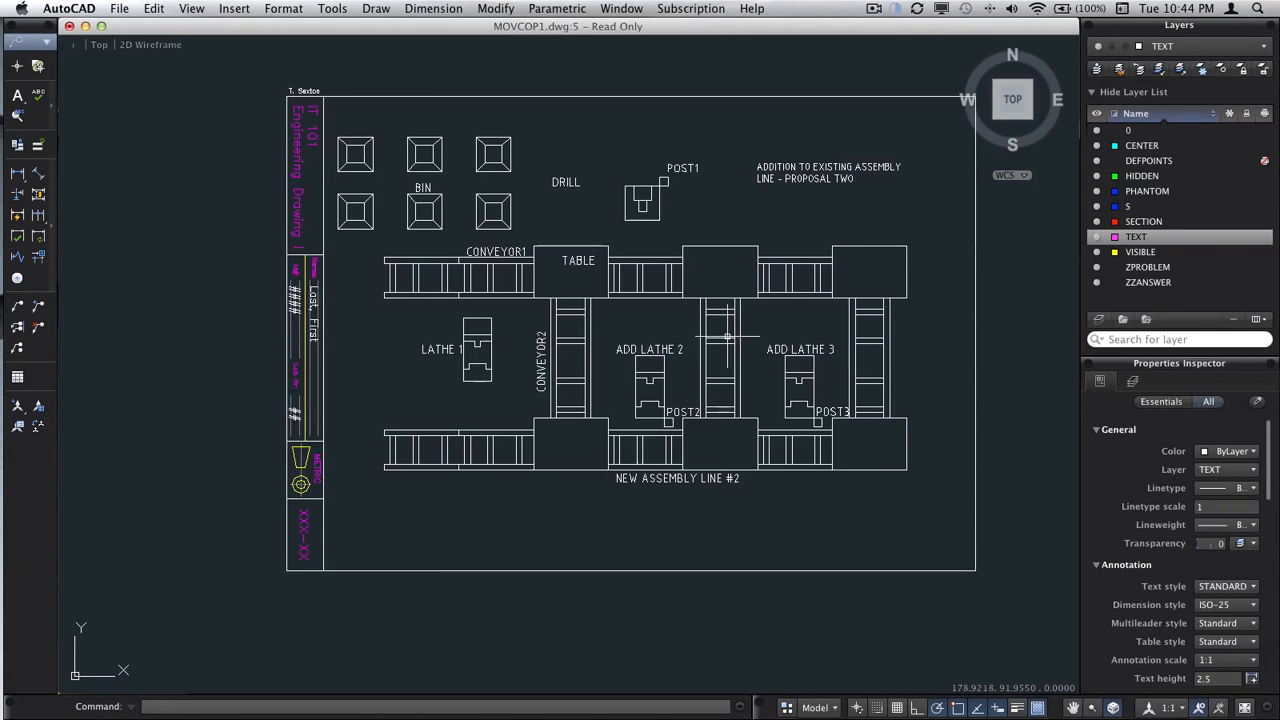
{"action": "mouse_move", "coordinate": [726, 294]}
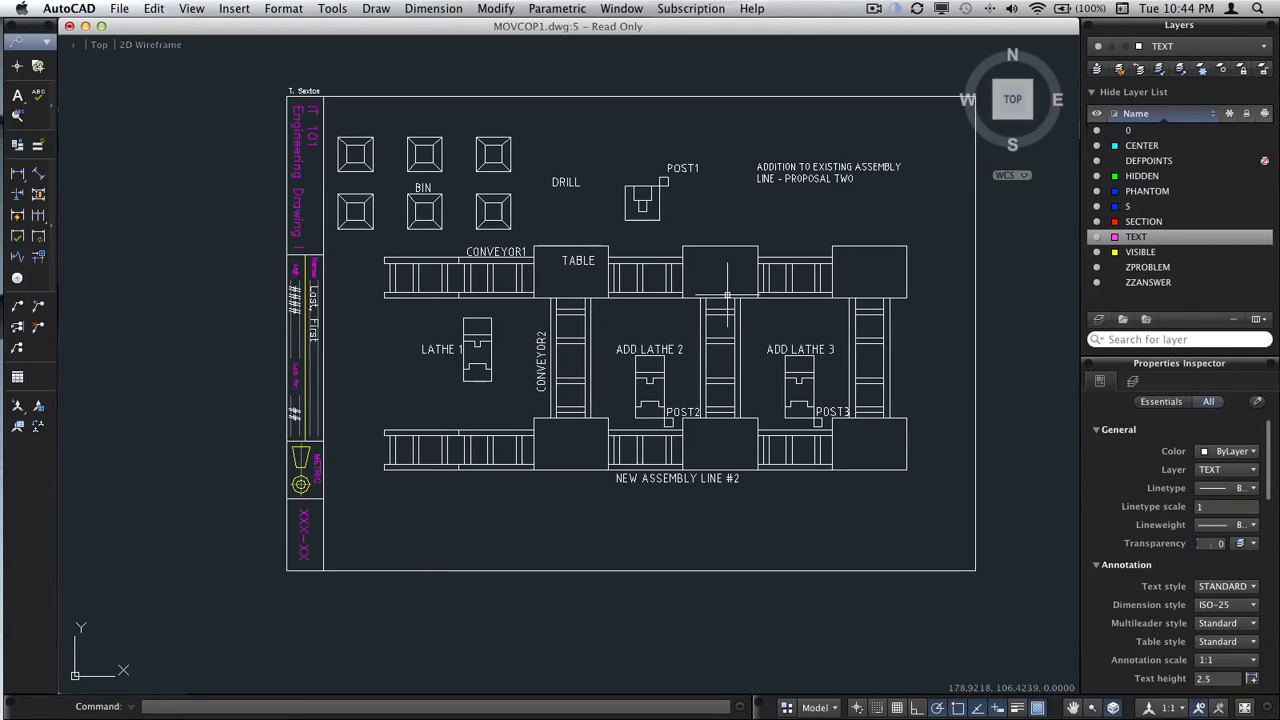
{"action": "mouse_move", "coordinate": [710, 295]}
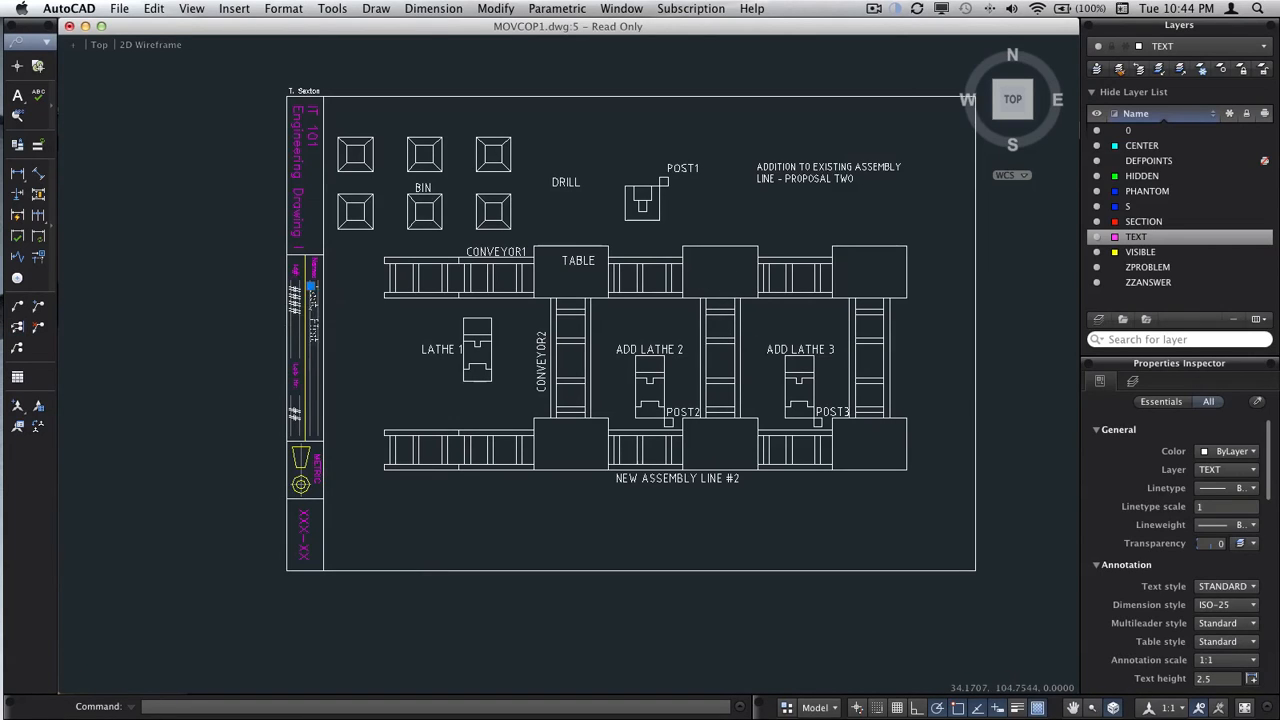
Edit the title block's 'Last, First' placeholder text via its right-click menu
{"action": "right_click", "coordinate": [350, 290]}
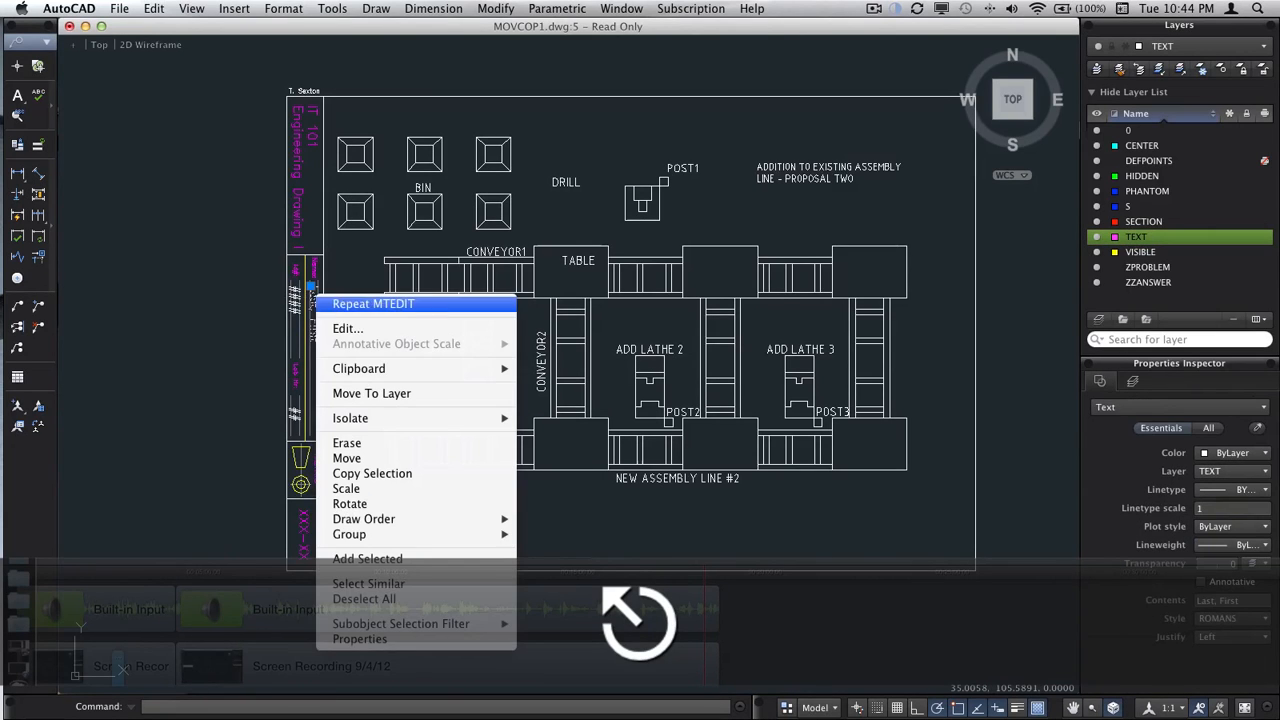
{"action": "left_click", "coordinate": [347, 328]}
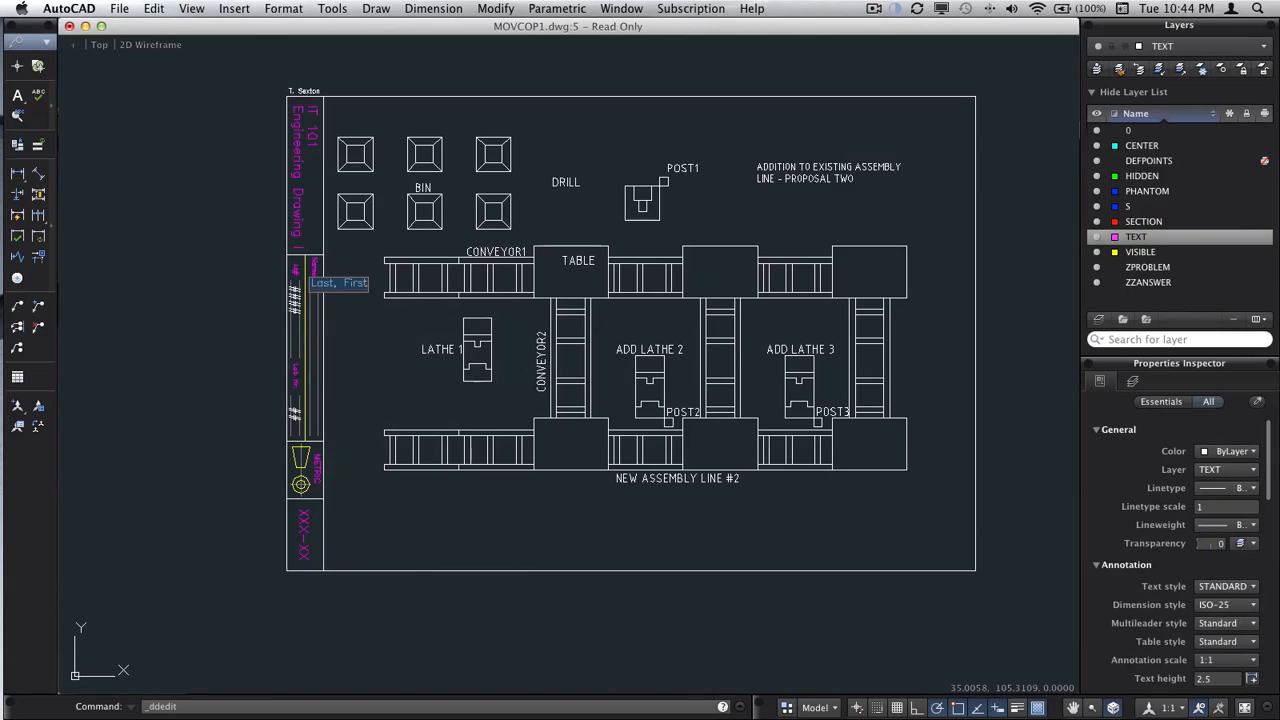